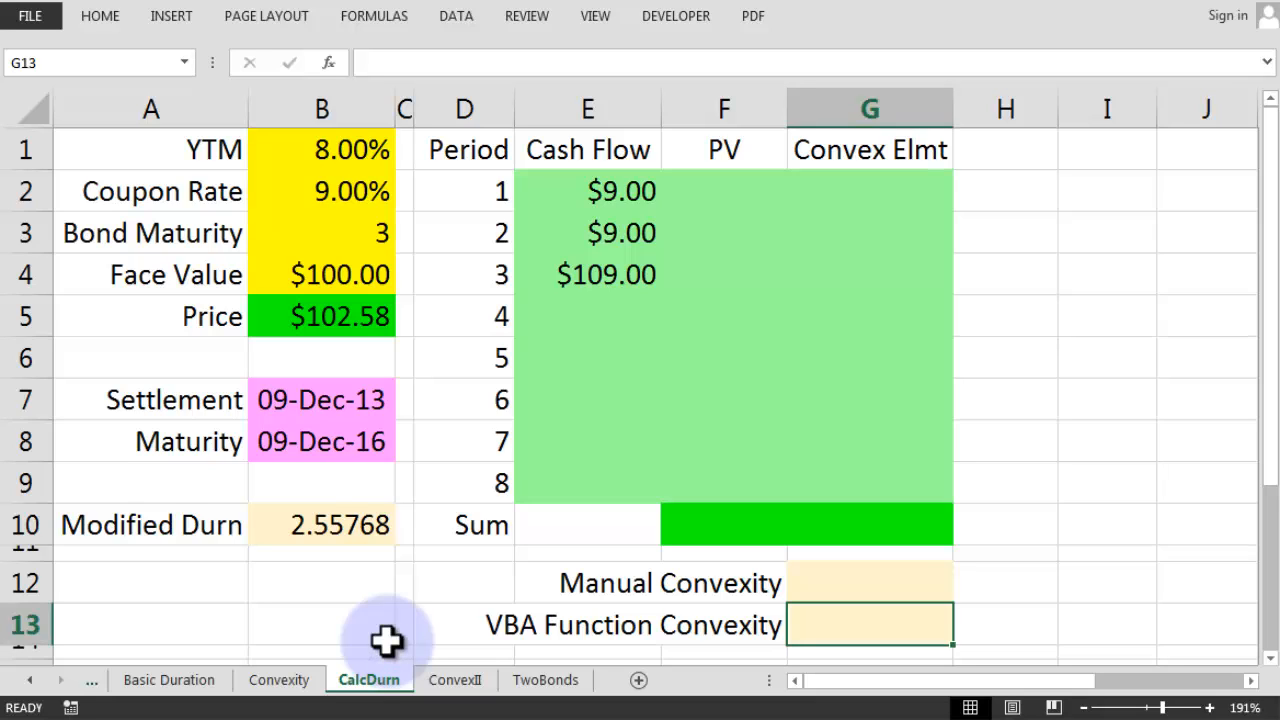
pyautogui.moveTo(380, 175)
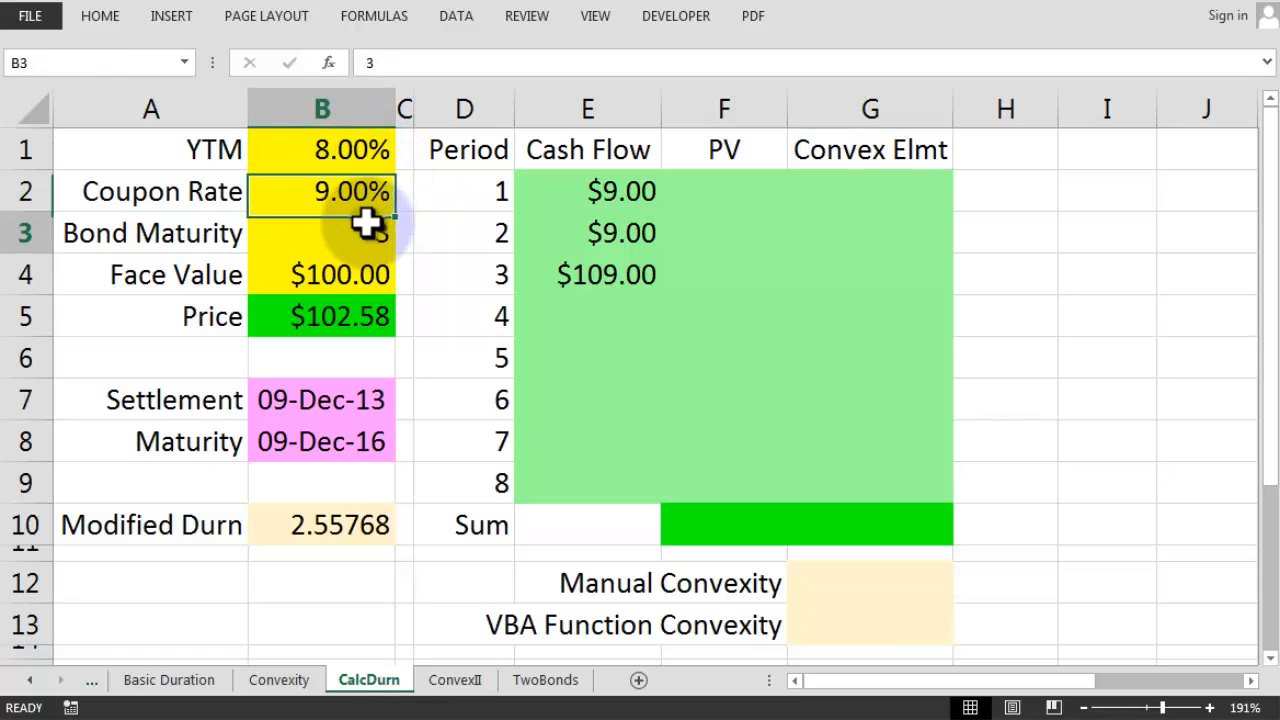
# Review the Price, Modified Duration, cash flow, maturity, YTM and PV cells.
pyautogui.click(340, 316)
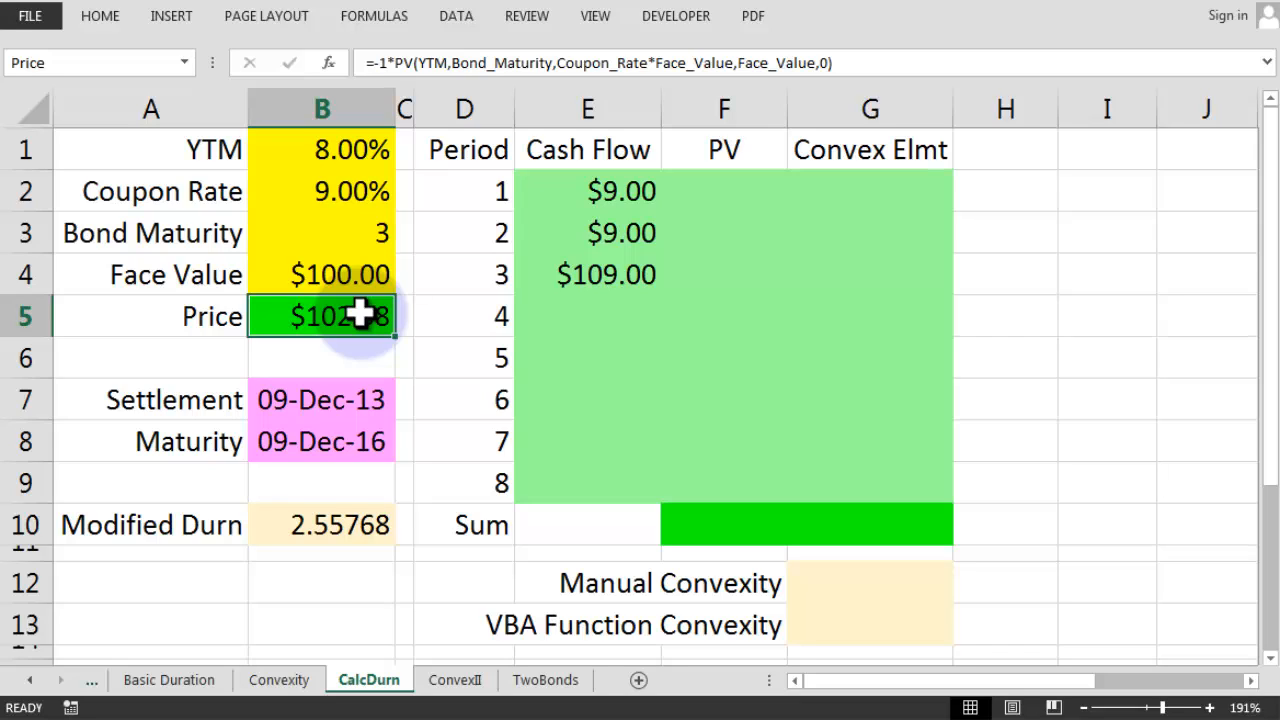
pyautogui.moveTo(350, 390)
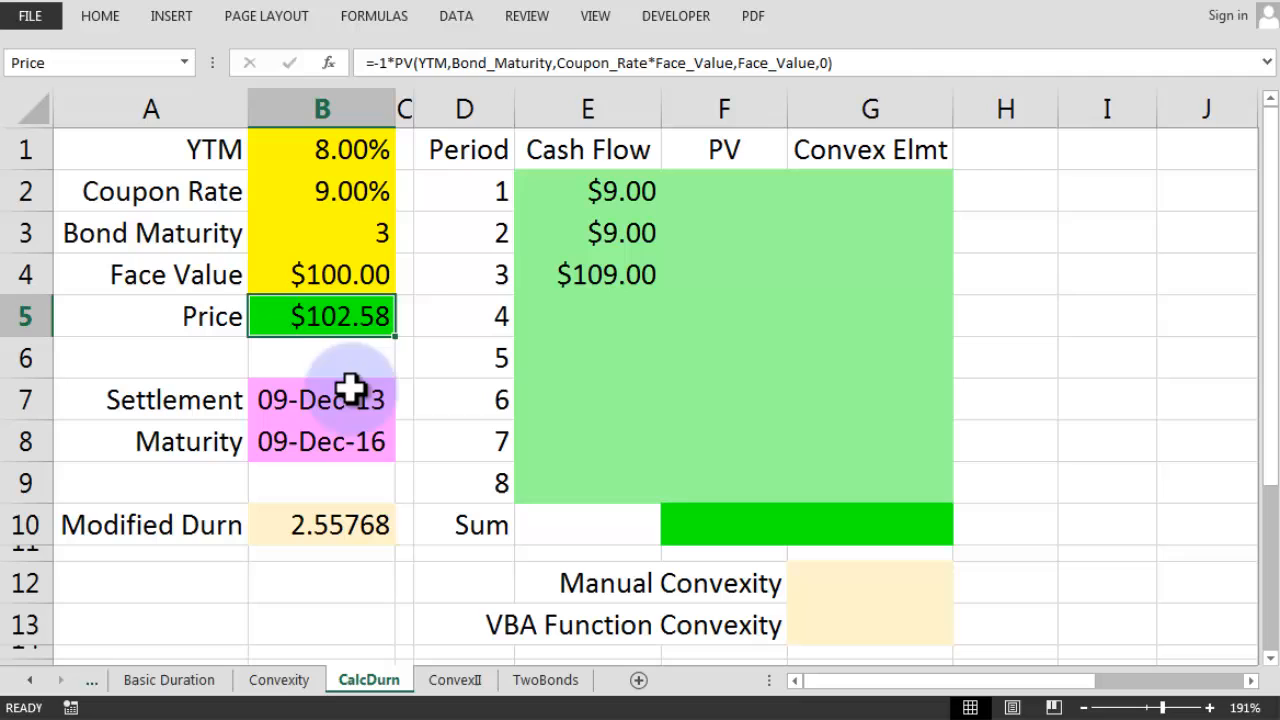
pyautogui.click(340, 525)
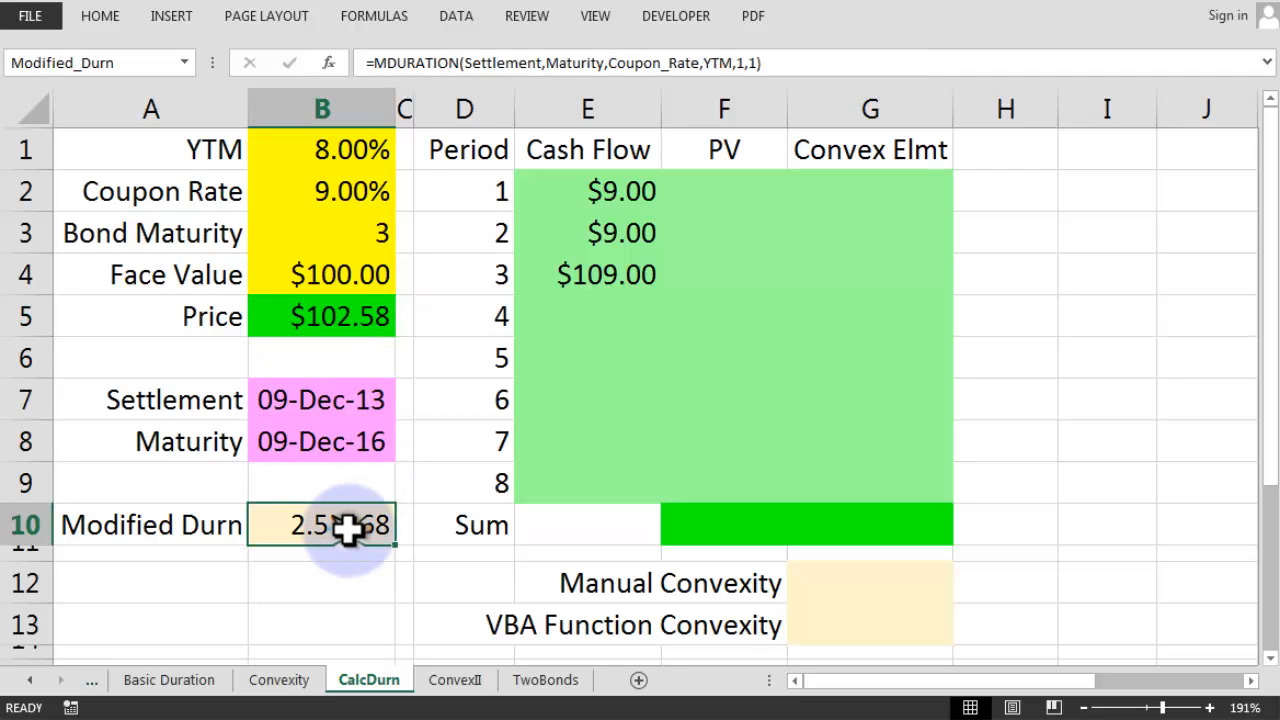
pyautogui.click(587, 191)
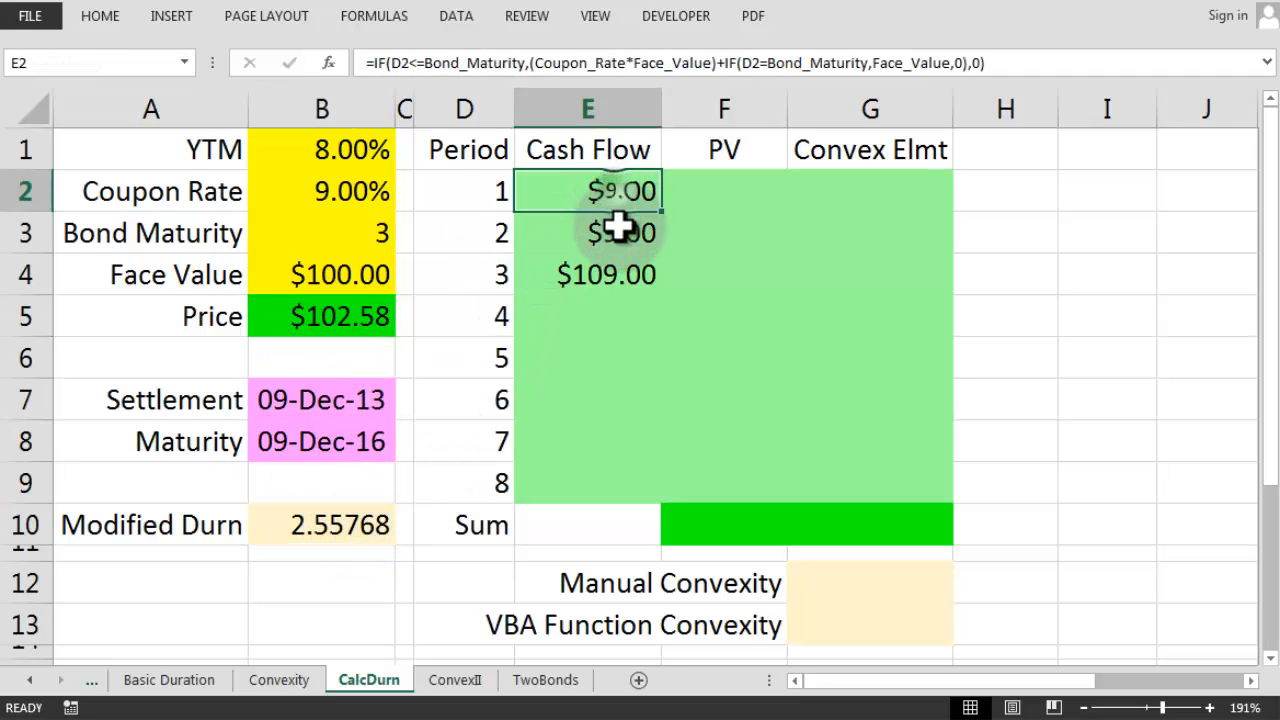
pyautogui.click(340, 233)
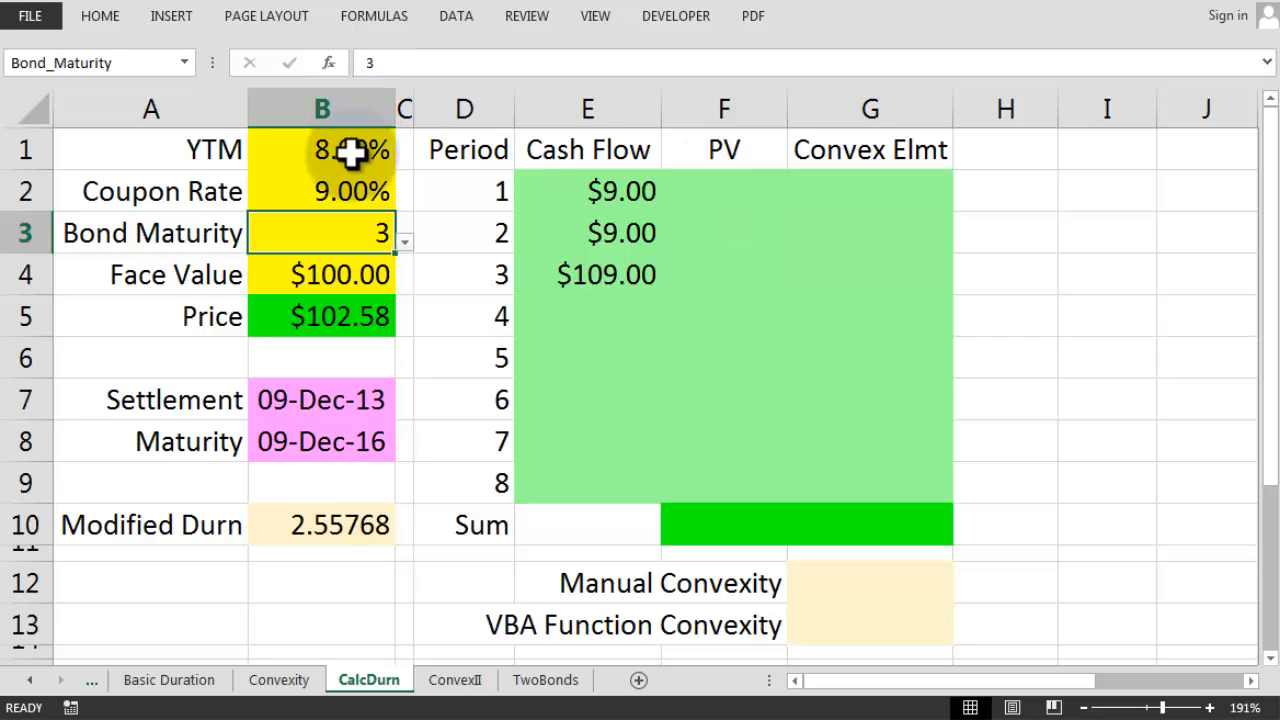
pyautogui.click(340, 150)
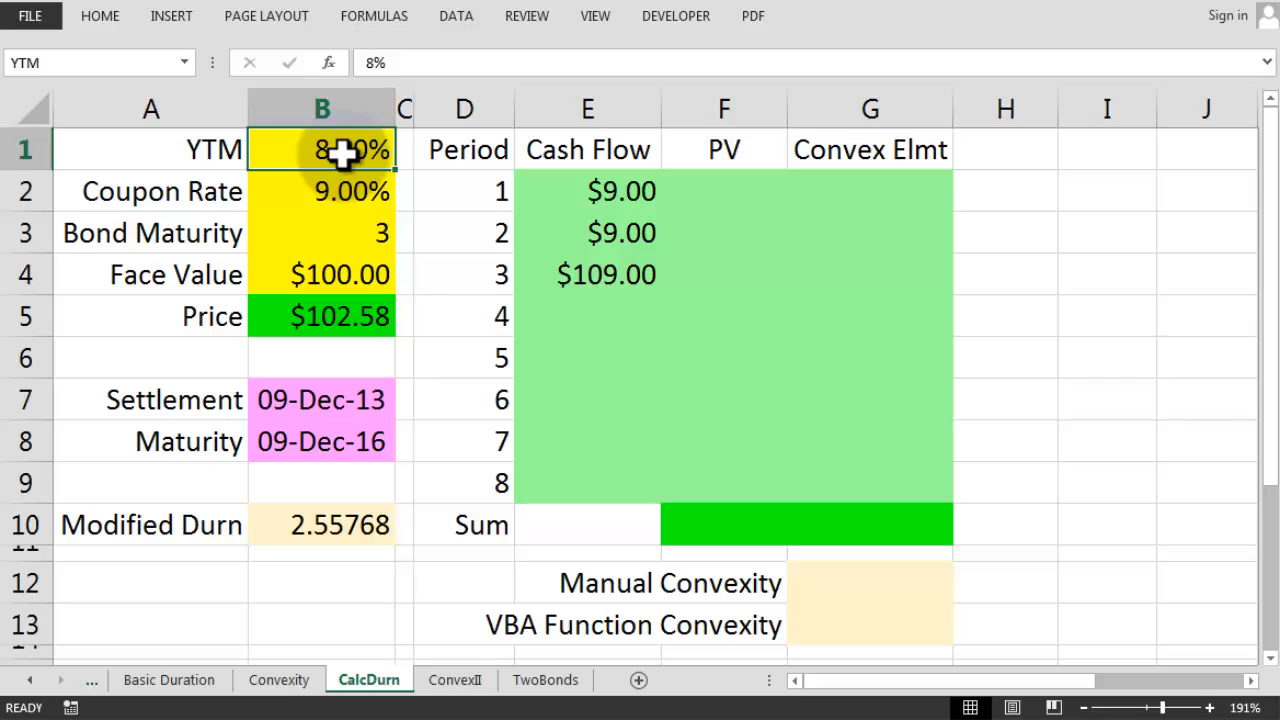
pyautogui.click(340, 233)
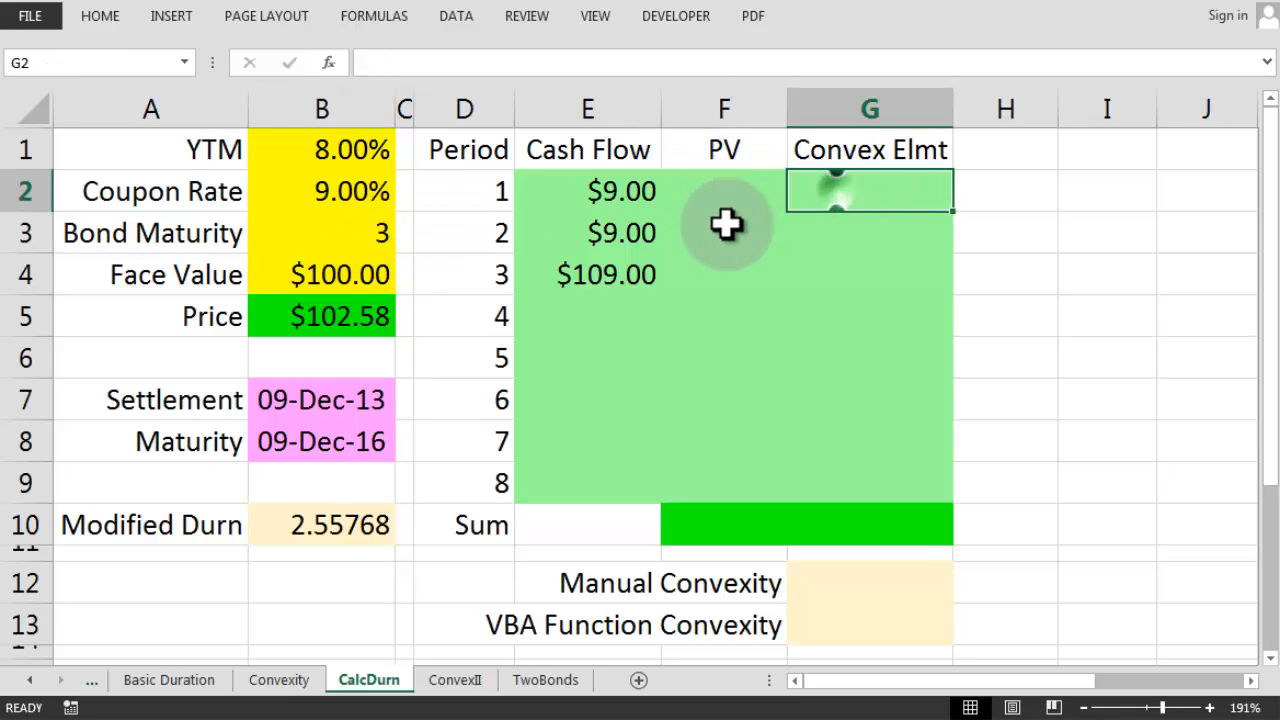
pyautogui.click(844, 274)
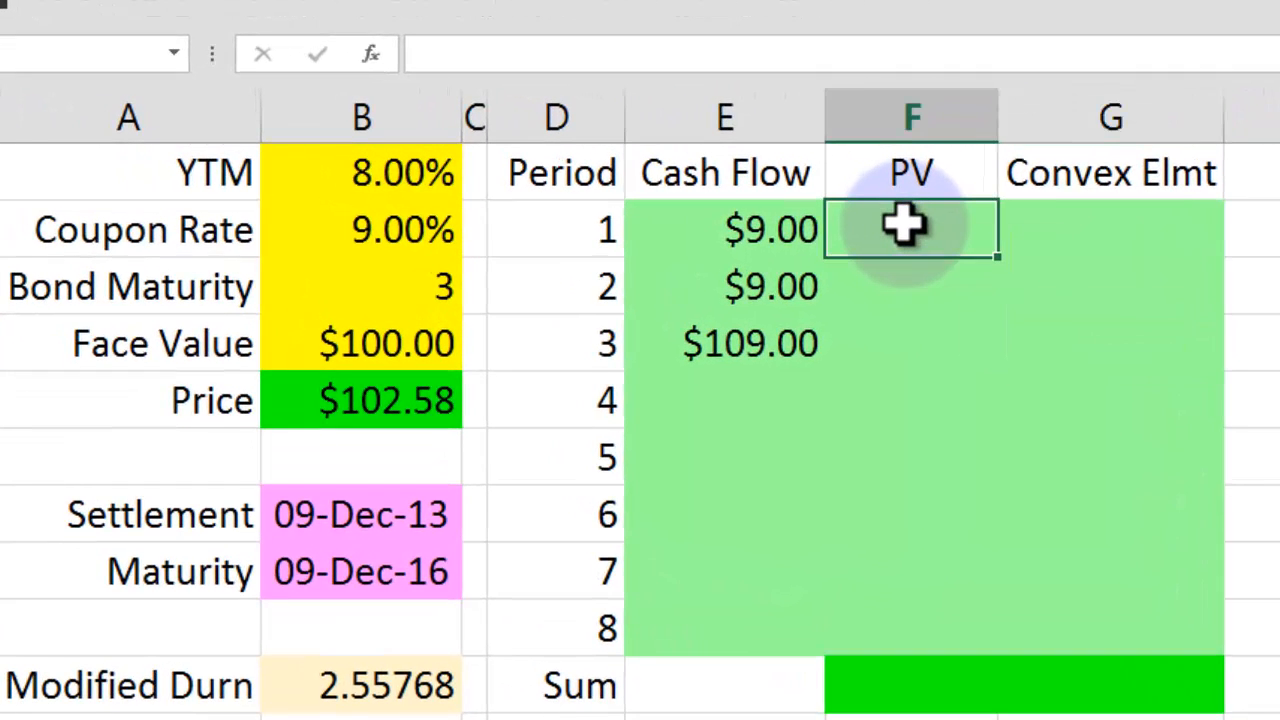
pyautogui.moveTo(900, 290)
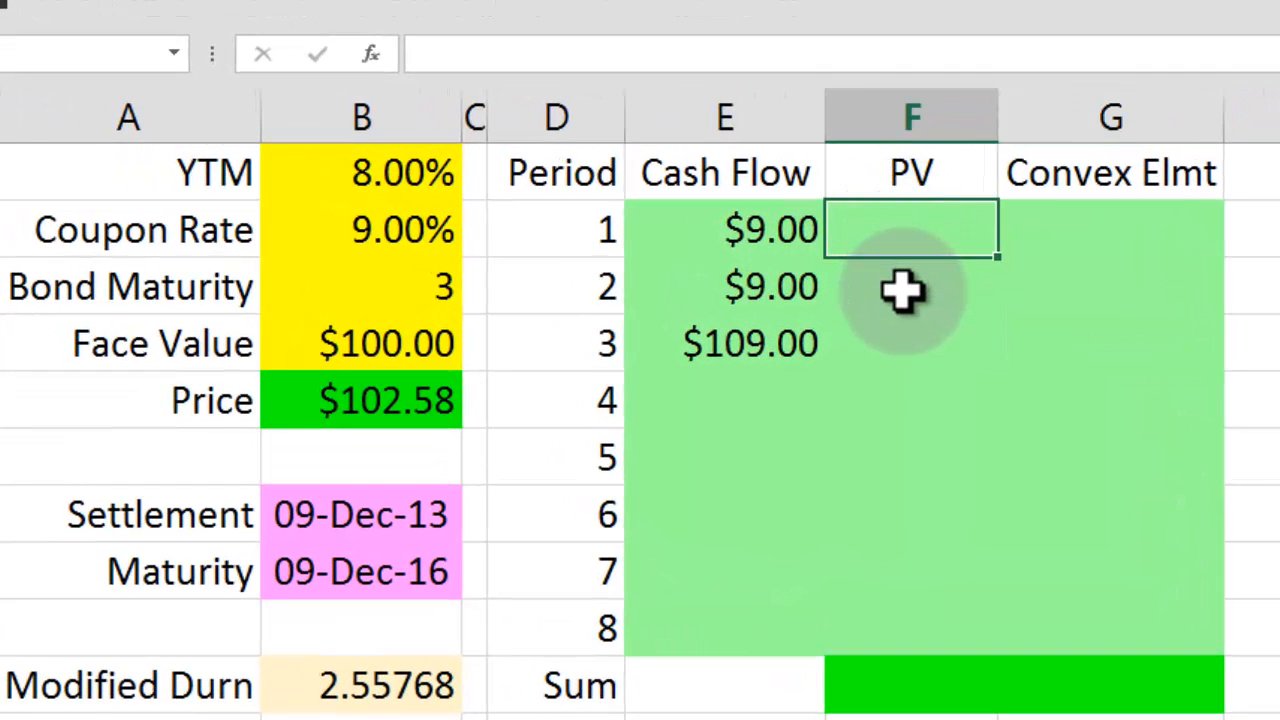
pyautogui.click(907, 287)
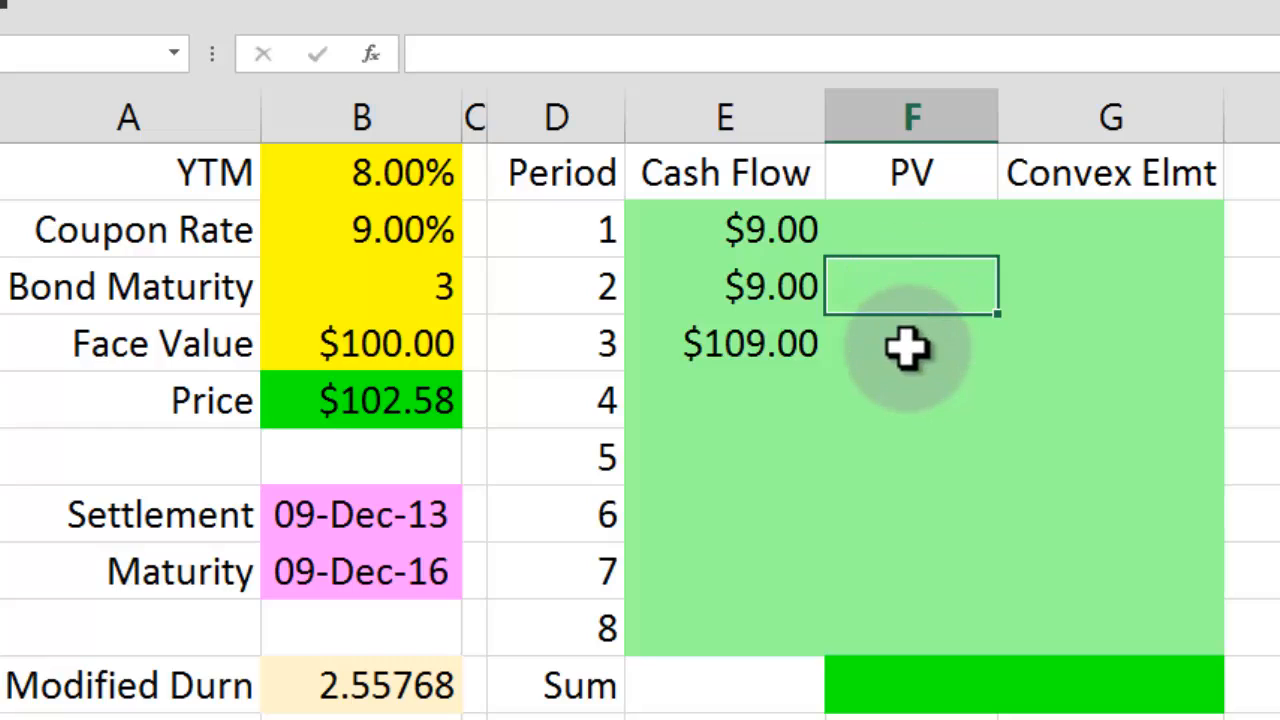
pyautogui.click(908, 343)
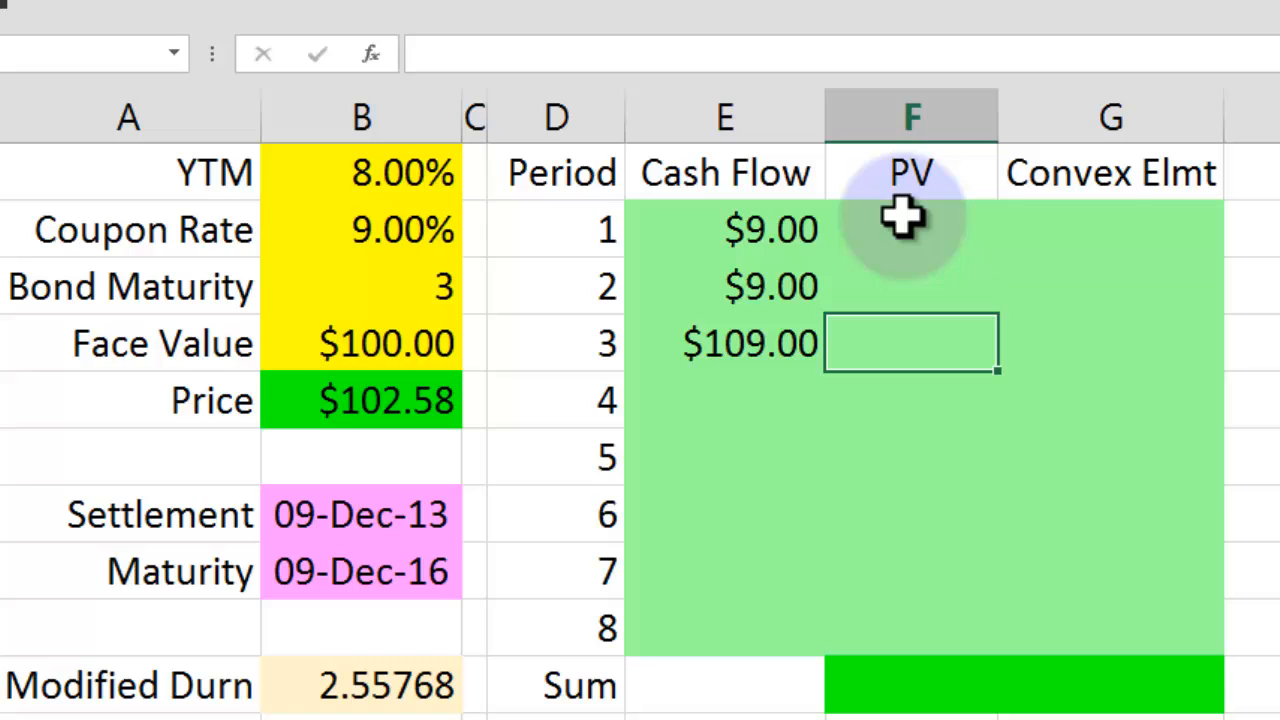
# Enter =E2/POWER(1+YTM,D2) in F2 for period 1's present value.
pyautogui.click(905, 228)
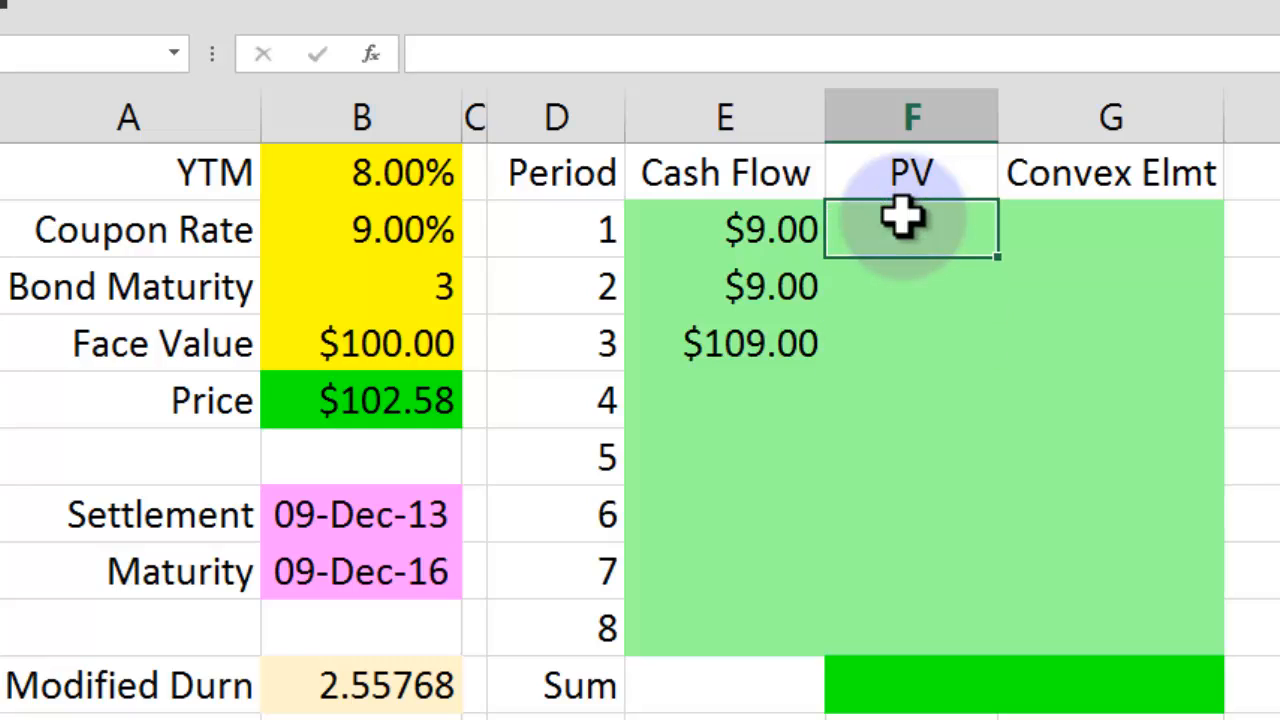
pyautogui.write('=')
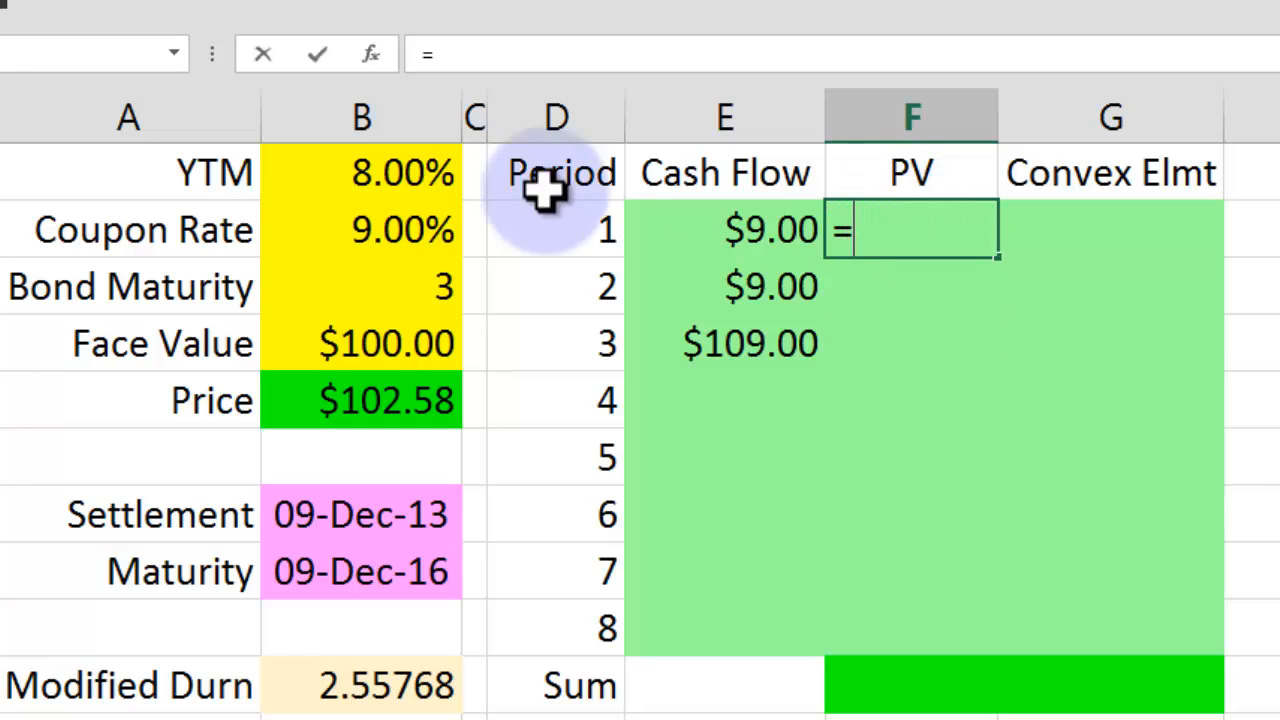
pyautogui.click(725, 228)
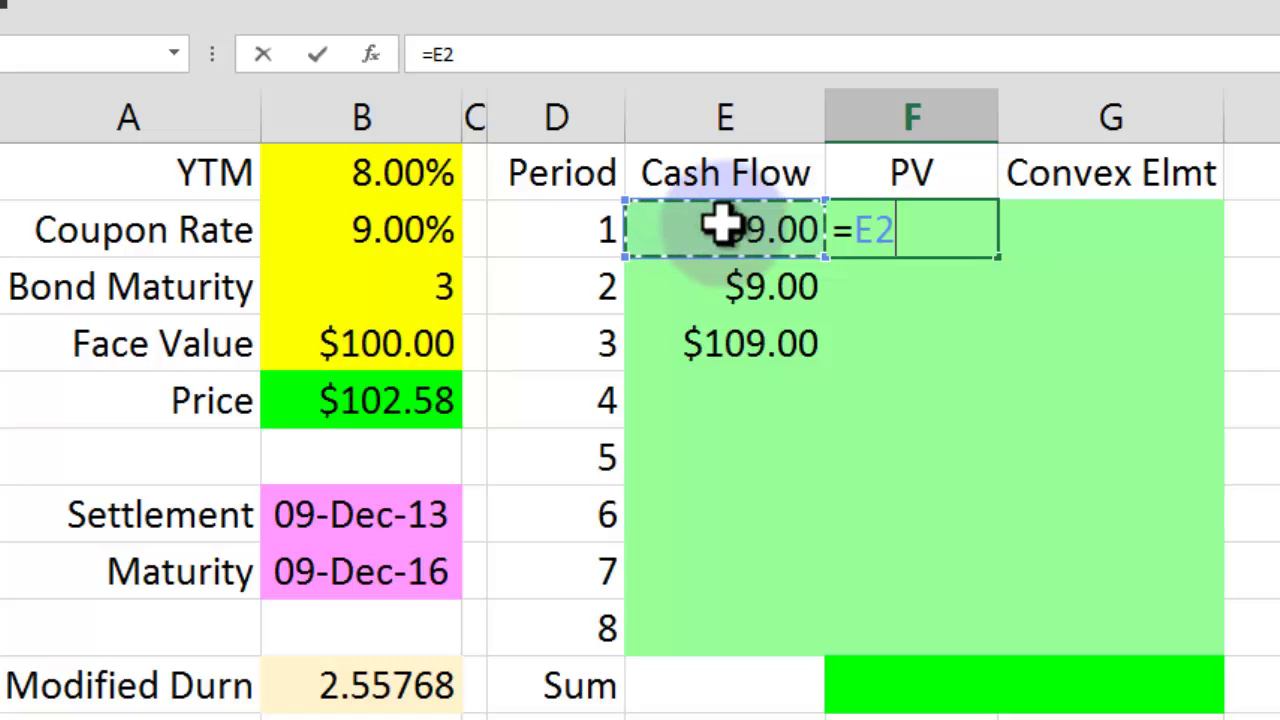
pyautogui.write('/power')
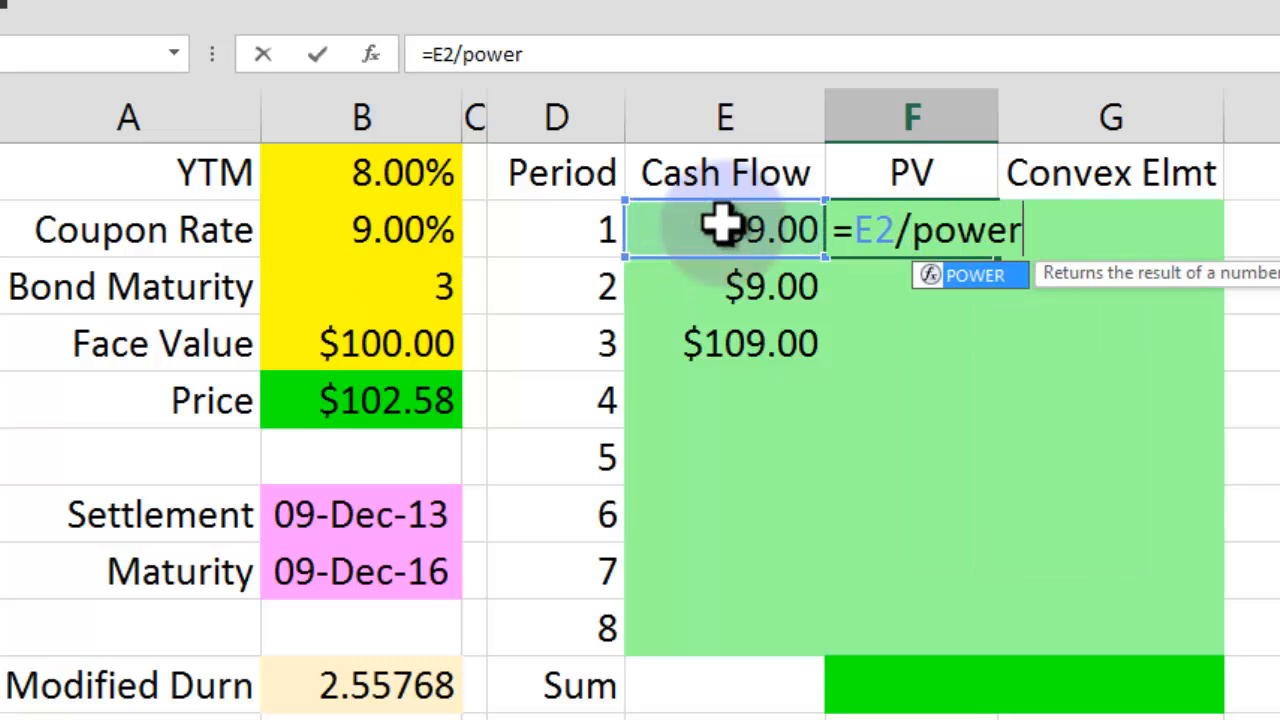
pyautogui.write('(1+')
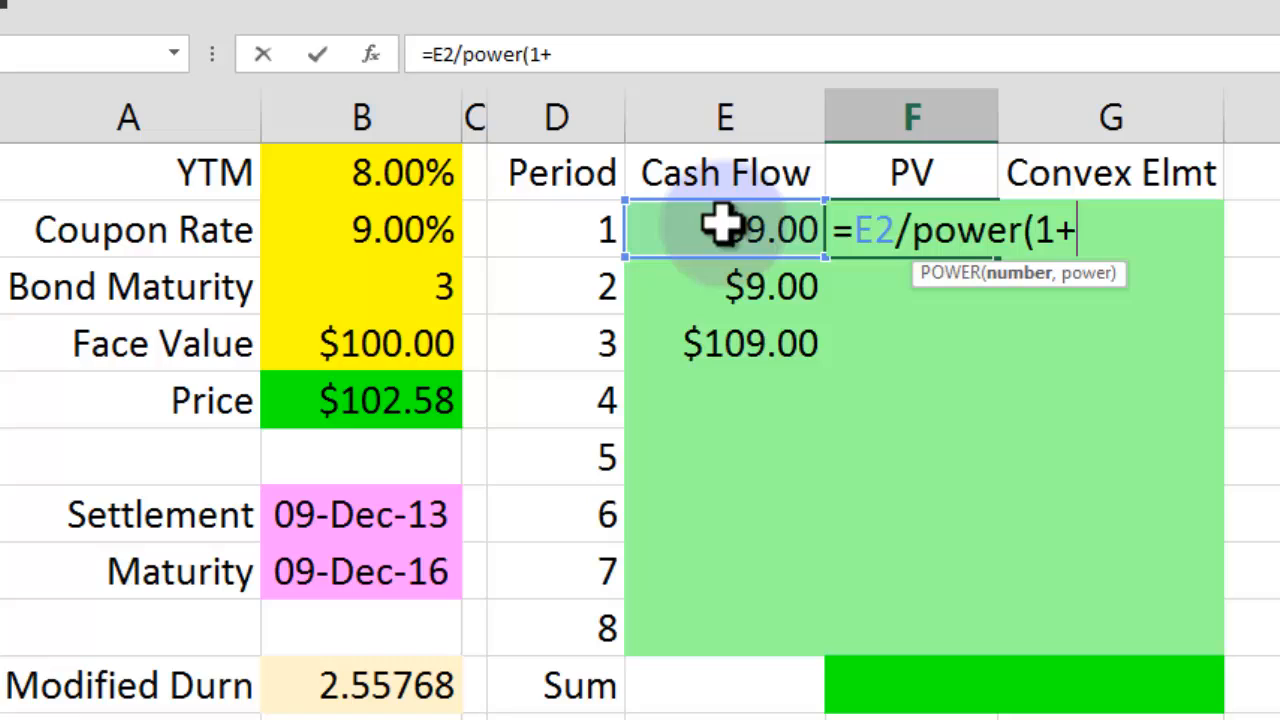
pyautogui.click(361, 172)
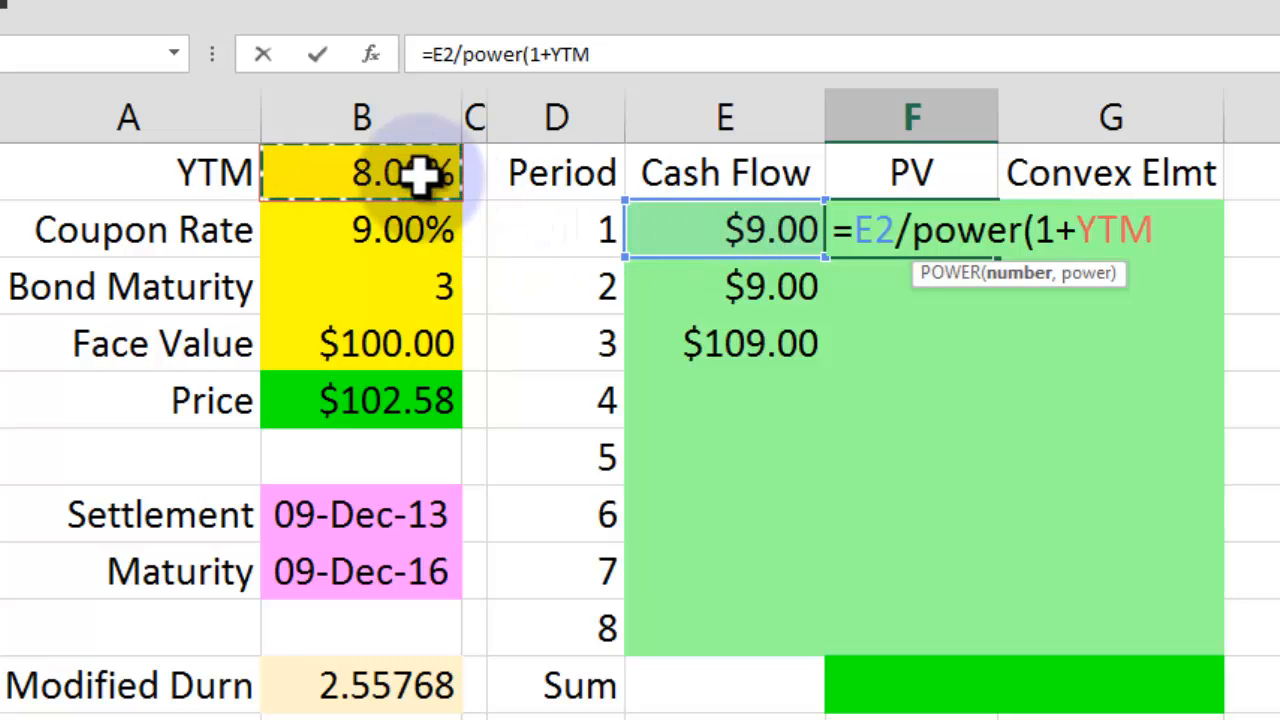
pyautogui.write(',')
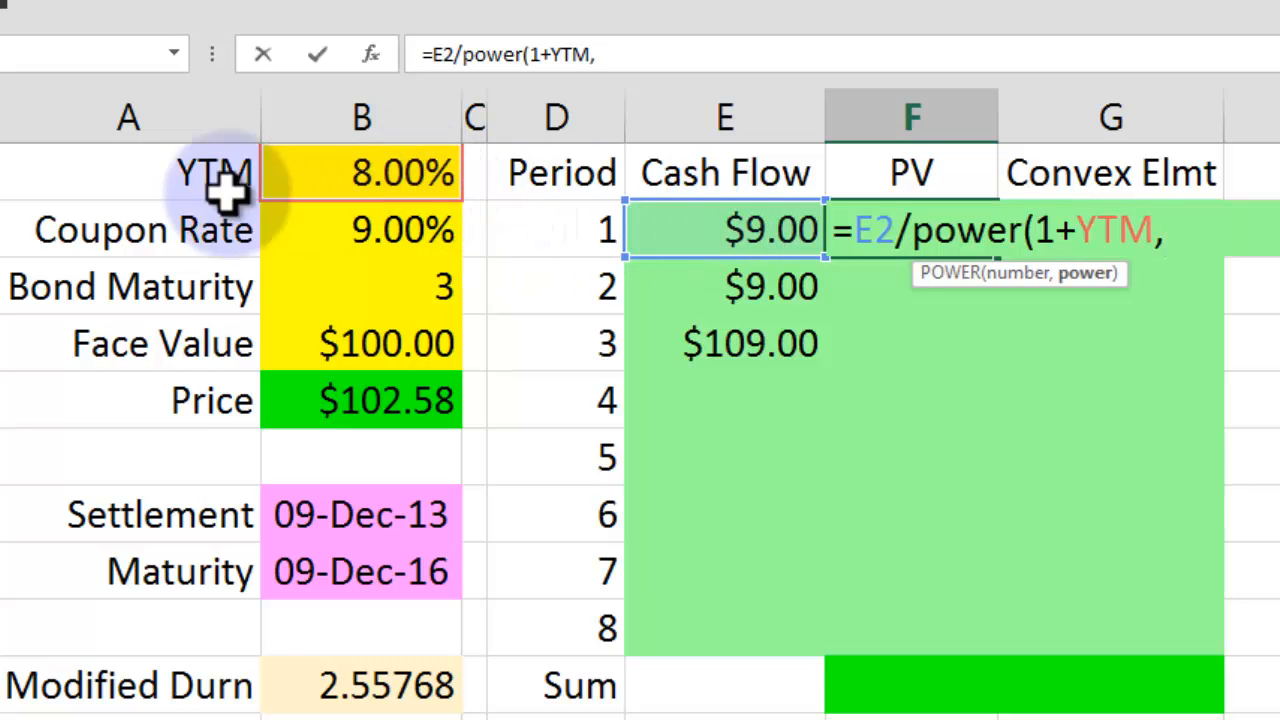
pyautogui.click(555, 229)
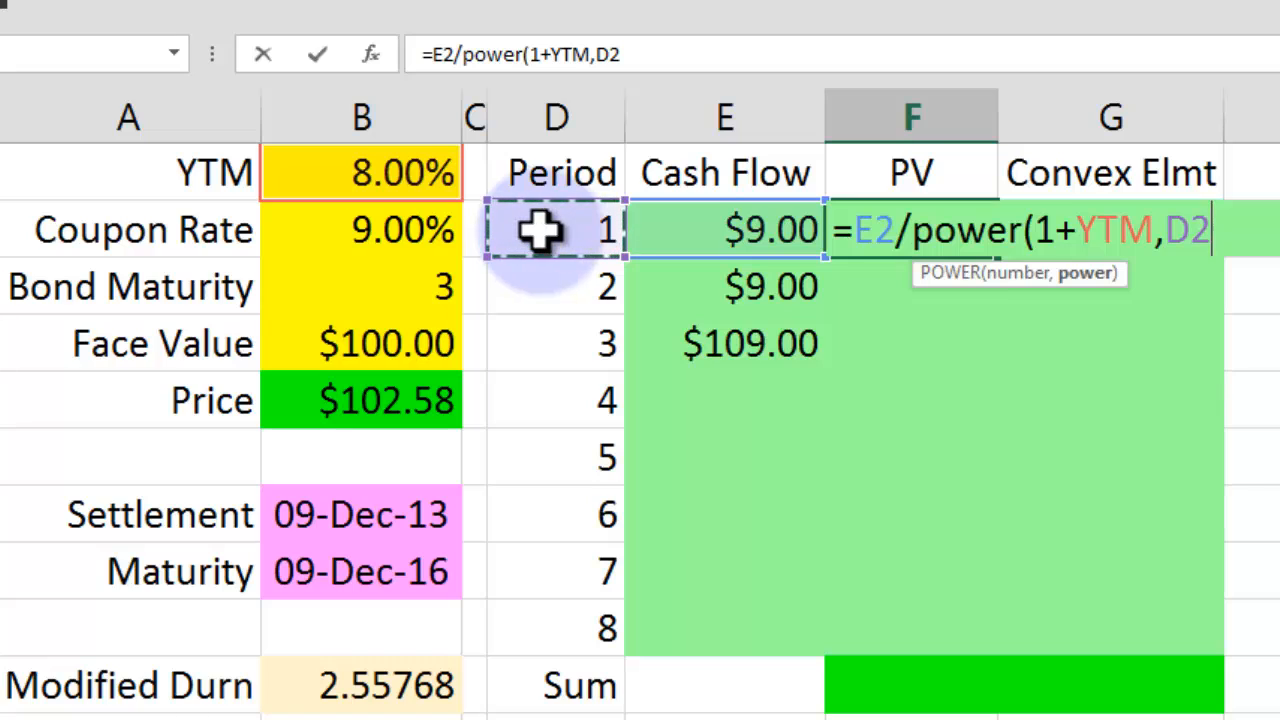
pyautogui.press('Enter')
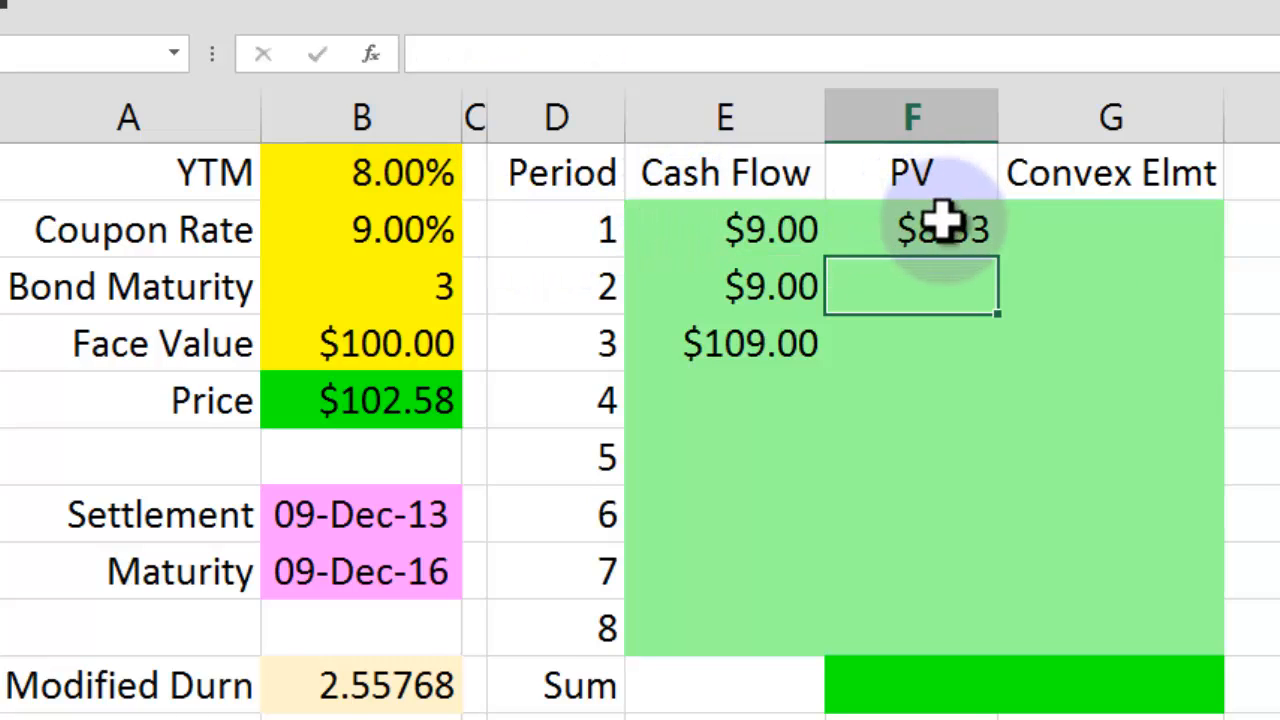
# Verify the period 1 PV formula and fill it down to F9.
pyautogui.click(725, 228)
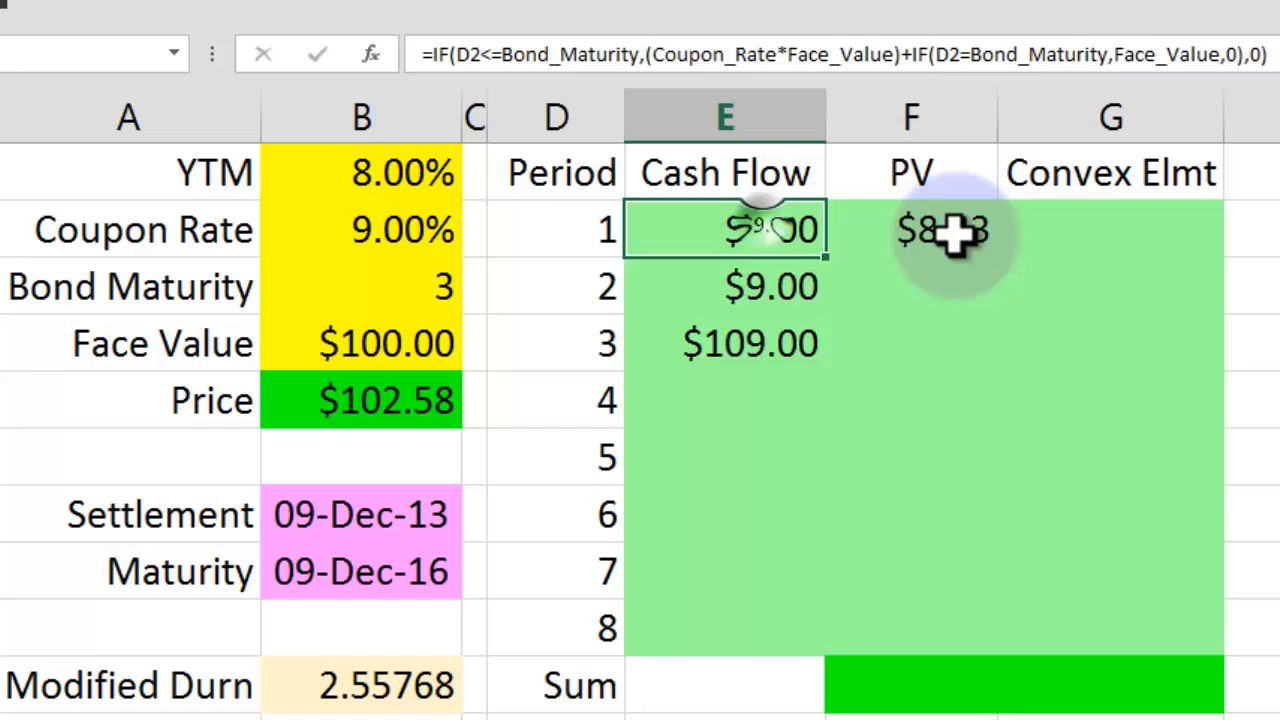
pyautogui.click(934, 229)
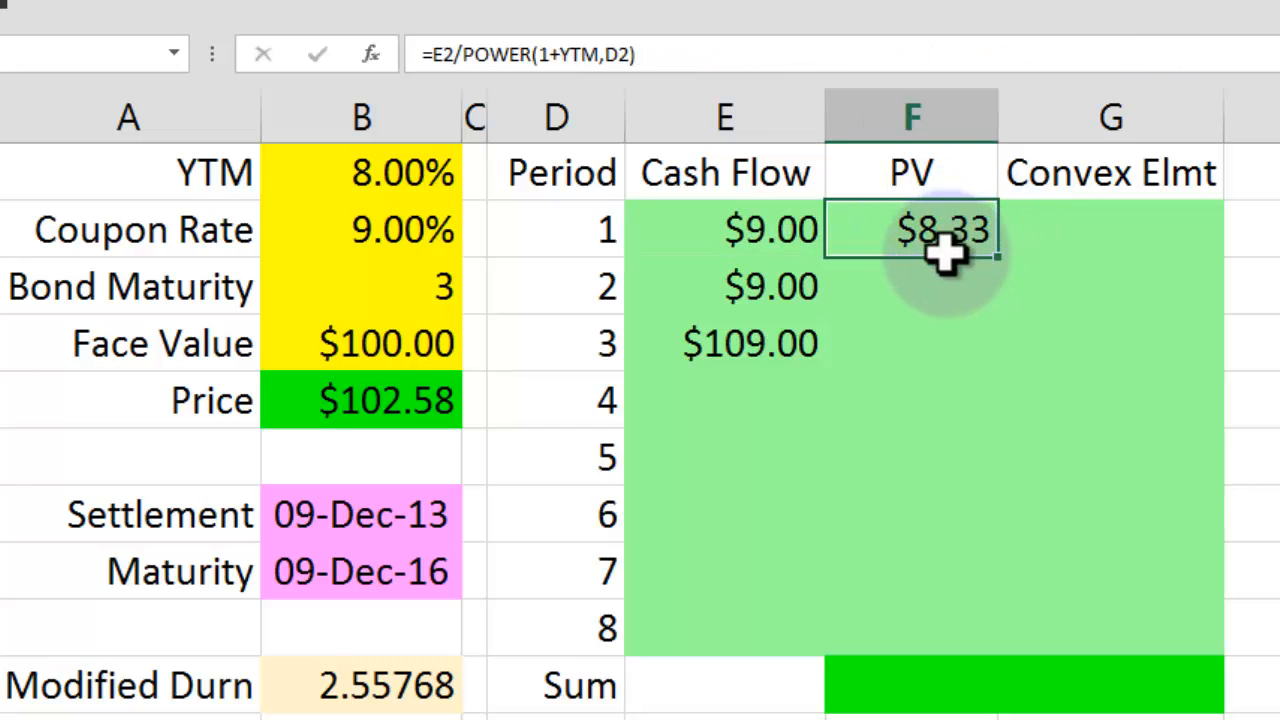
pyautogui.moveTo(1000, 263)
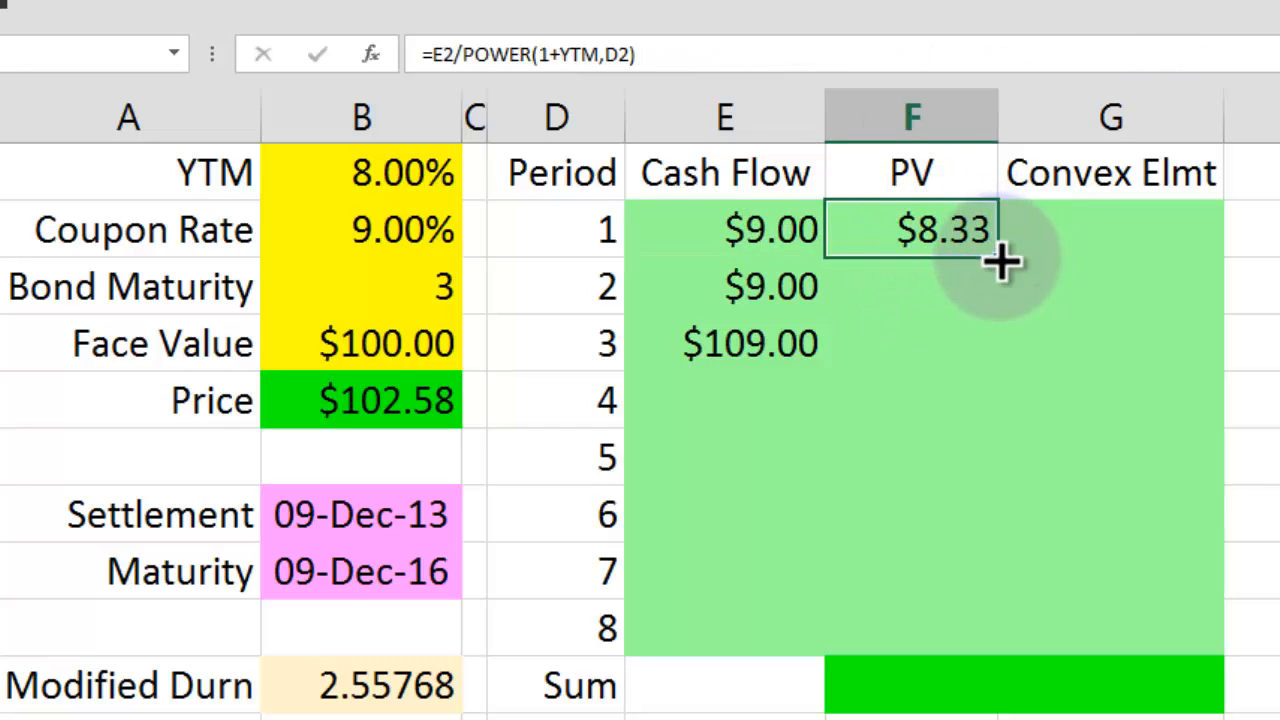
pyautogui.moveTo(1000, 262); pyautogui.dragTo(1000, 627)
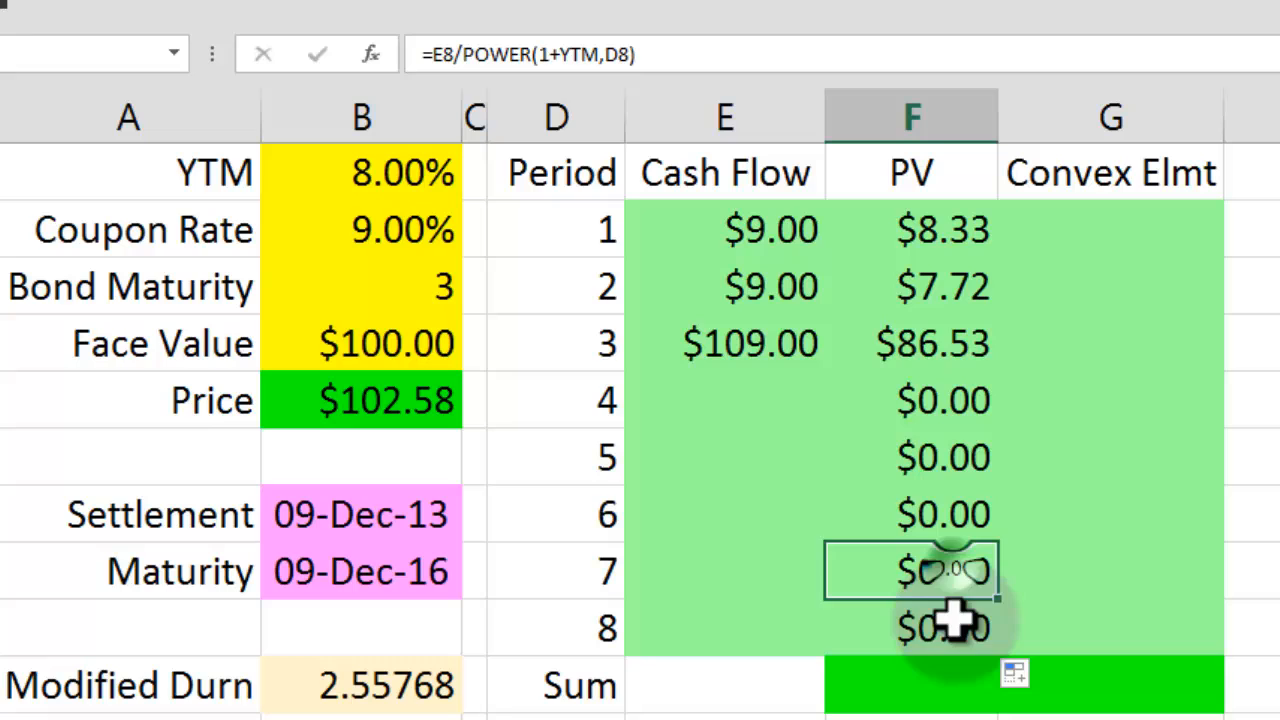
pyautogui.click(935, 627)
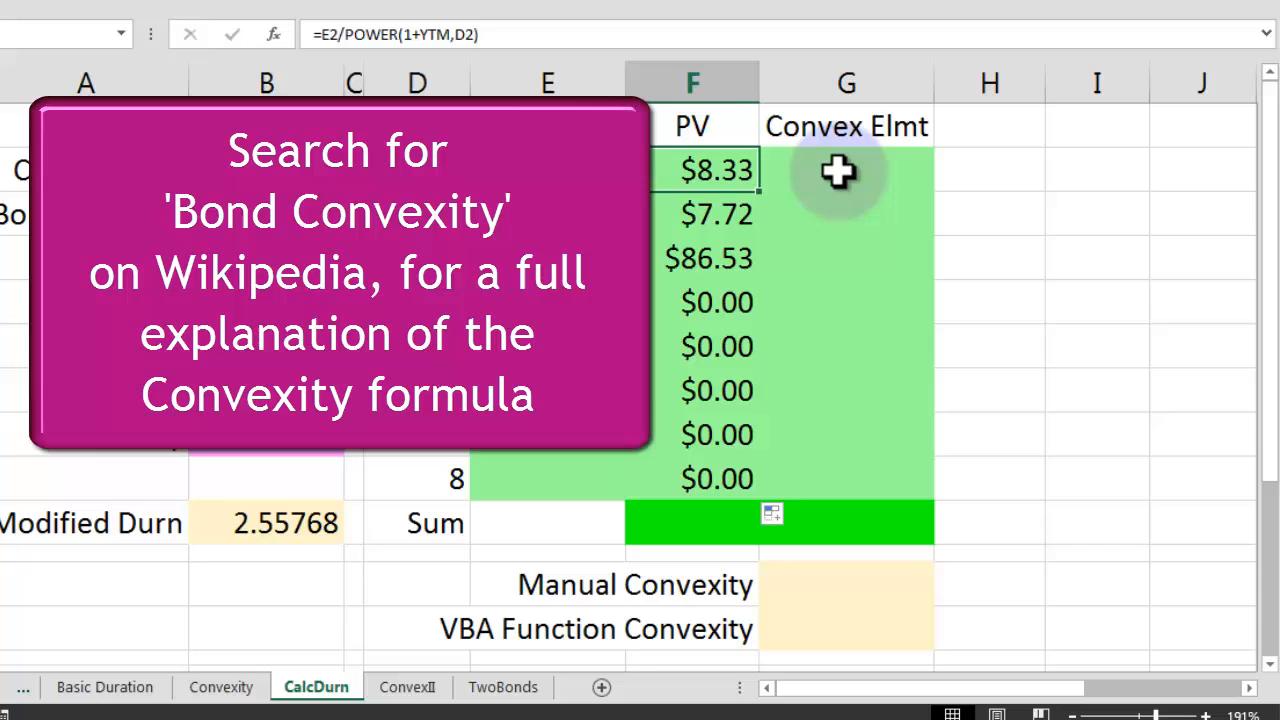
pyautogui.click(840, 170)
pyautogui.write('=')
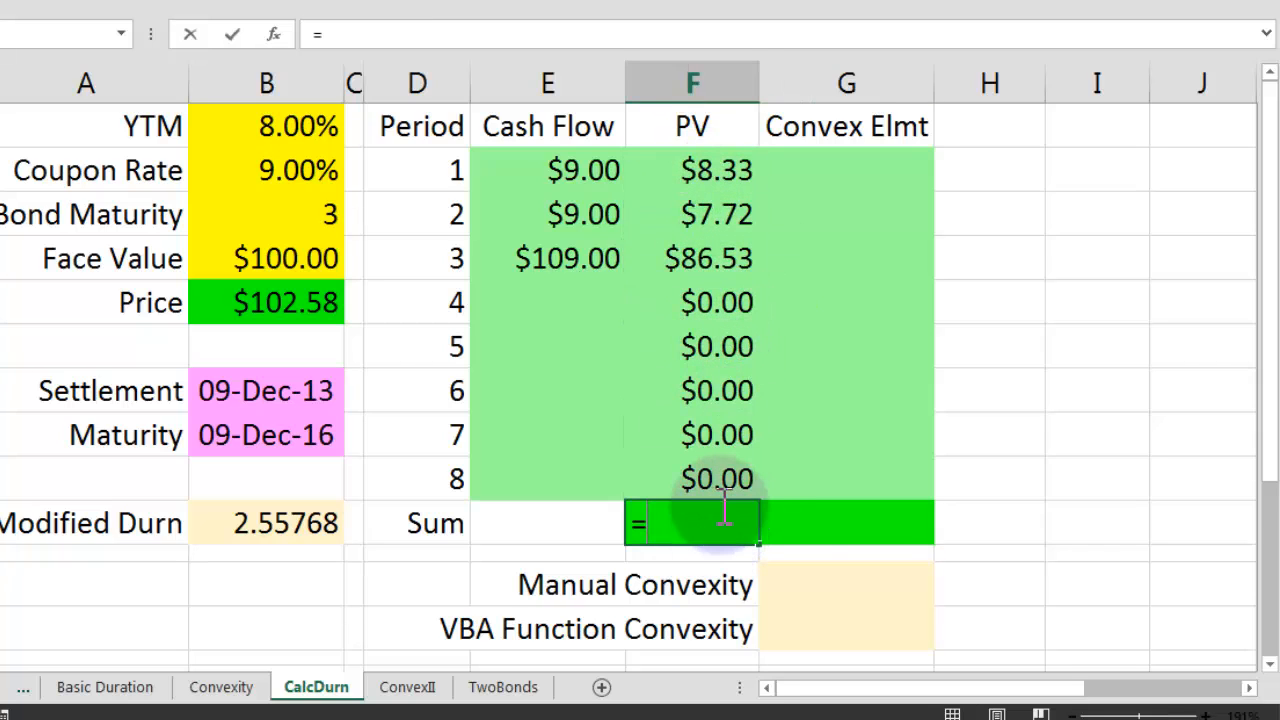
# Enter =SUM(F2:F9) in F10, totalling the PV column to $102.58.
pyautogui.write('sum(')
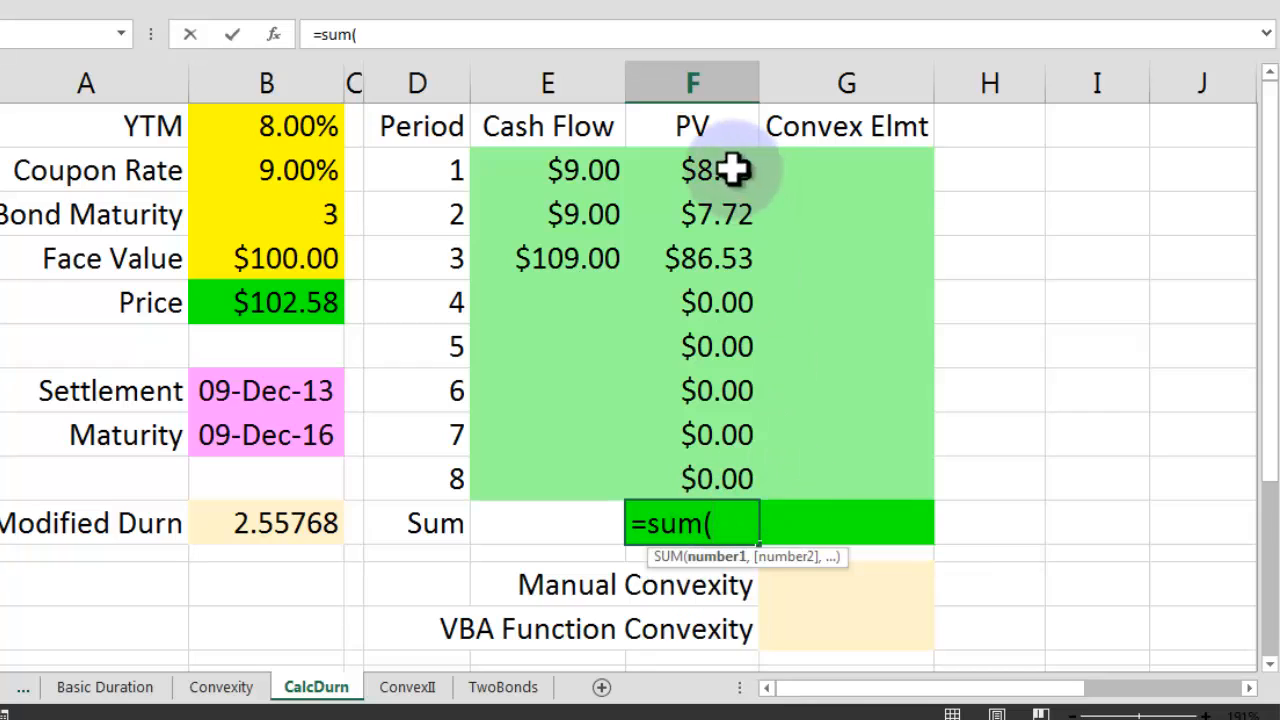
pyautogui.moveTo(717, 169); pyautogui.dragTo(717, 478)
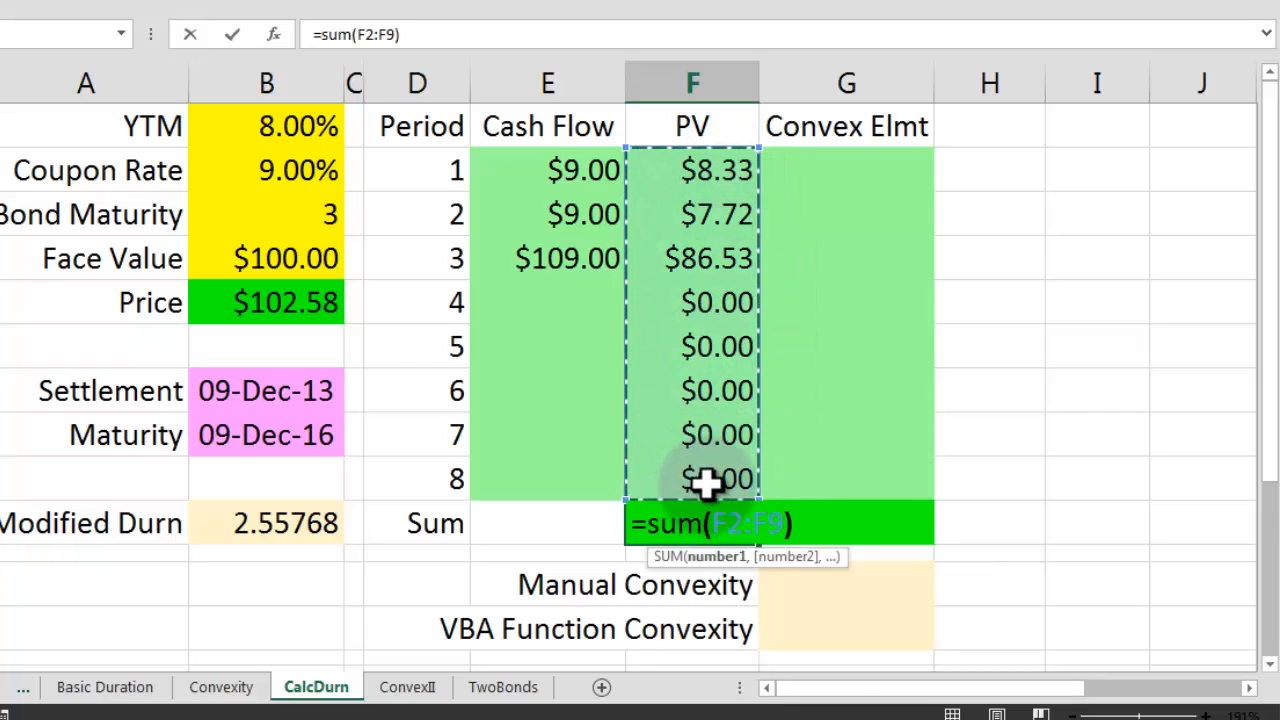
pyautogui.press('Enter')
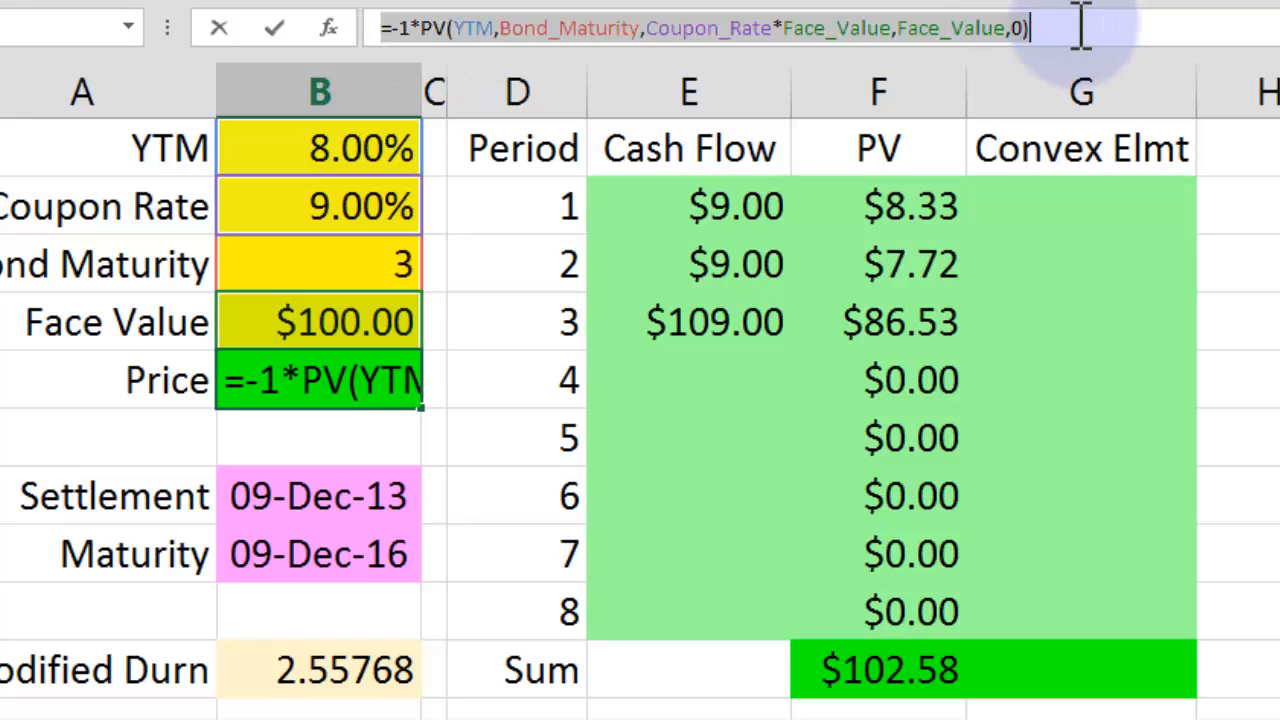
pyautogui.moveTo(1110, 474)
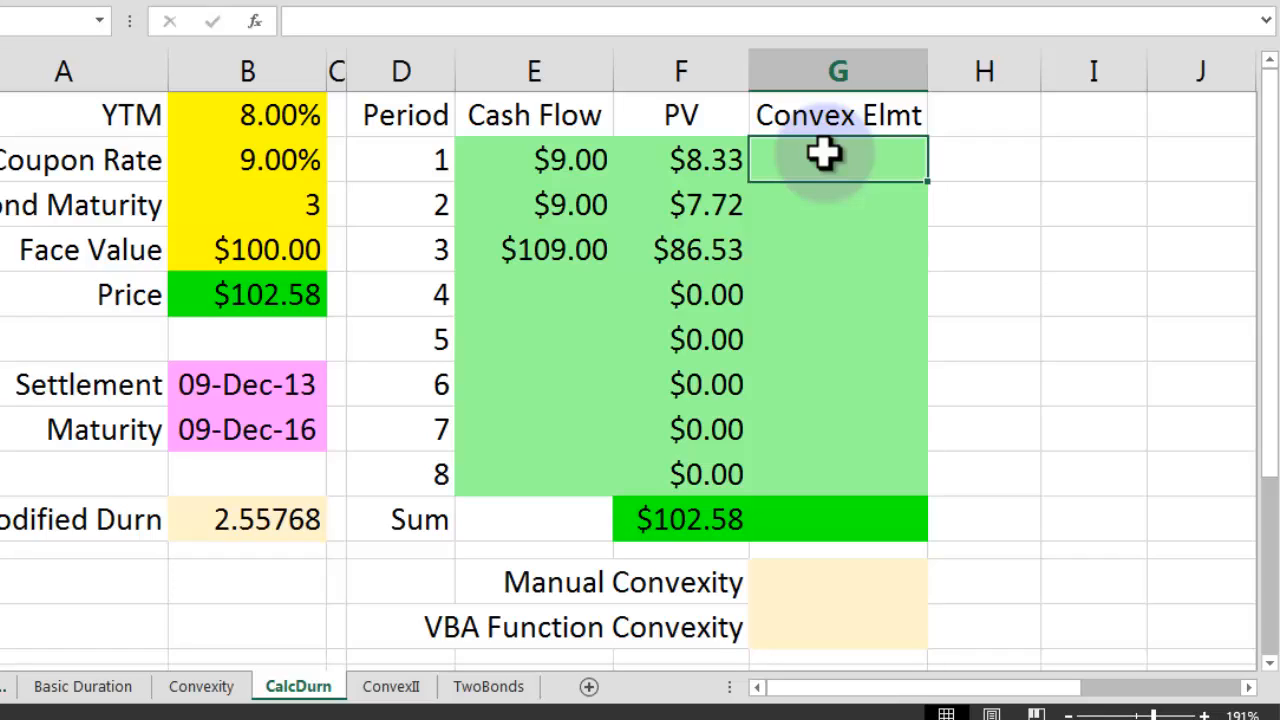
# Start G2's convexity formula with the discount factor 1/POWER(1+YTM,2).
pyautogui.write('=')
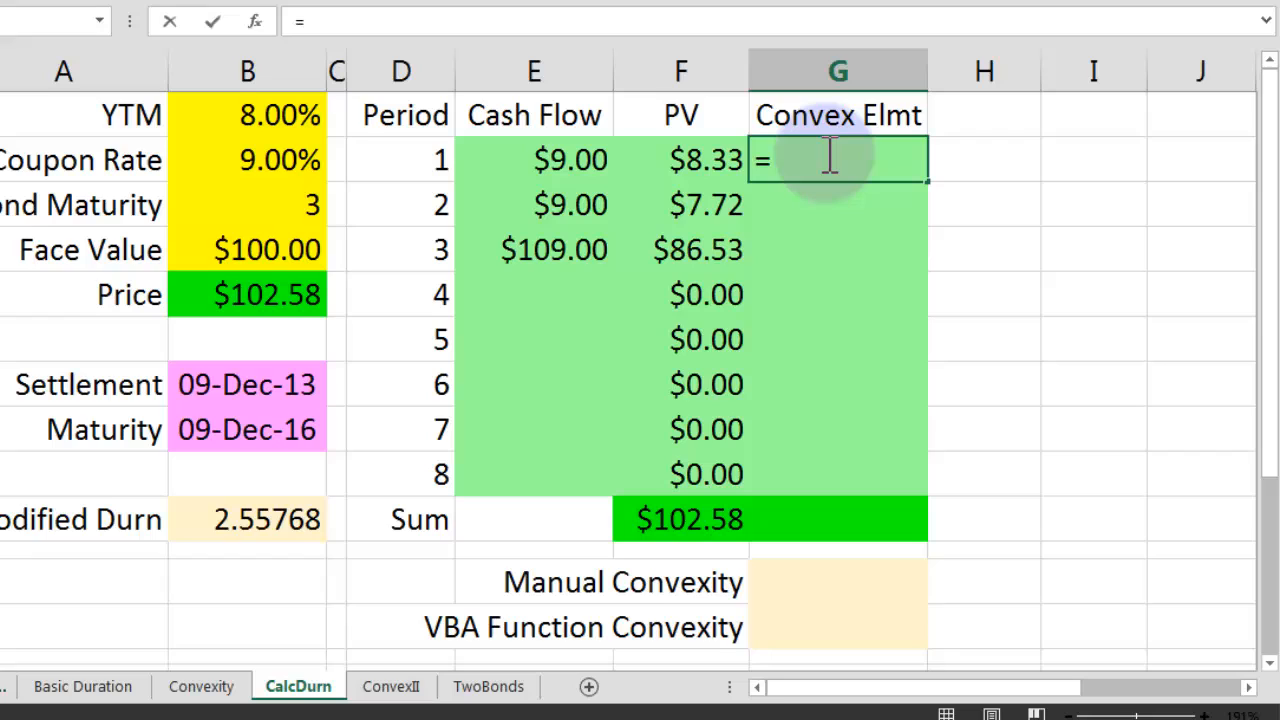
pyautogui.write('(1')
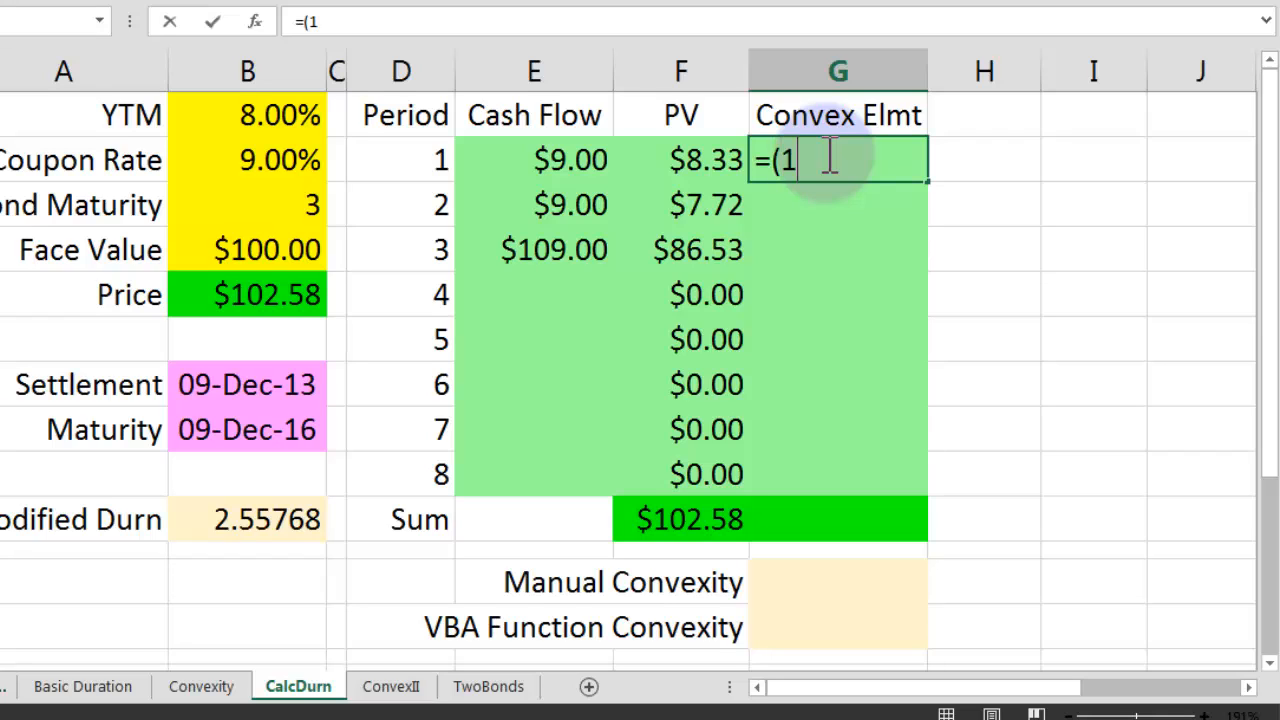
pyautogui.write('/(power(1')
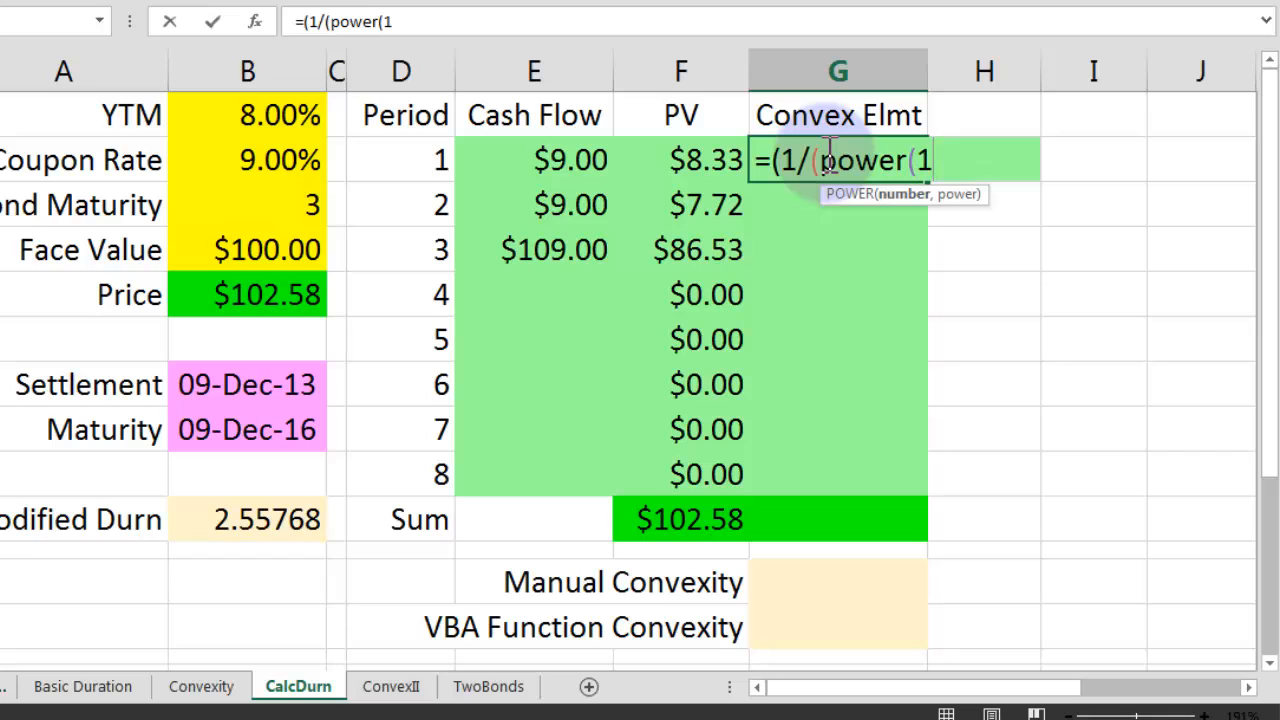
pyautogui.click(247, 114)
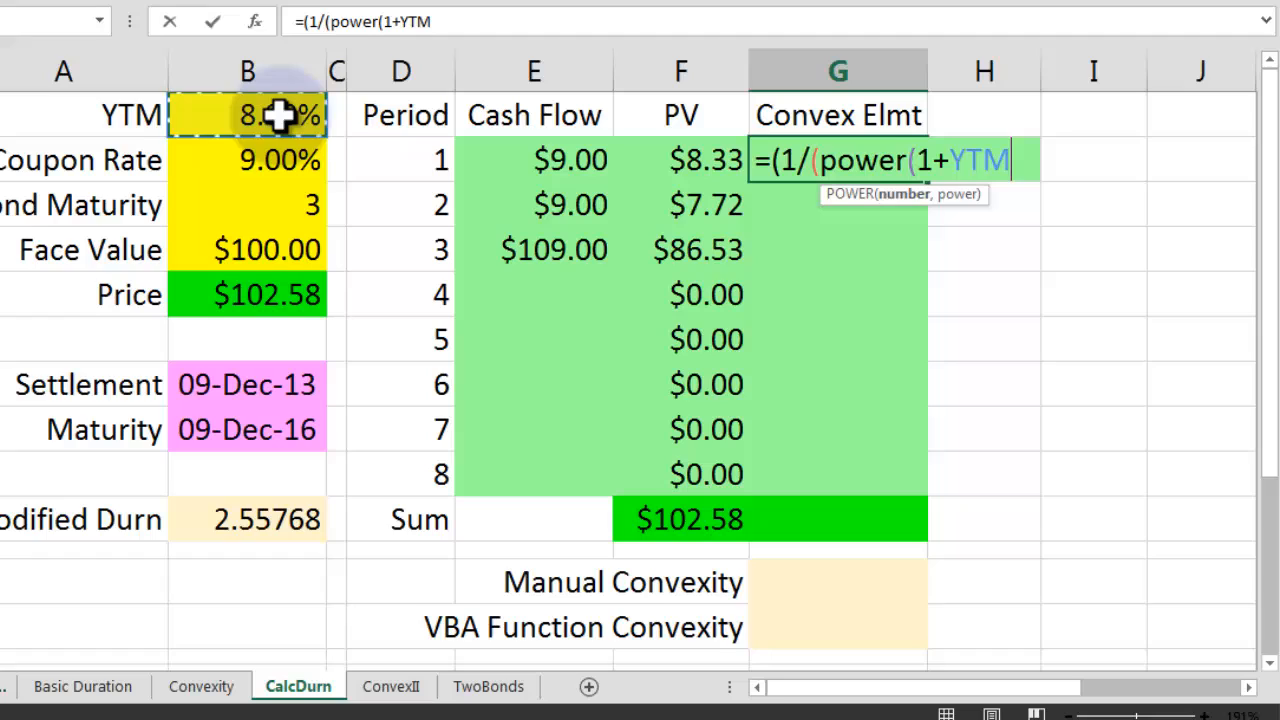
pyautogui.write(',2))')
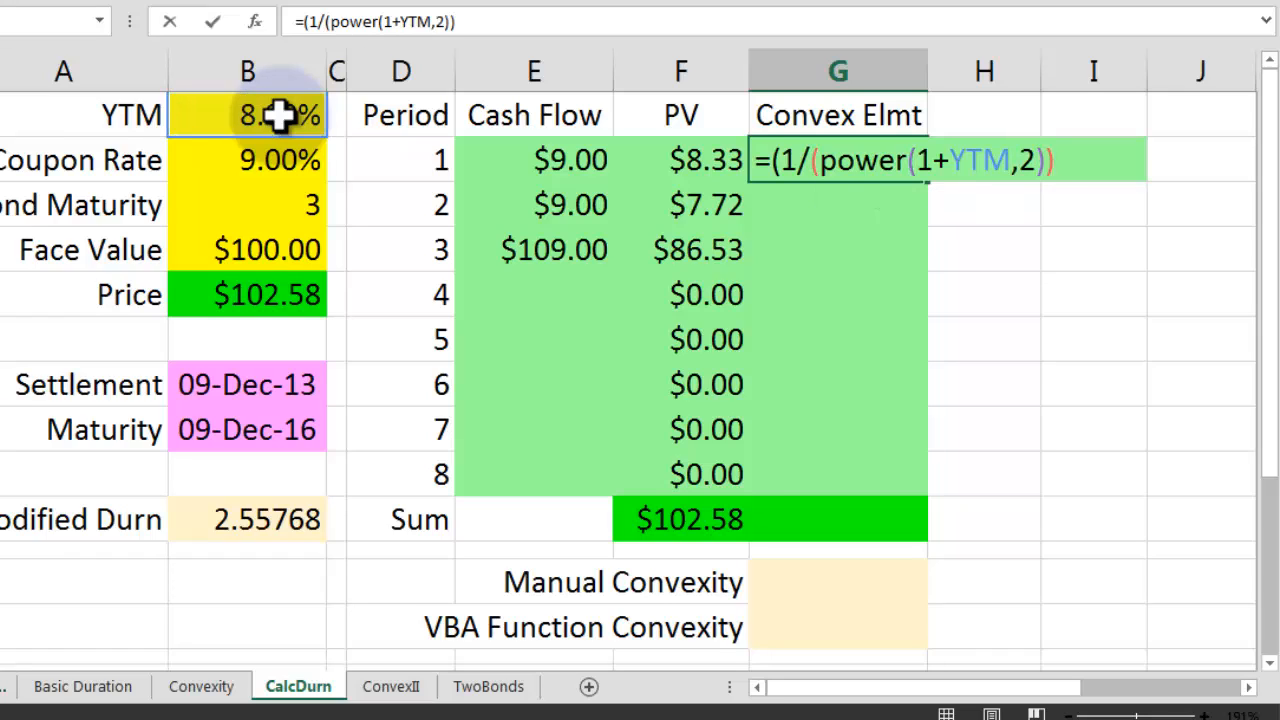
pyautogui.write(')')
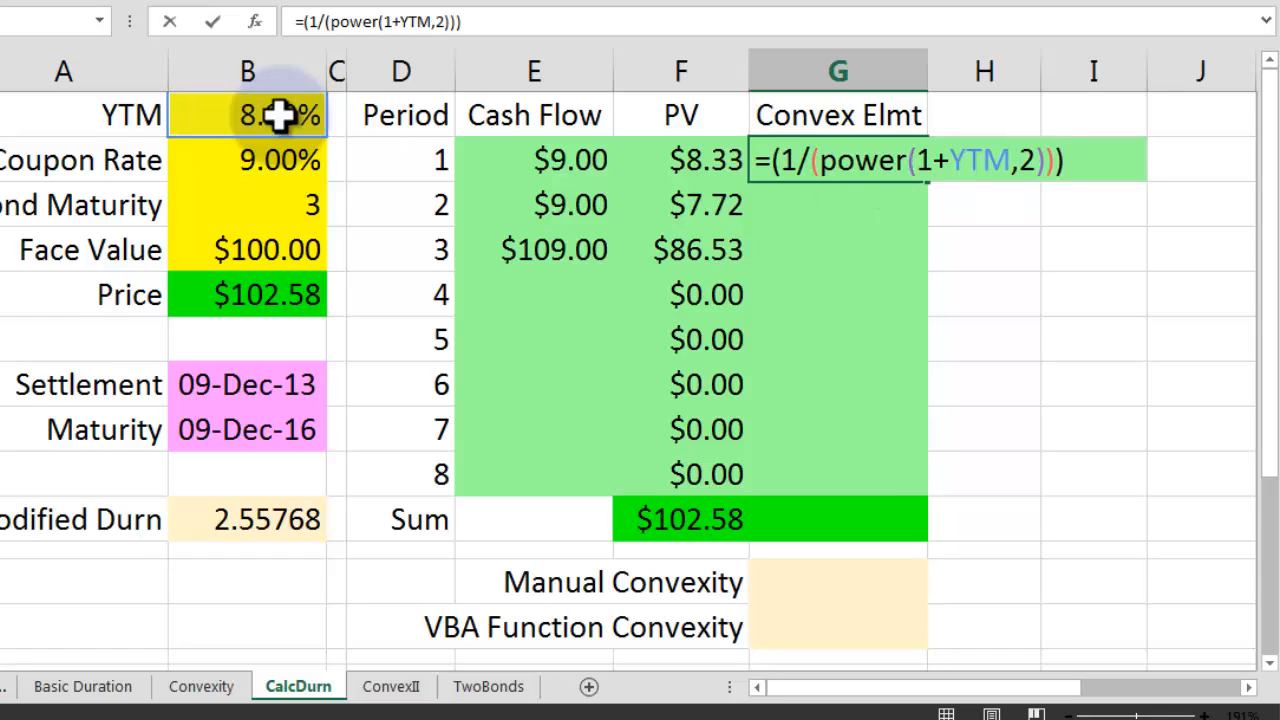
# Complete it as *(F2)*(POWER(D2,2)+D2) and check the copied formula further down.
pyautogui.write('*(')
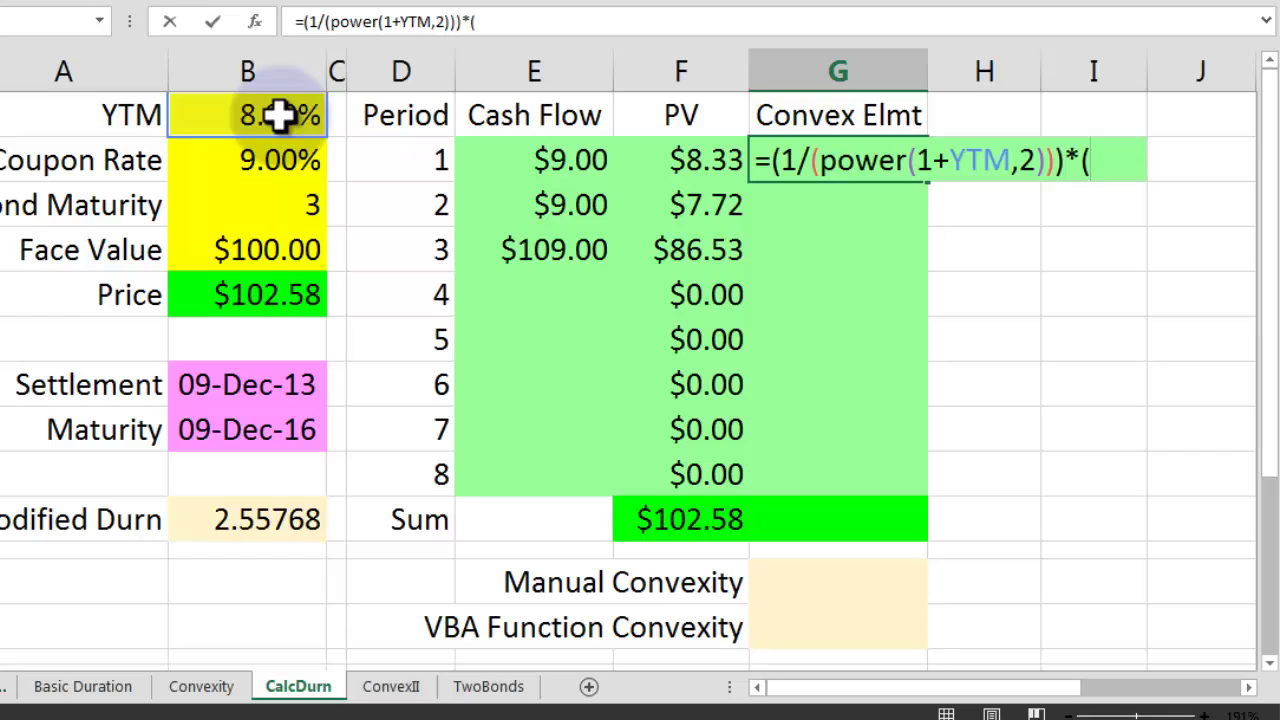
pyautogui.click(682, 159)
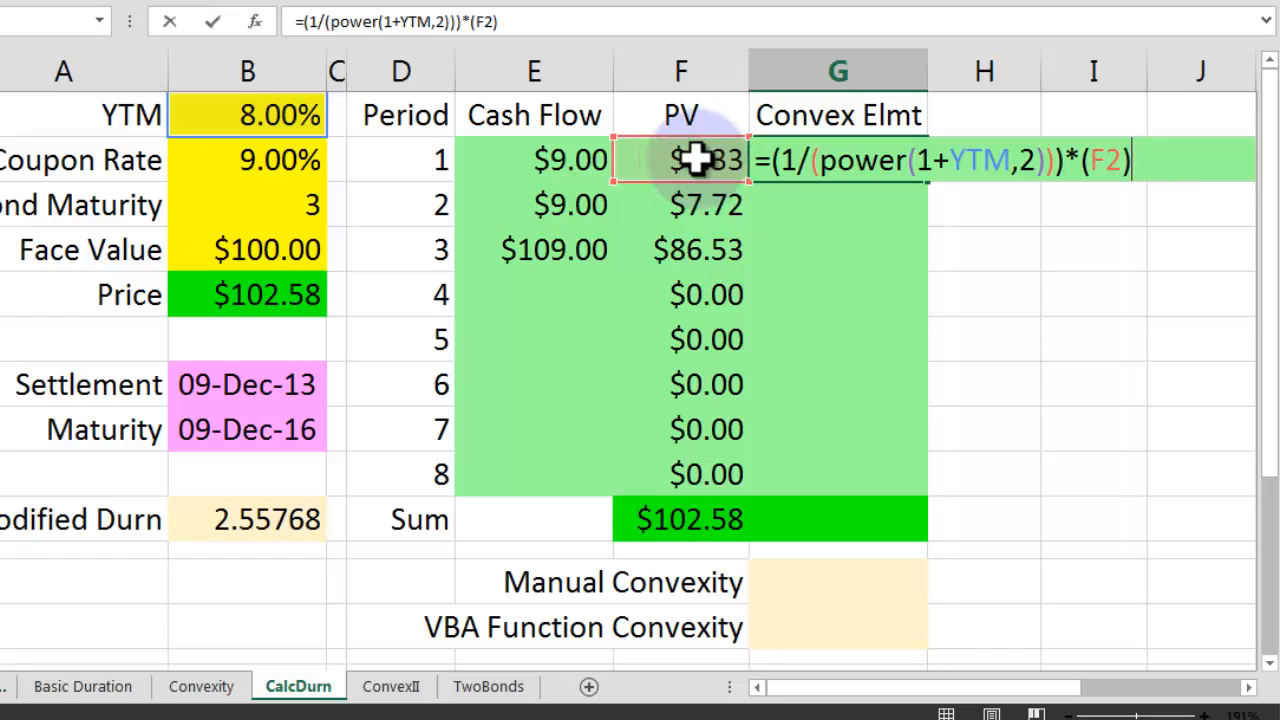
pyautogui.write('*(')
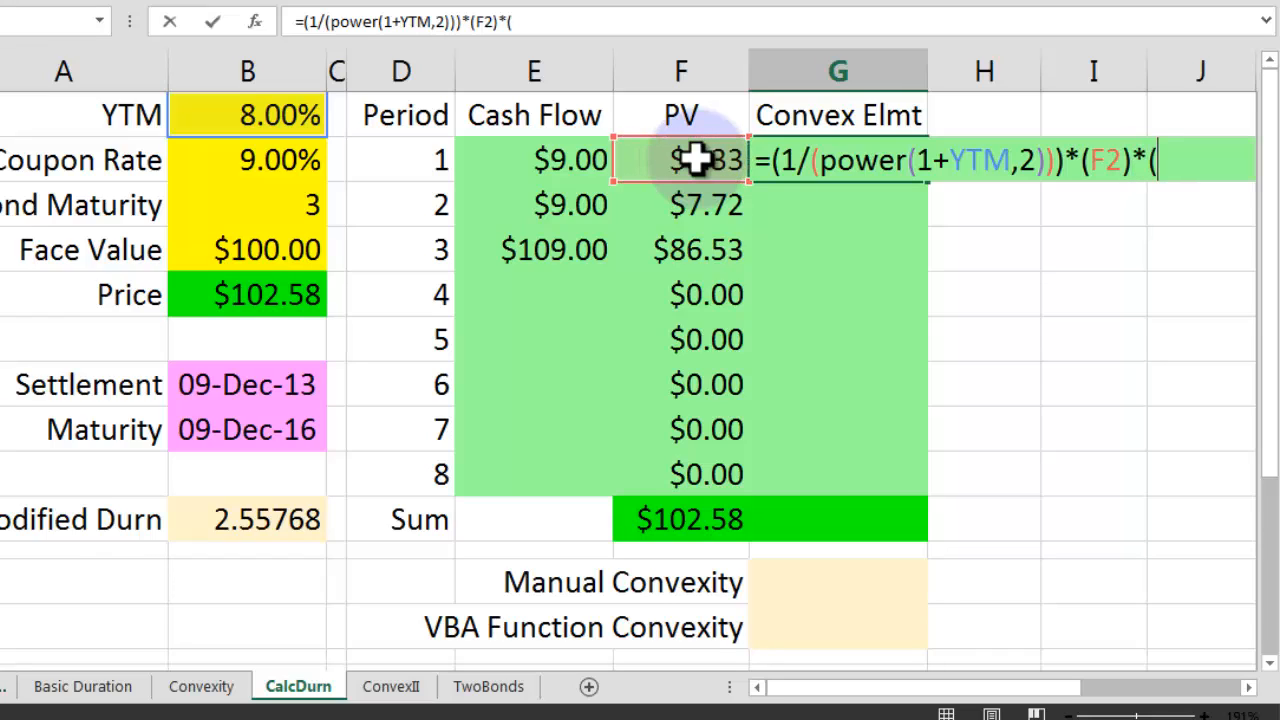
pyautogui.write('power(')
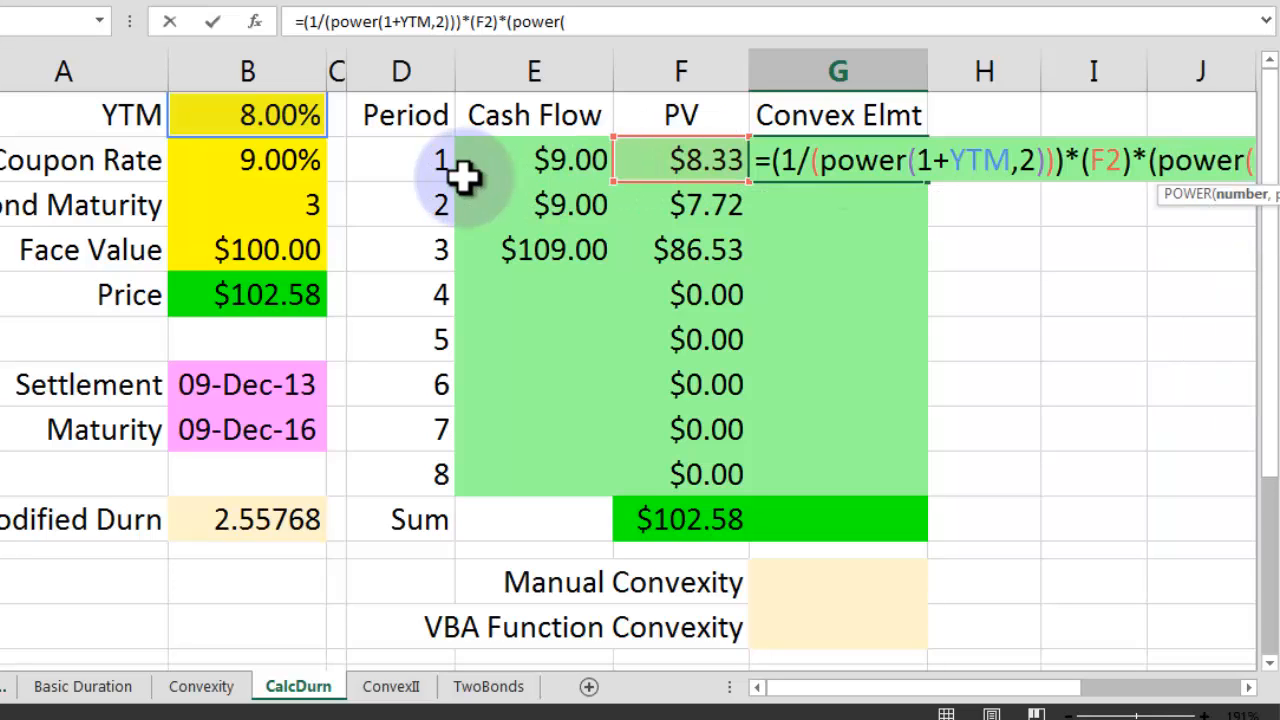
pyautogui.click(400, 160)
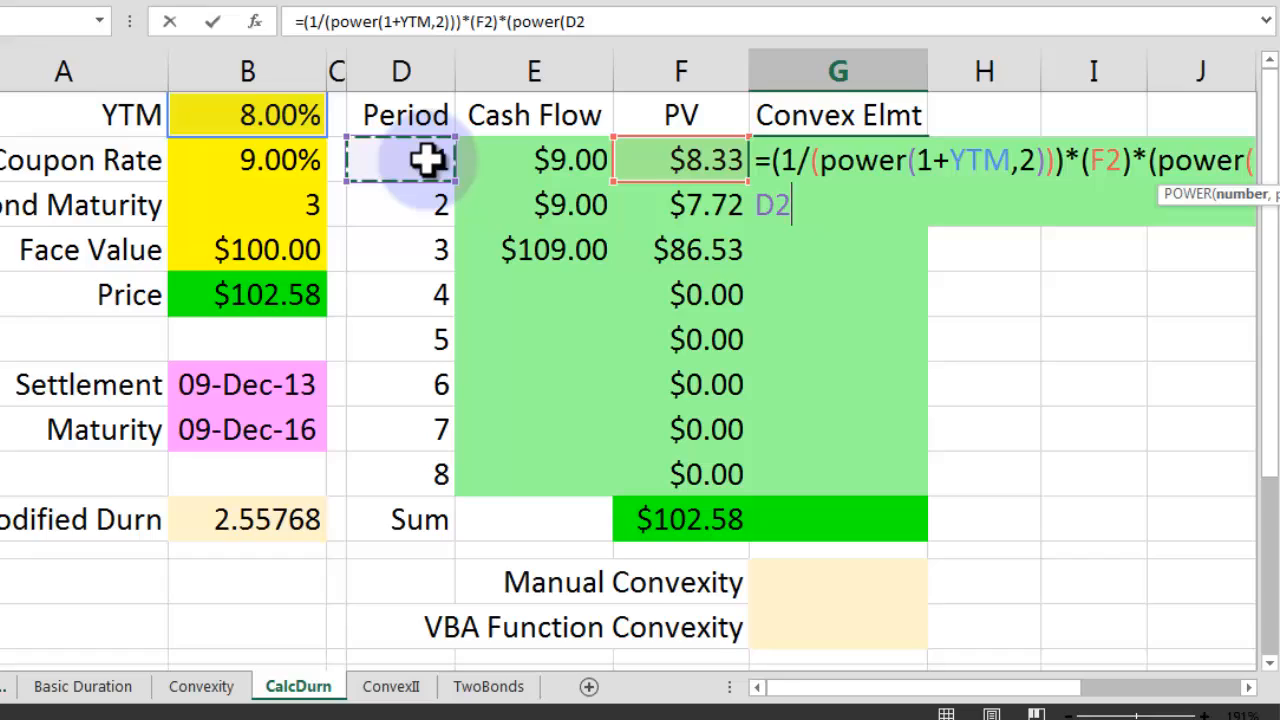
pyautogui.write(',2')
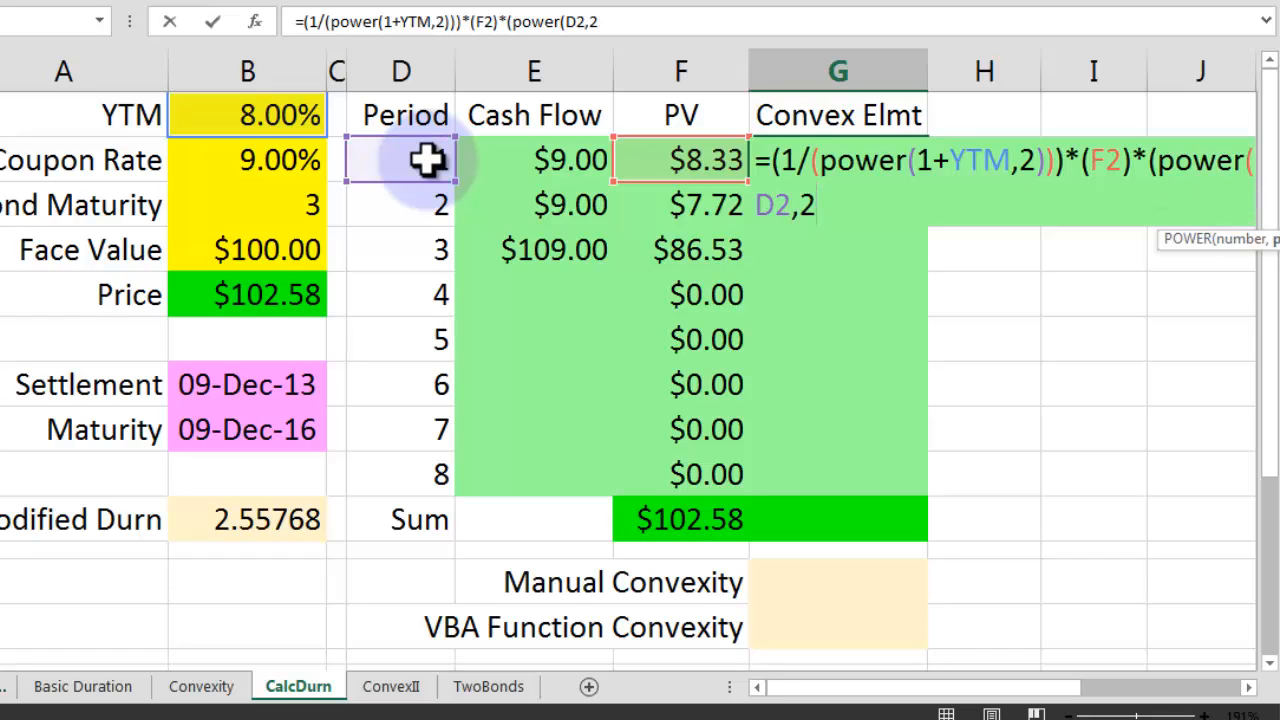
pyautogui.write('+D2')
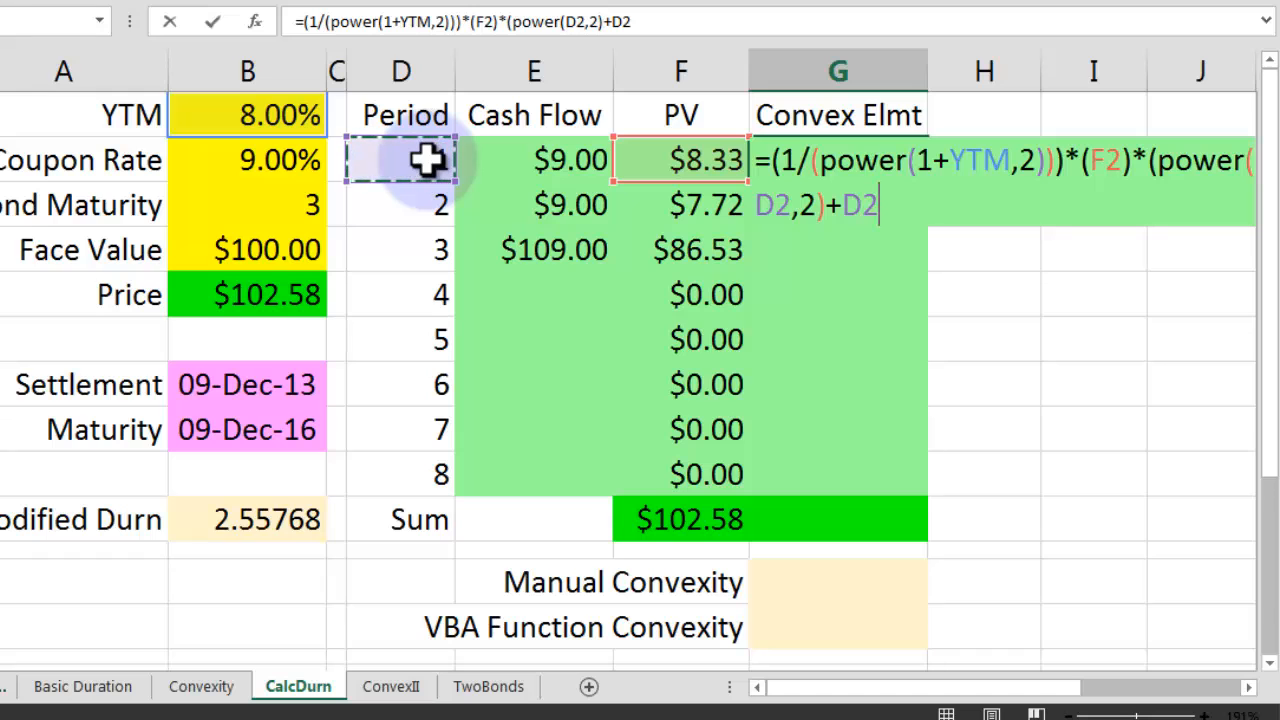
pyautogui.write(')')
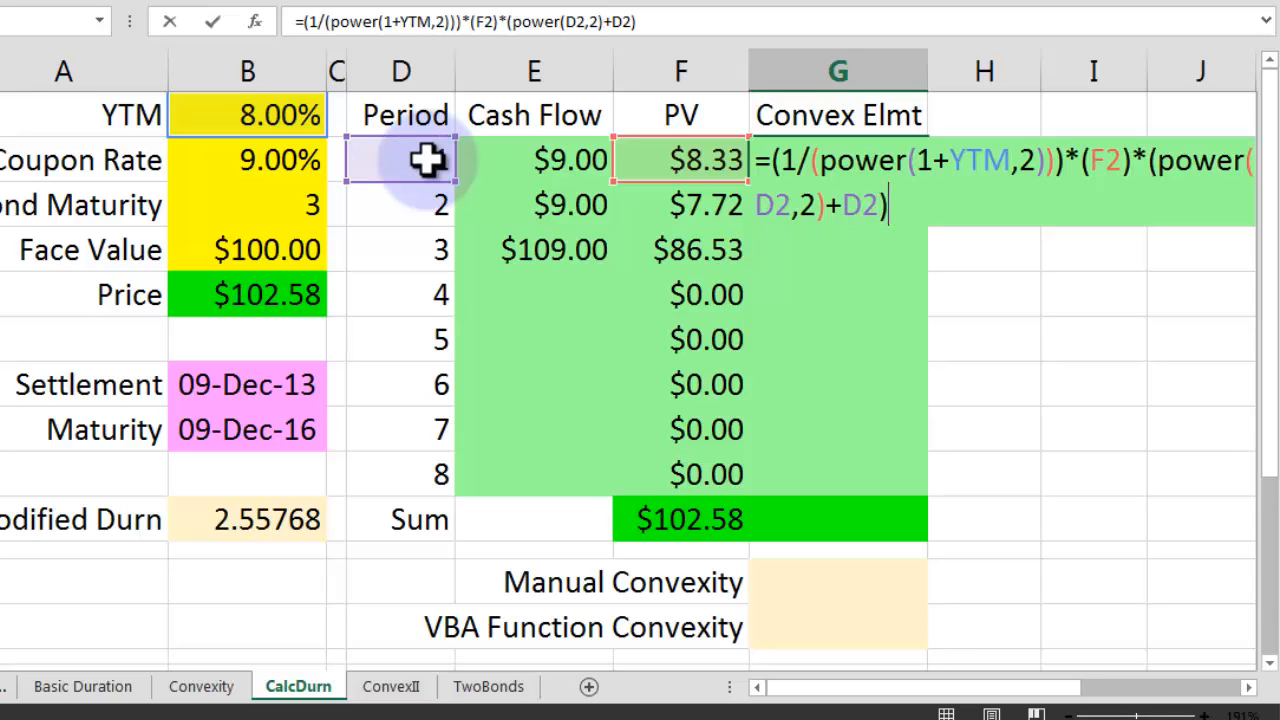
pyautogui.press('Enter')
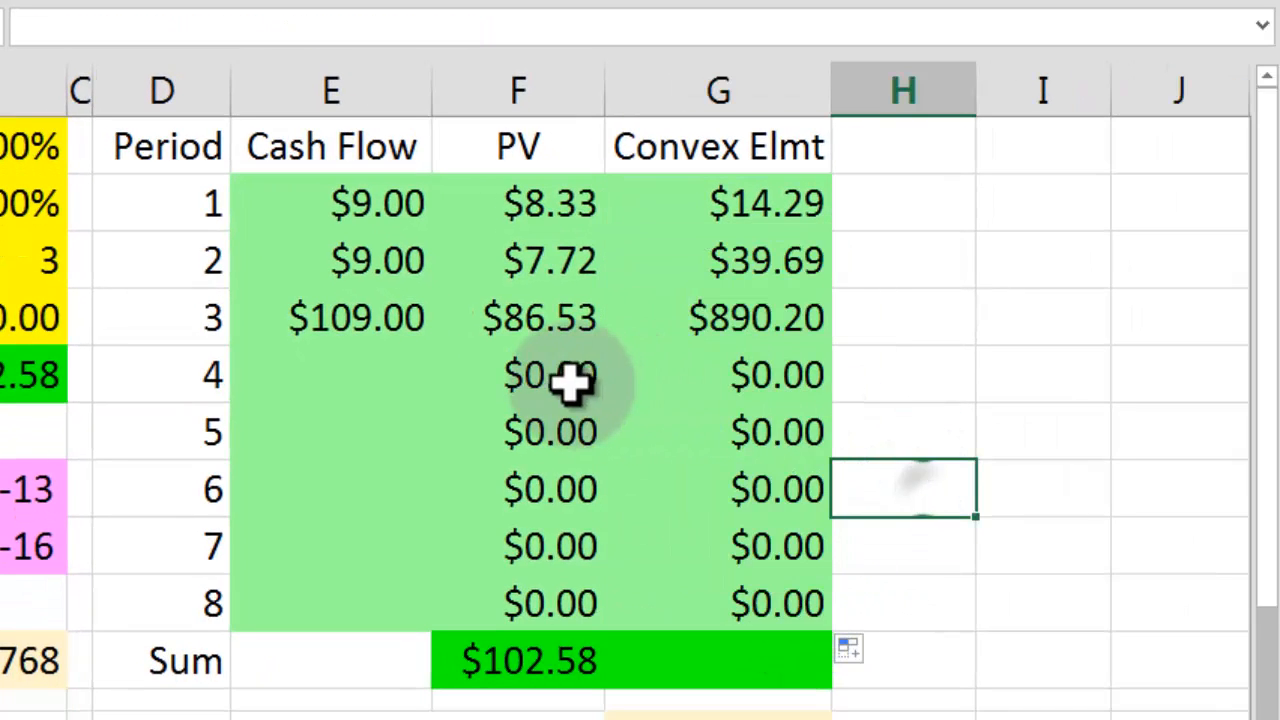
pyautogui.moveTo(730, 665)
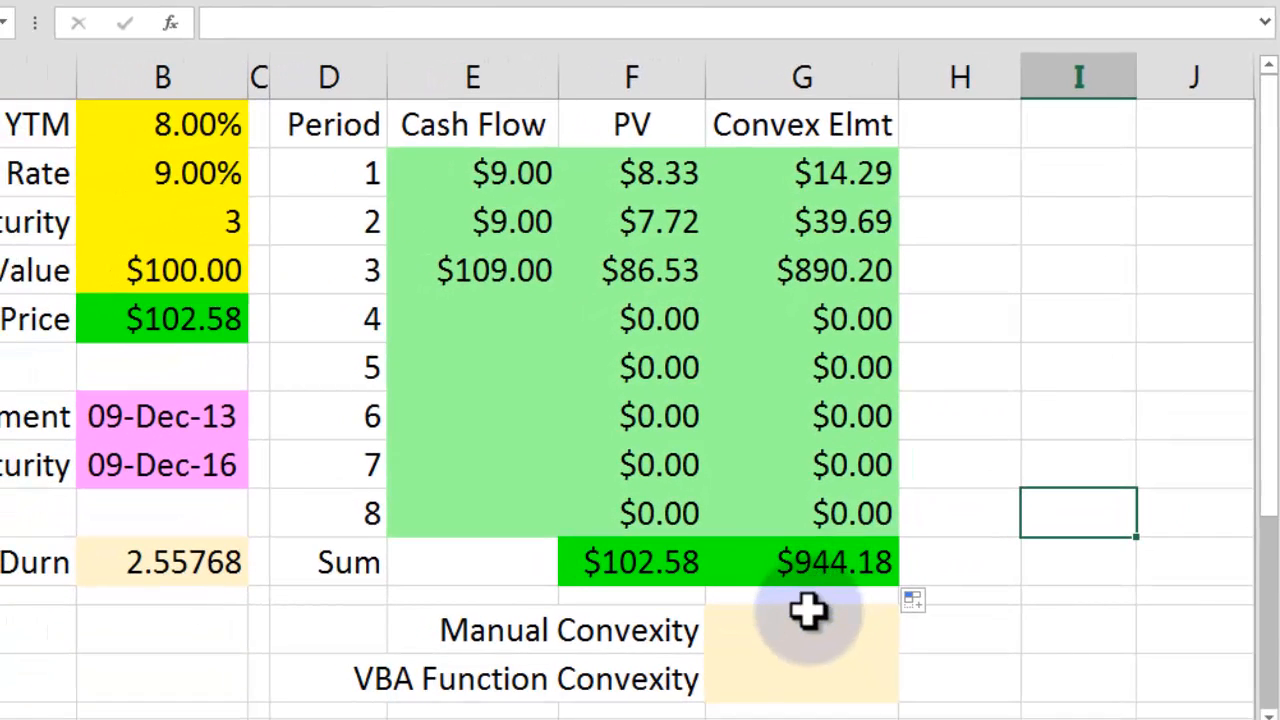
pyautogui.click(802, 632)
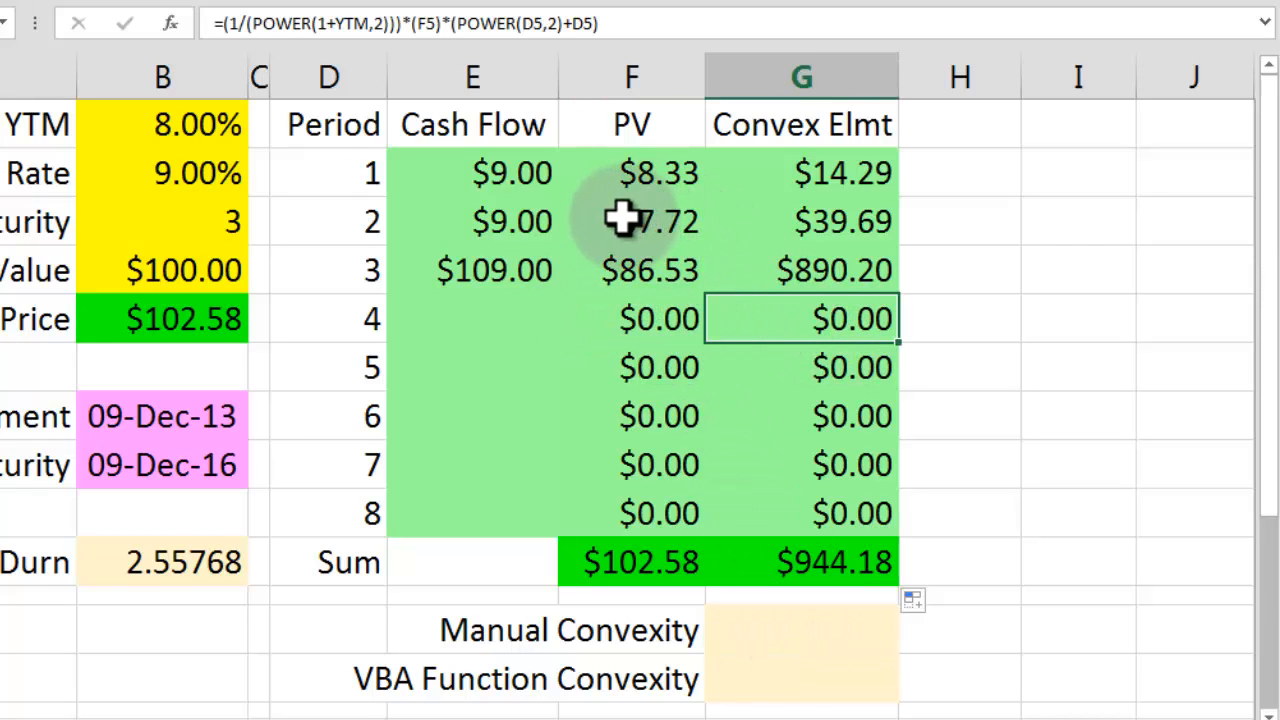
pyautogui.moveTo(518, 166)
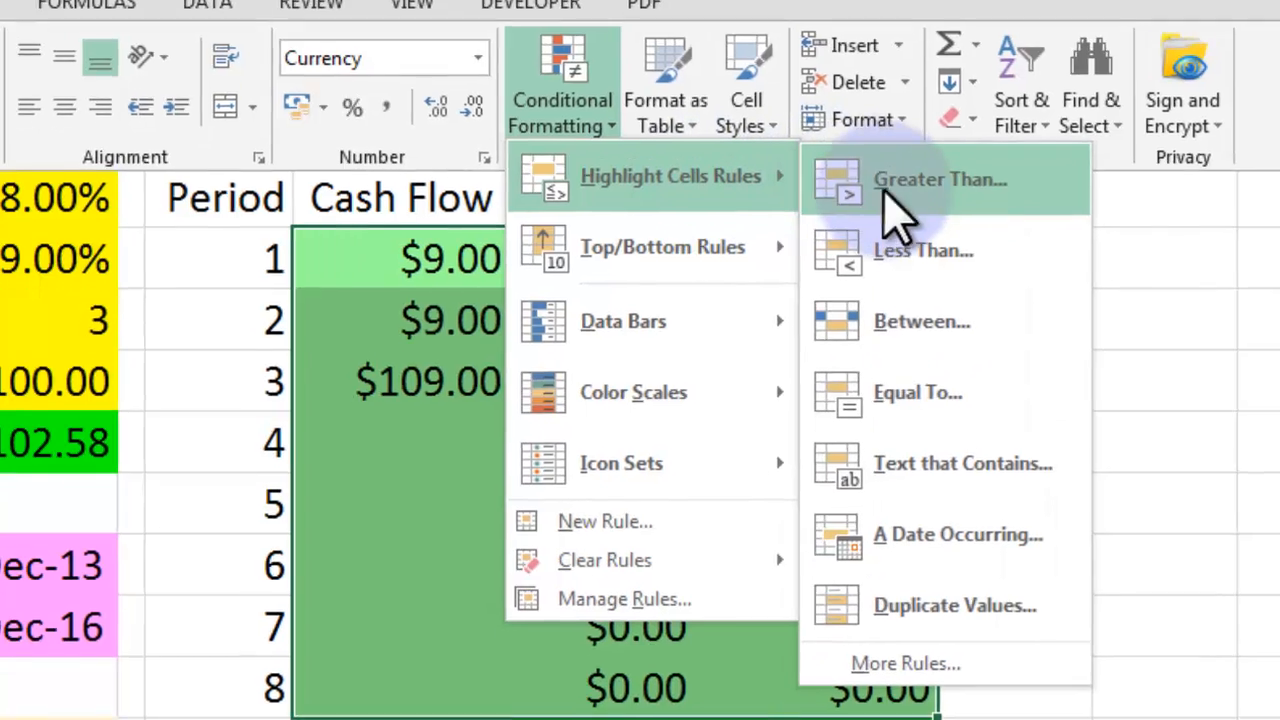
# Create an Equal To 0 conditional formatting rule with a custom font colour.
pyautogui.click(917, 392)
pyautogui.write('$445')
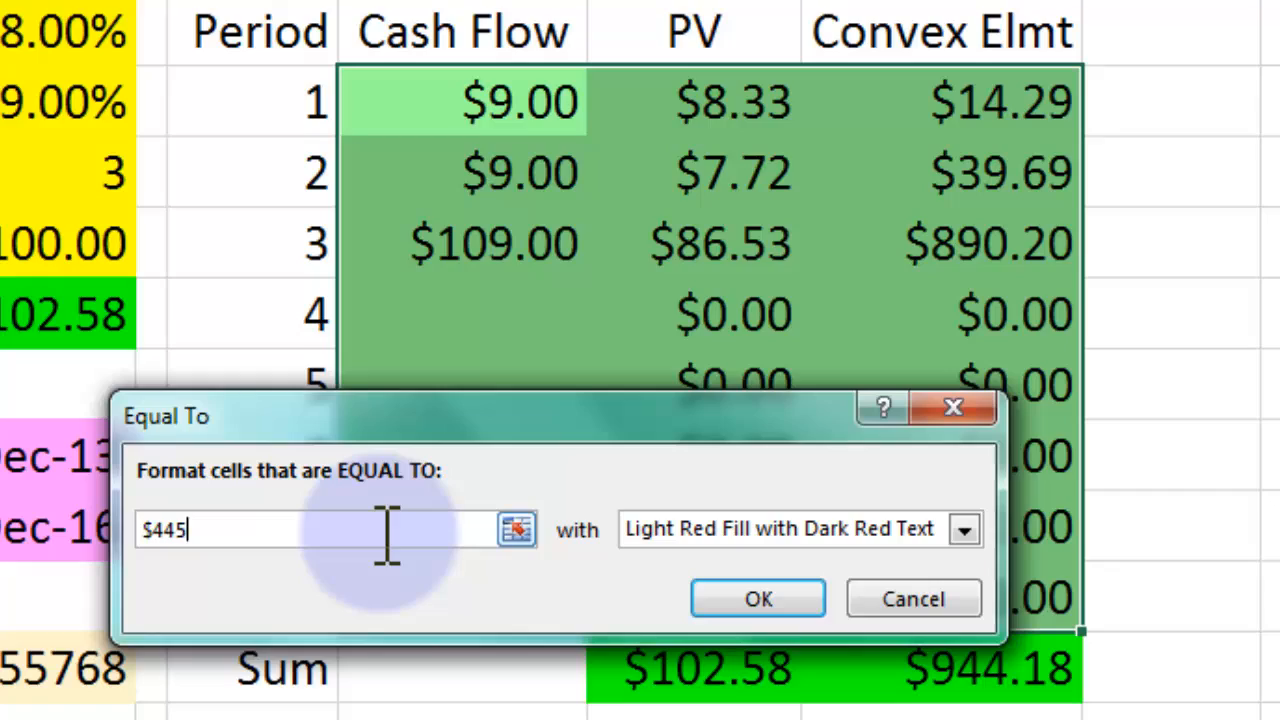
pyautogui.write('0')
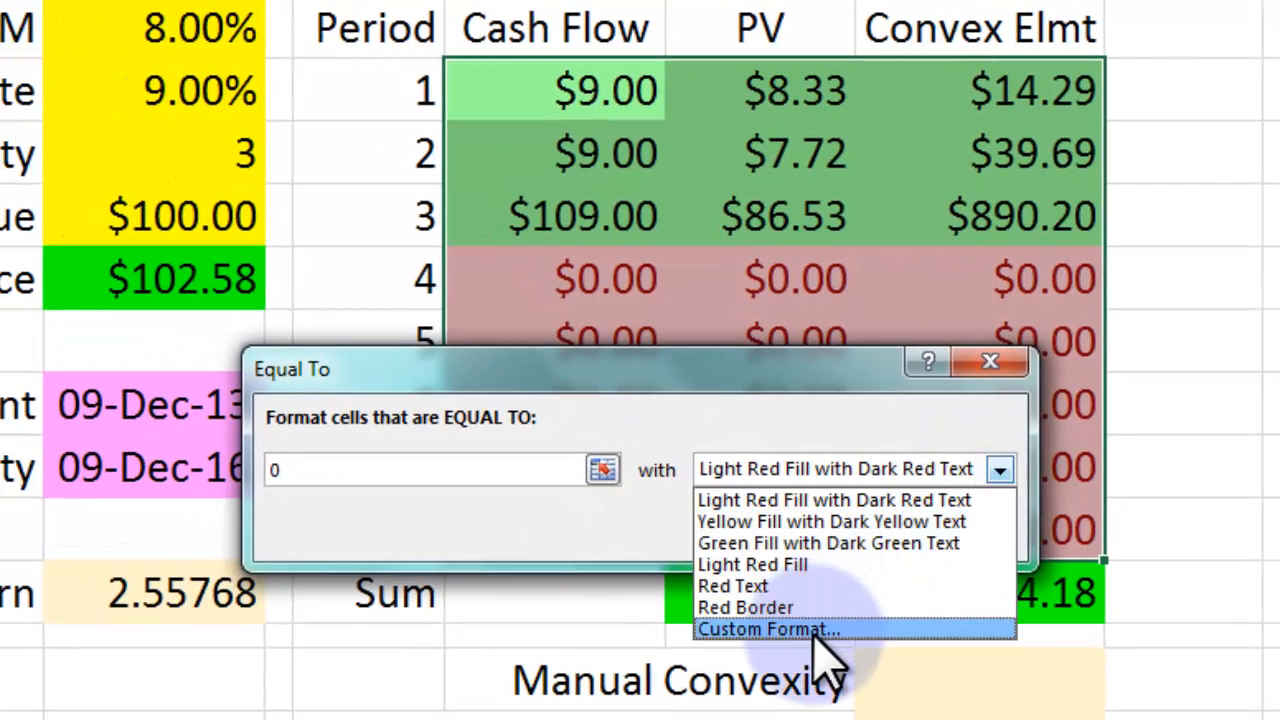
pyautogui.click(773, 628)
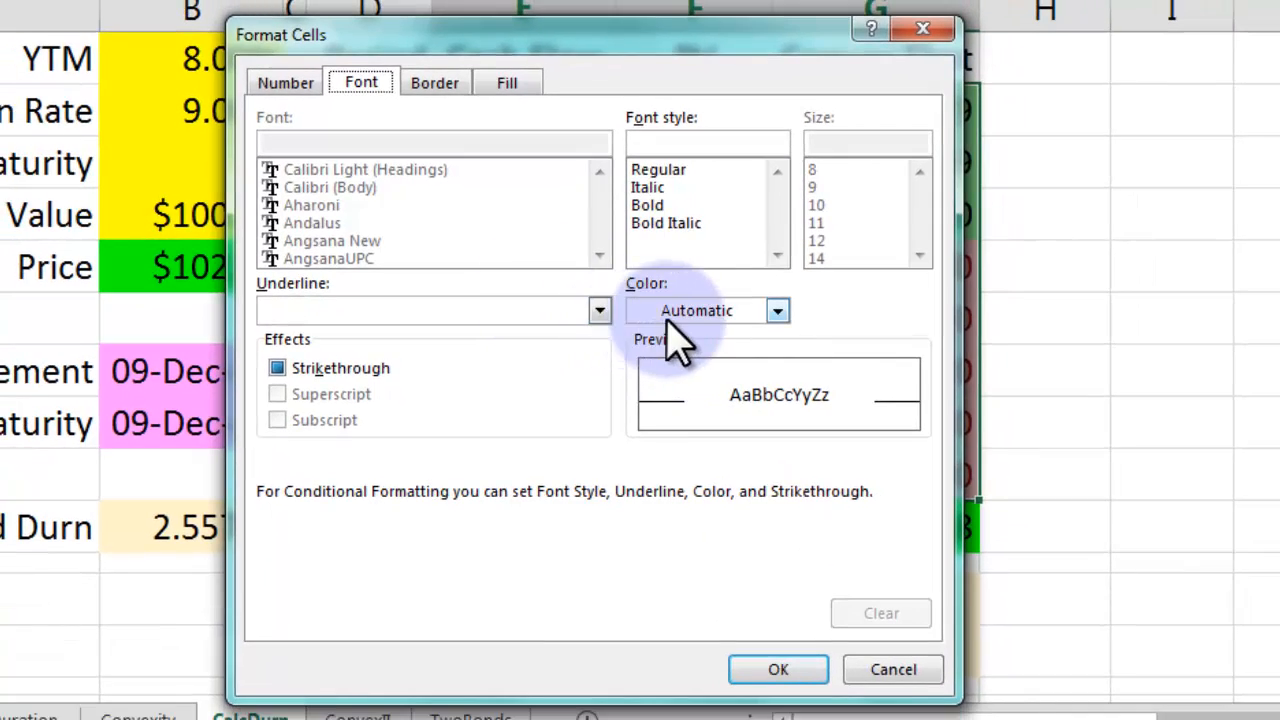
pyautogui.click(779, 310)
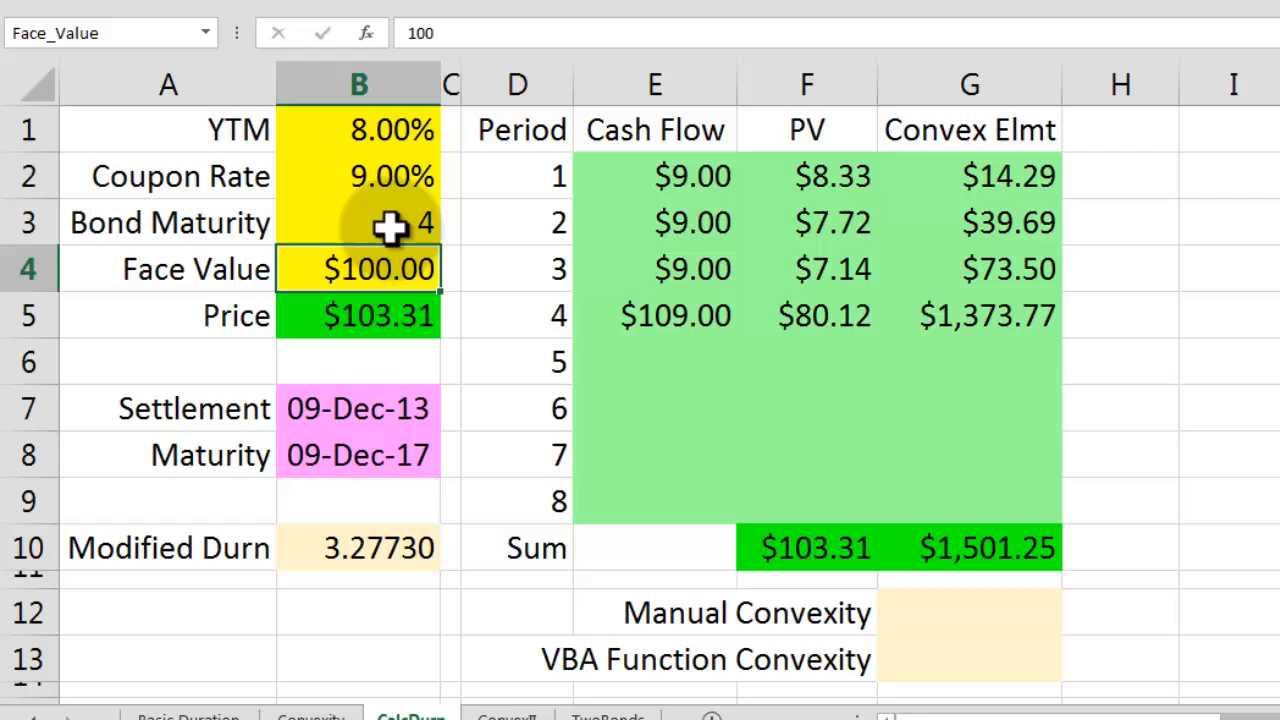
# Check the convexity sum in G10 and select the Manual Convexity cell.
pyautogui.click(986, 547)
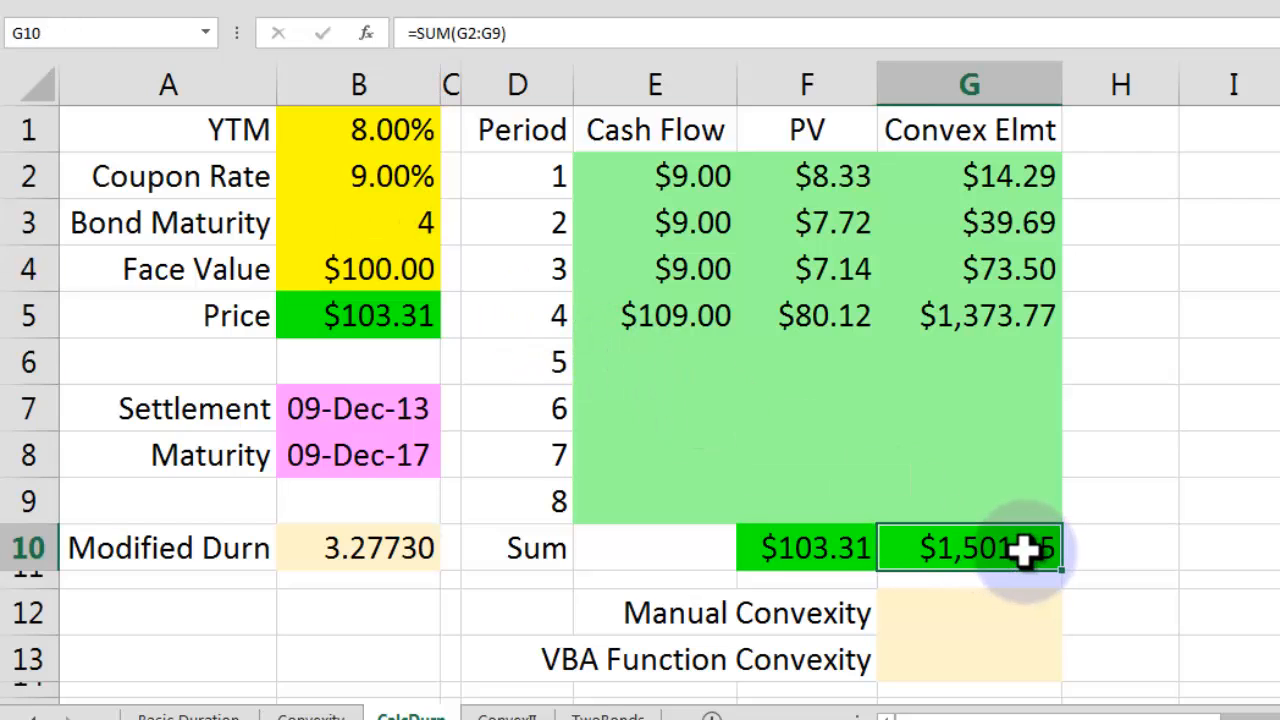
pyautogui.moveTo(413, 222)
pyautogui.write('8')
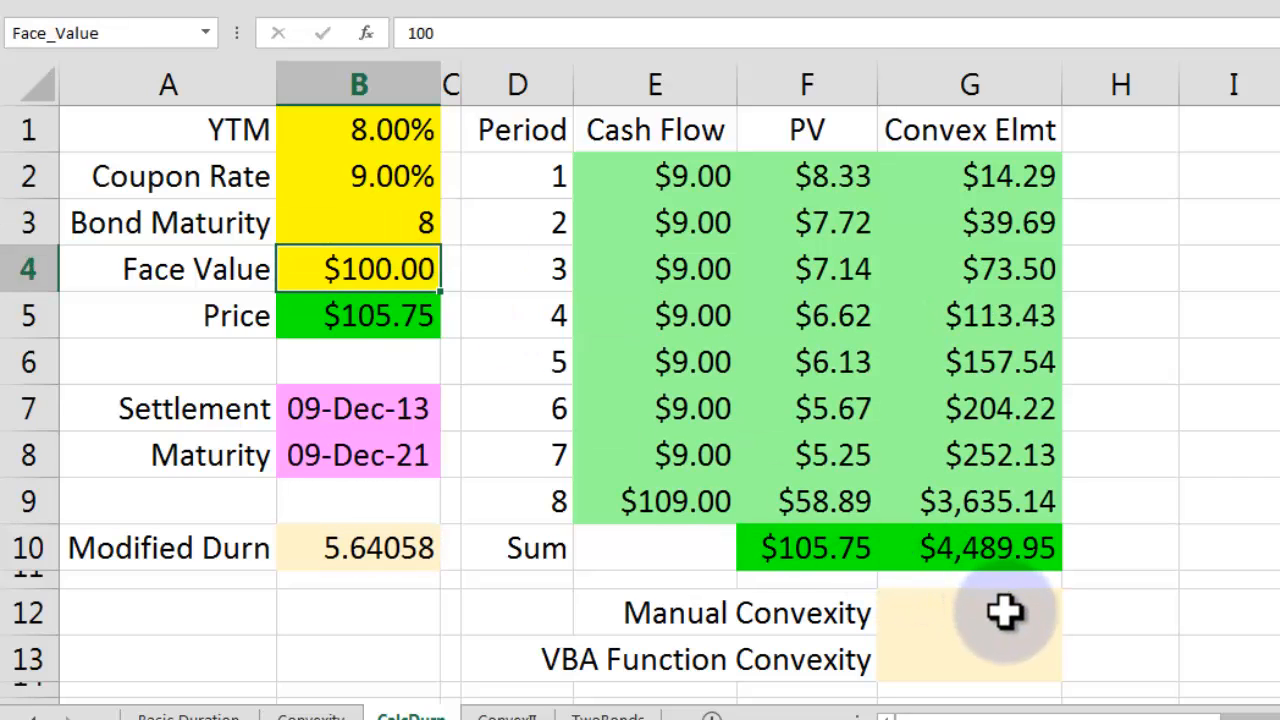
pyautogui.click(998, 614)
pyautogui.write('=G10/F10')
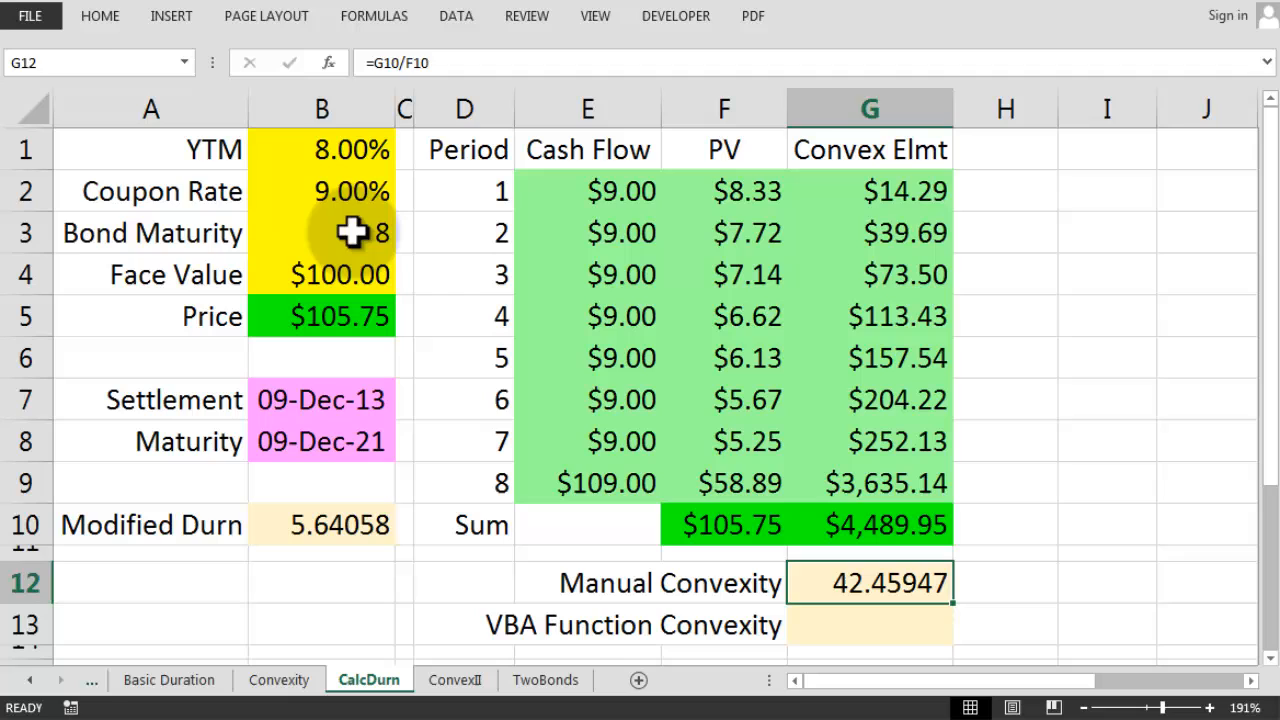
# Set Bond Maturity back to 3 and inspect the Price formula in B5.
pyautogui.click(321, 232)
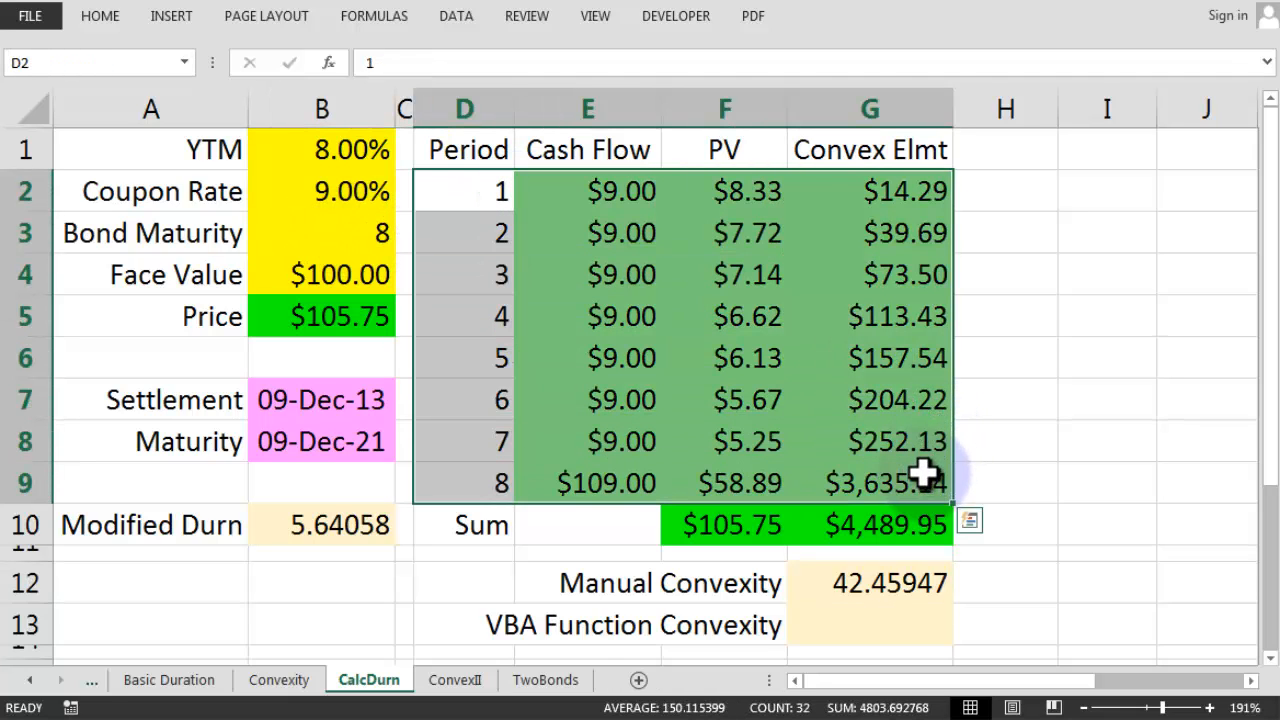
pyautogui.click(340, 233)
pyautogui.write('3')
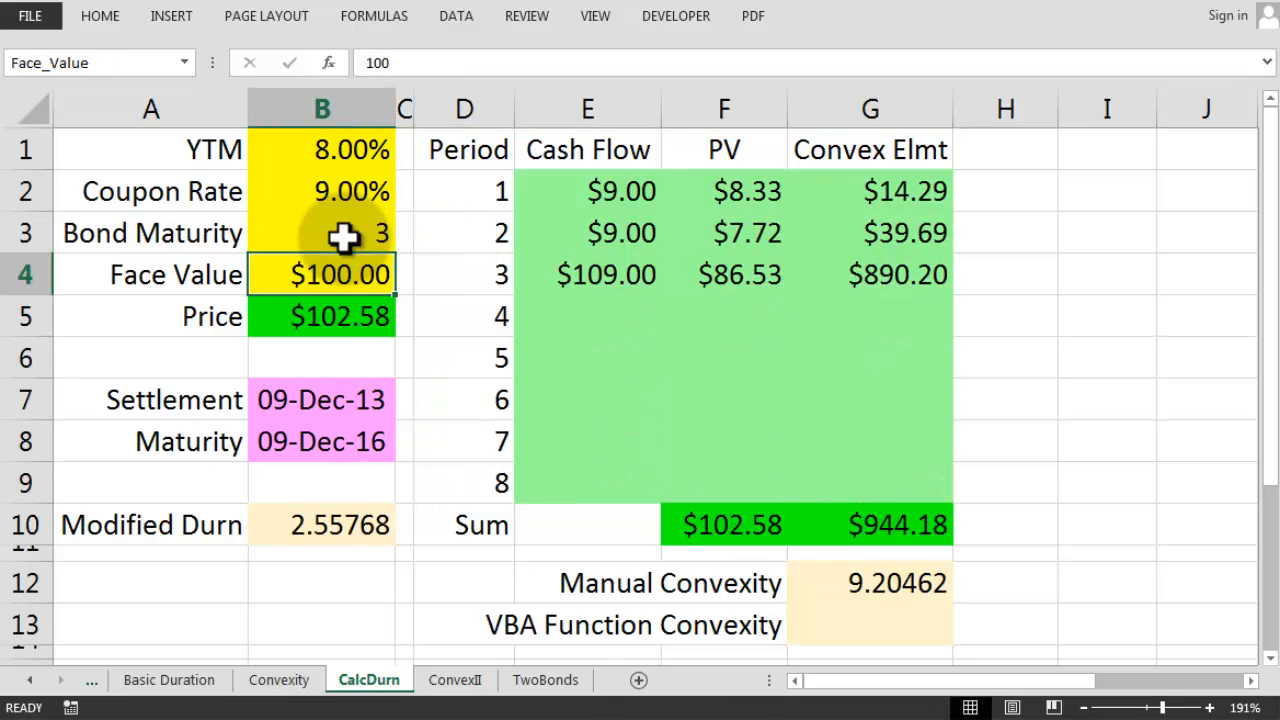
pyautogui.moveTo(785, 545)
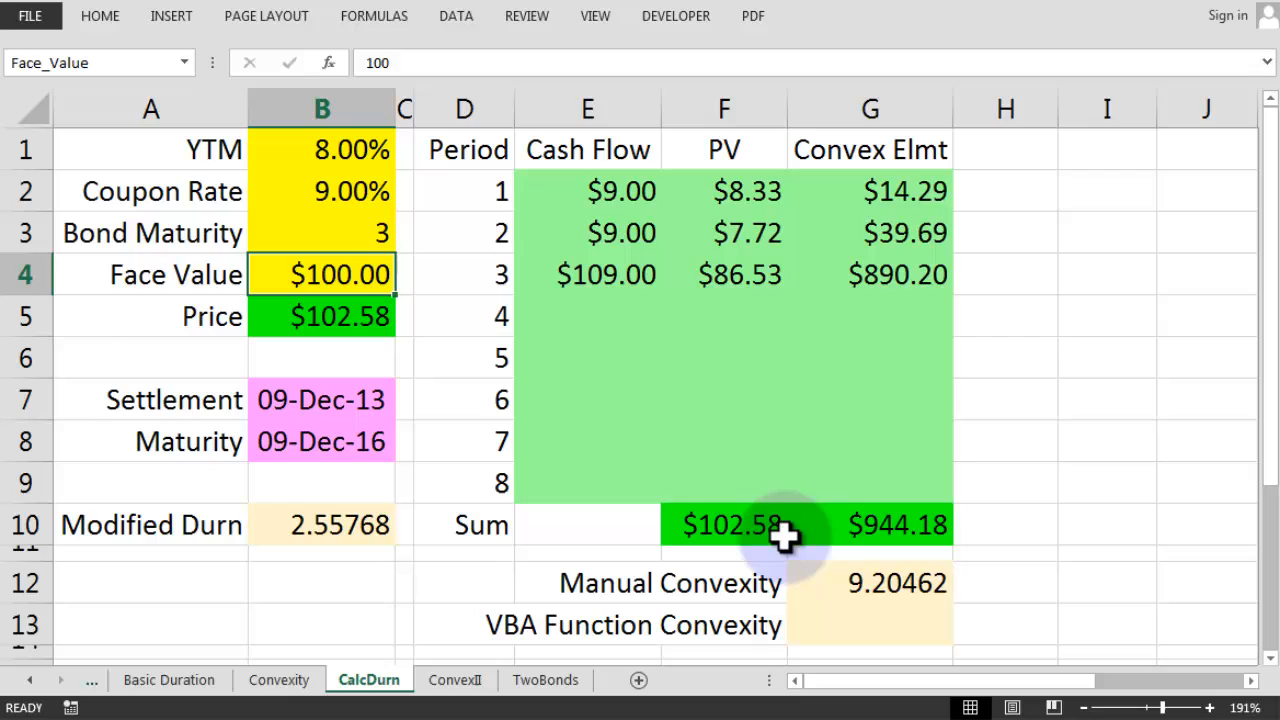
pyautogui.moveTo(827, 535)
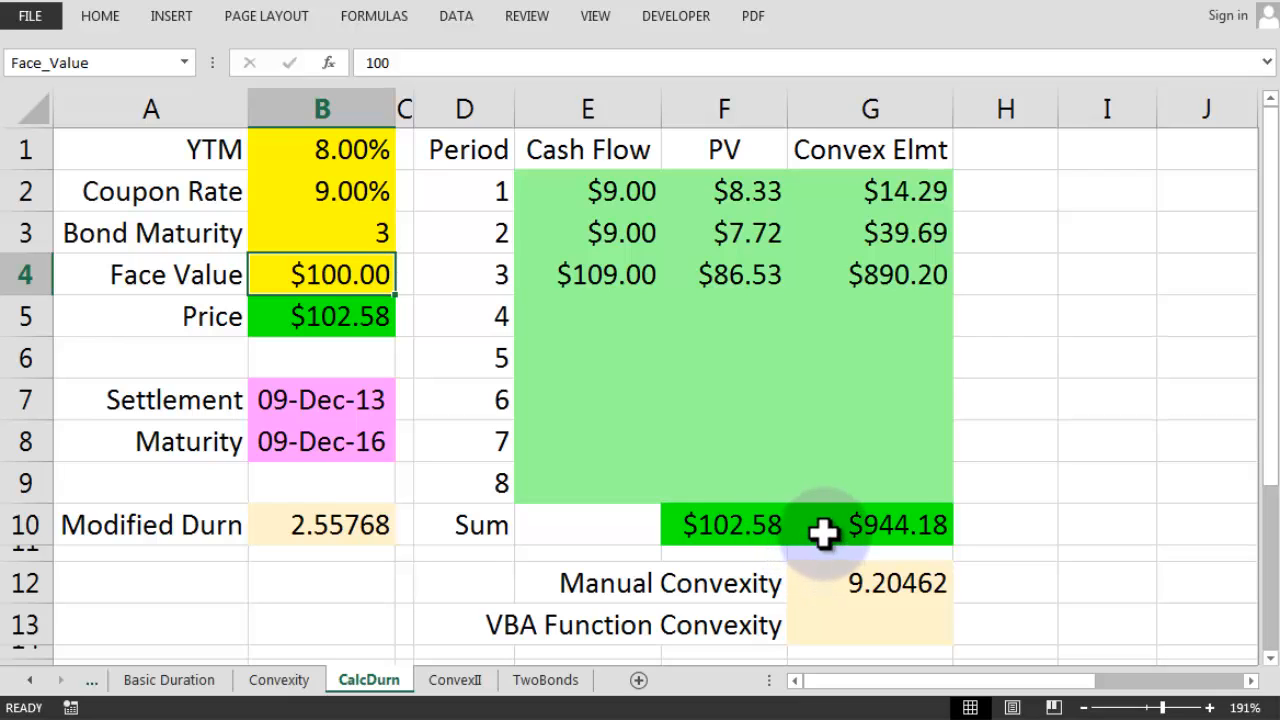
pyautogui.click(321, 316)
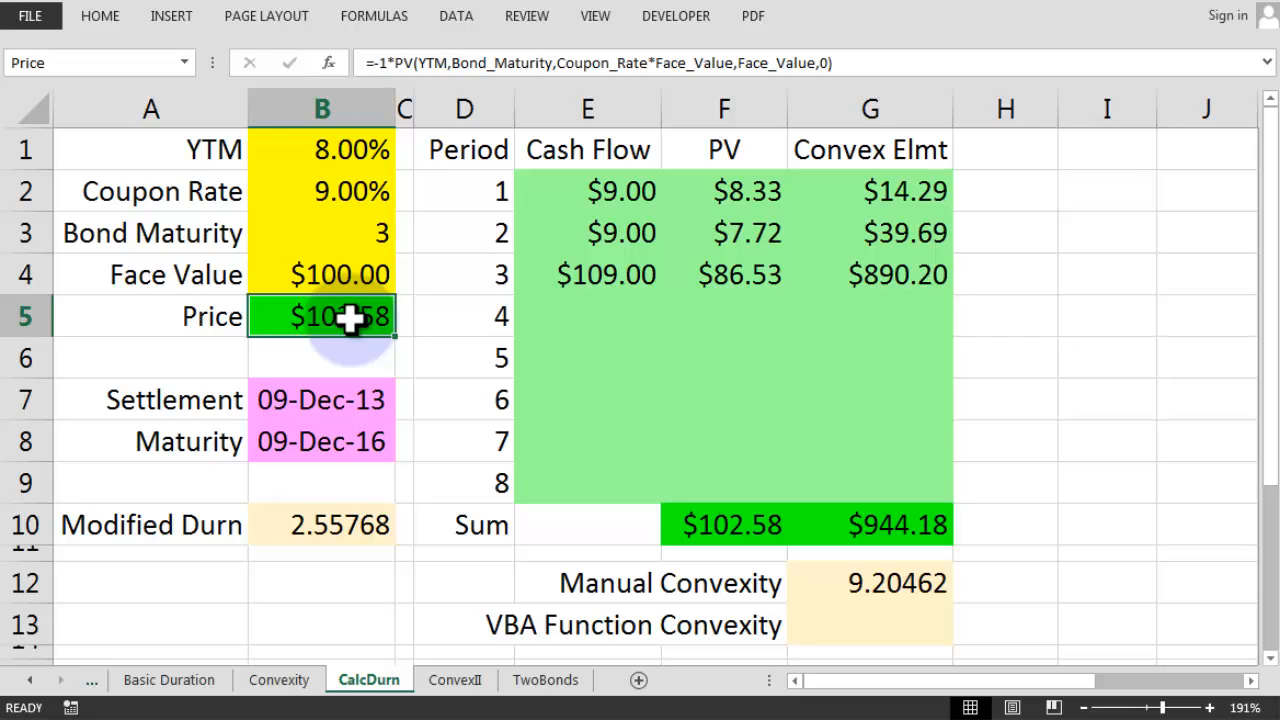
pyautogui.click(588, 478)
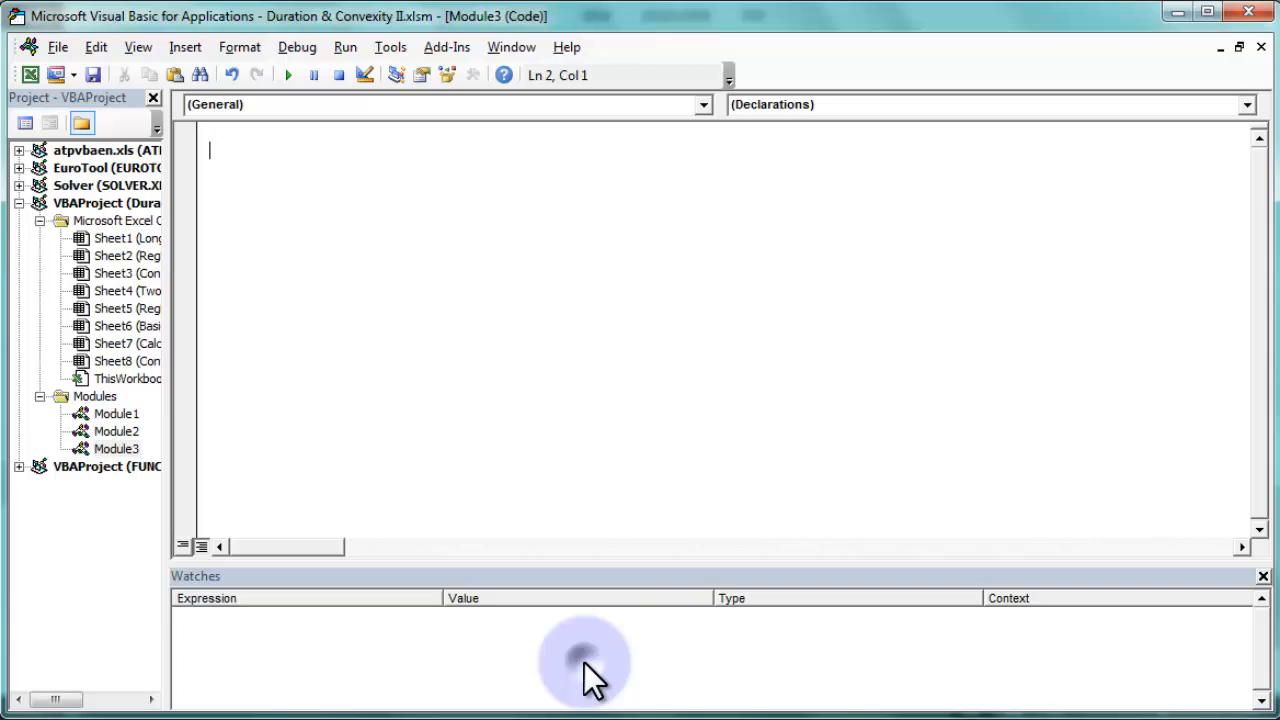
pyautogui.moveTo(488, 263)
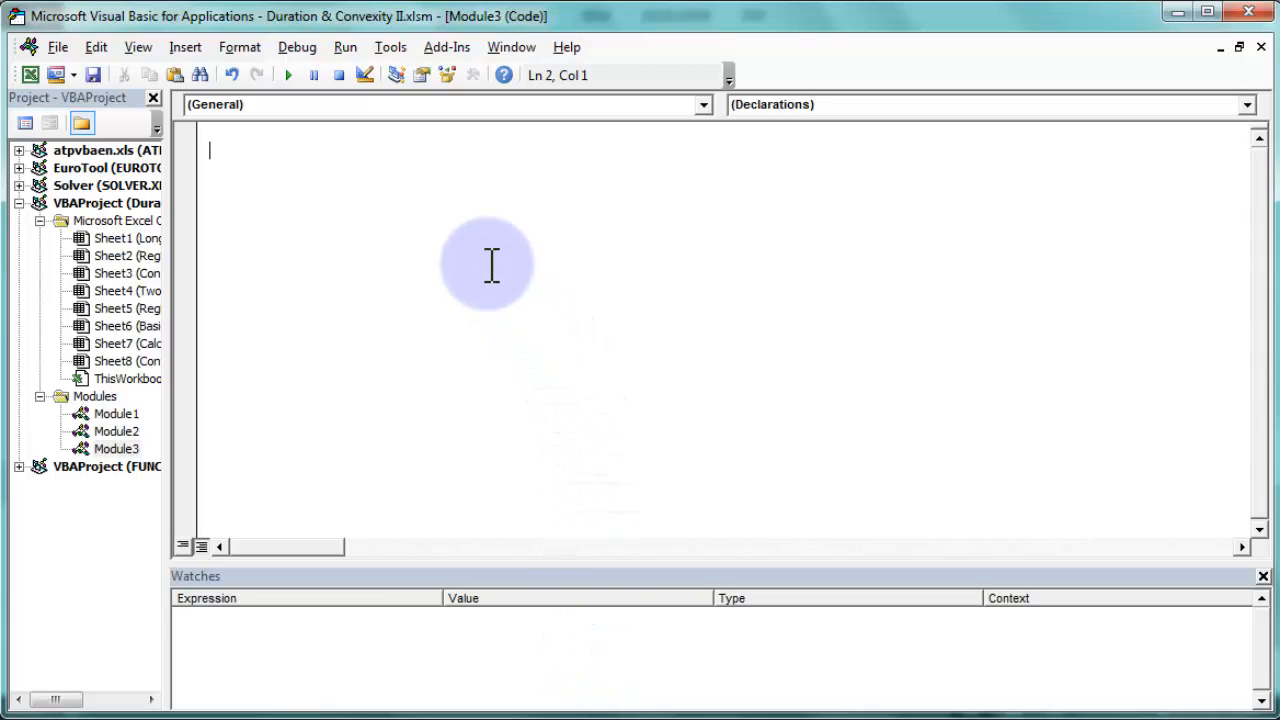
pyautogui.moveTo(582, 481)
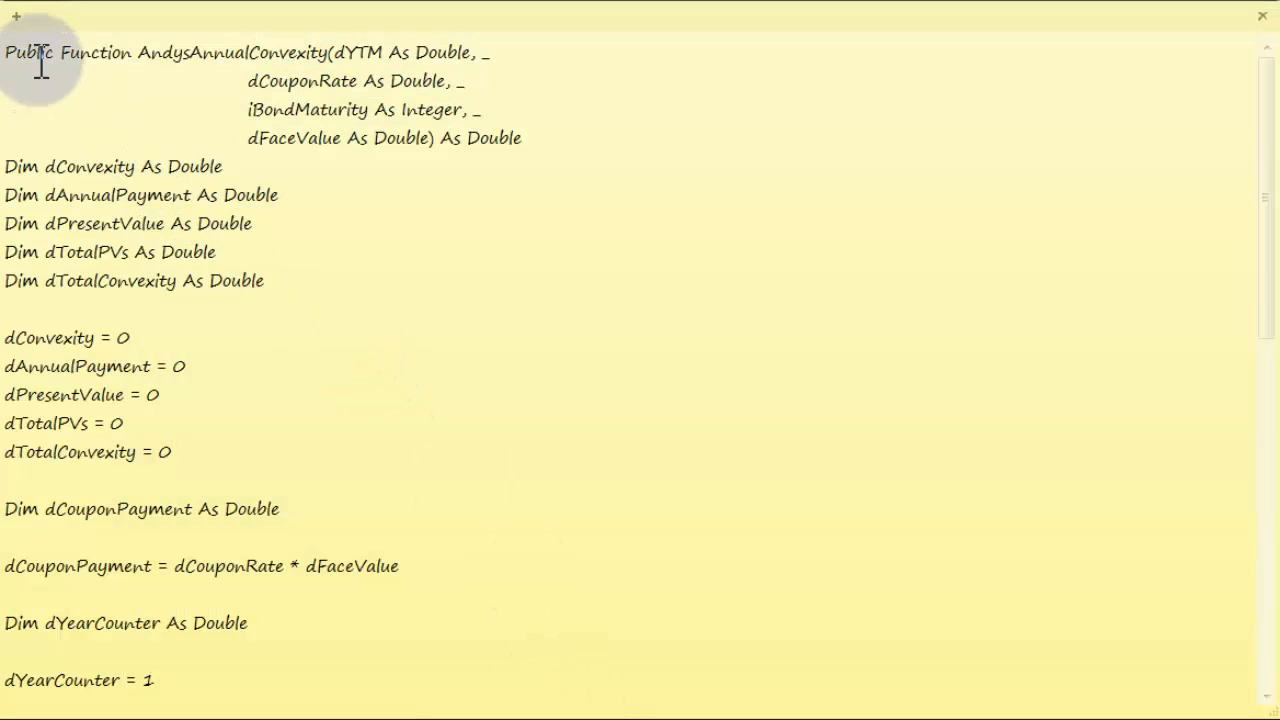
# Highlight the AndysAnnualConvexity code from Public Function through End Function.
pyautogui.moveTo(40, 52); pyautogui.dragTo(230, 400)
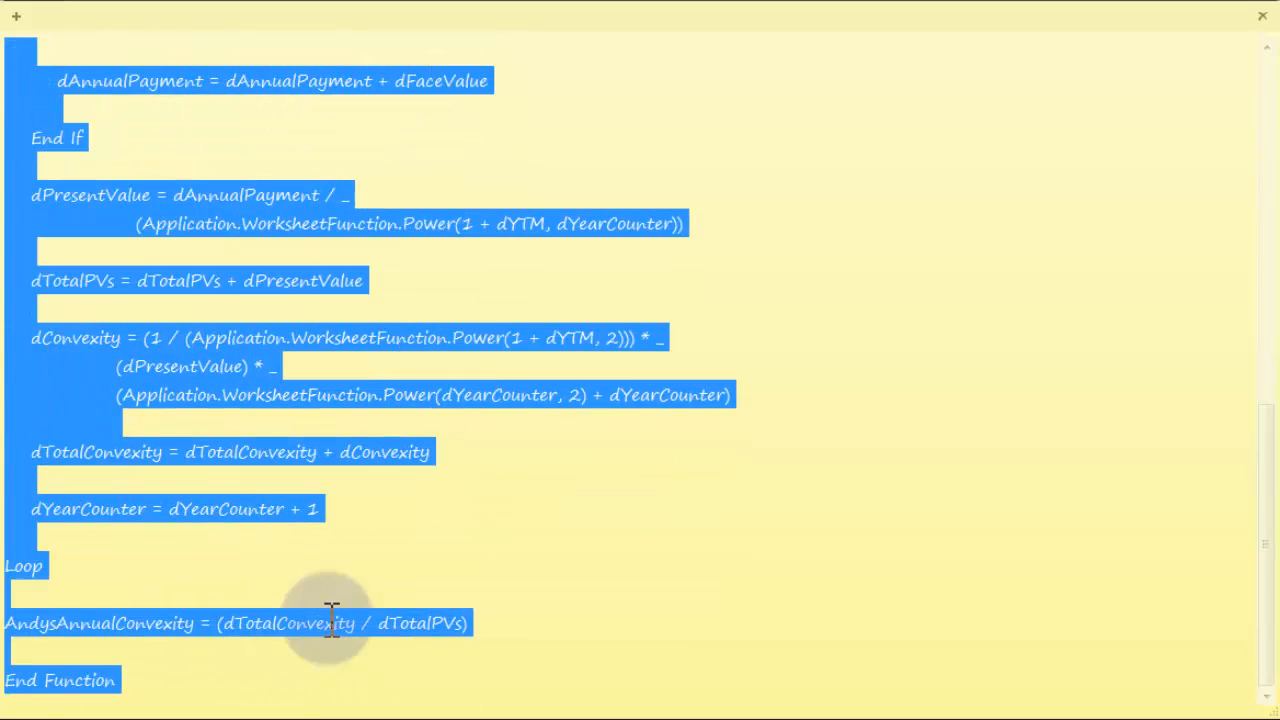
pyautogui.moveTo(375, 490)
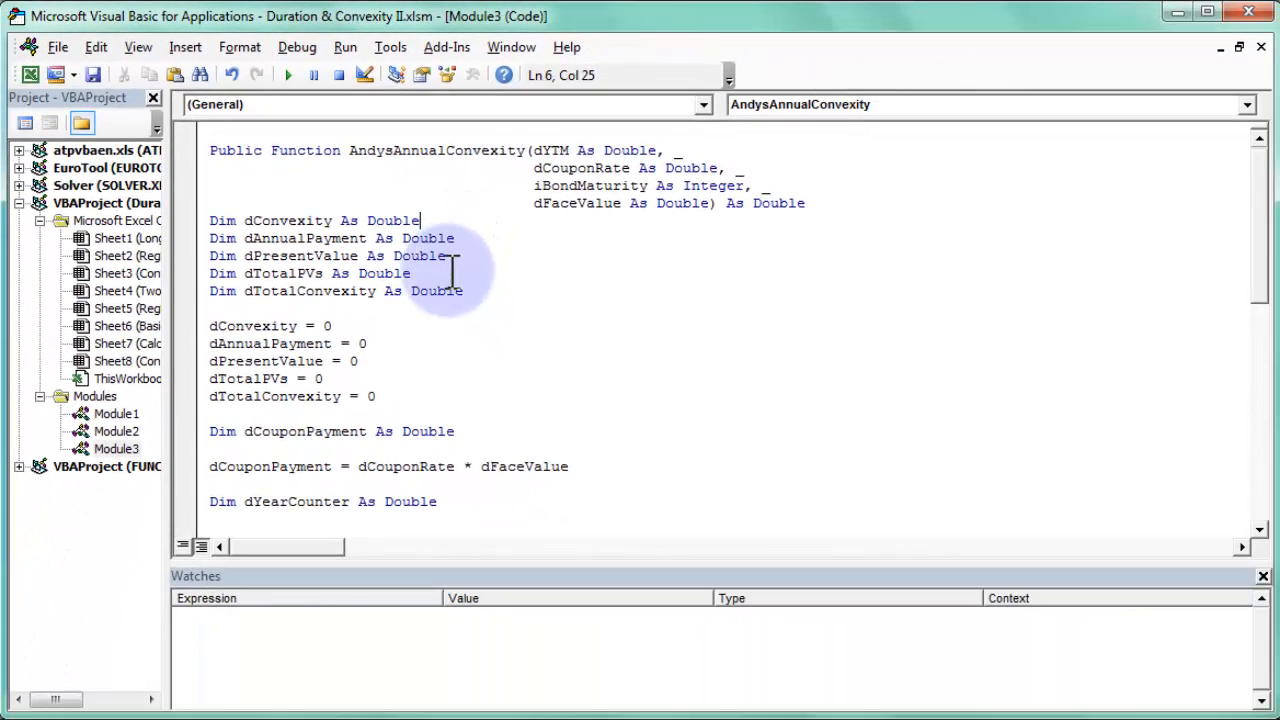
pyautogui.moveTo(483, 368)
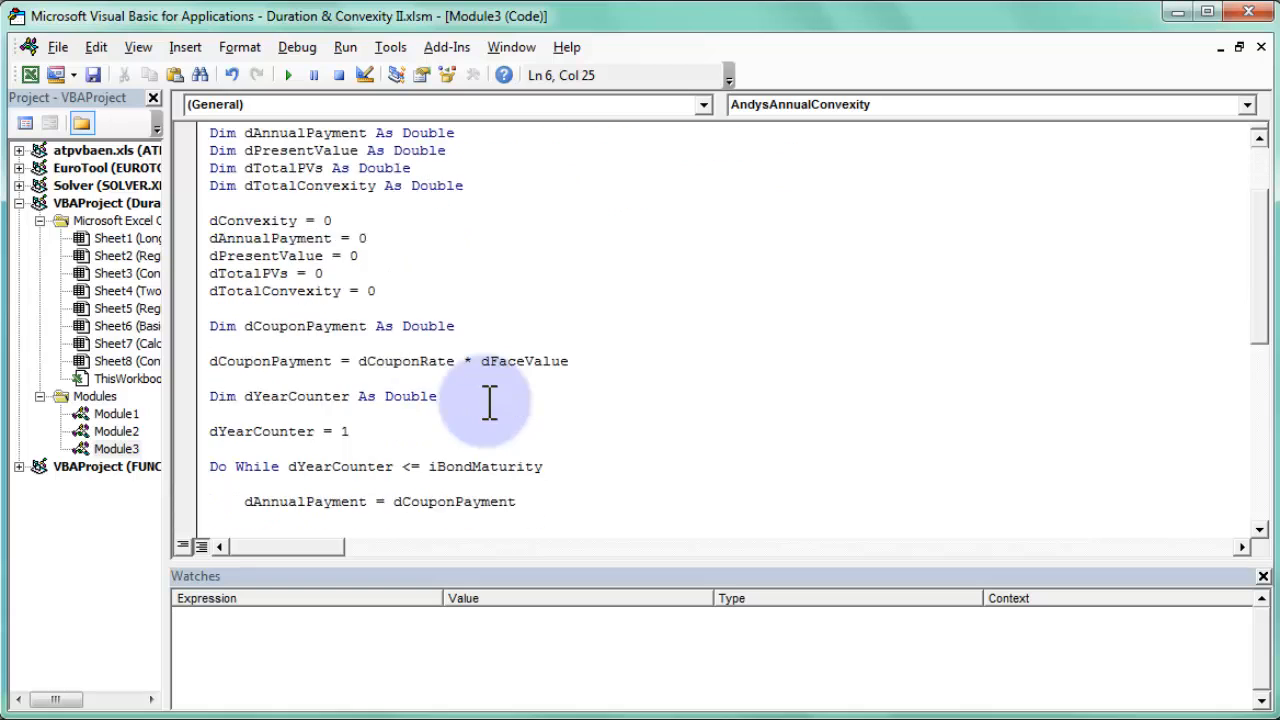
# Scroll through the pasted AndysAnnualConvexity function down to the Loop.
pyautogui.scroll(-3)
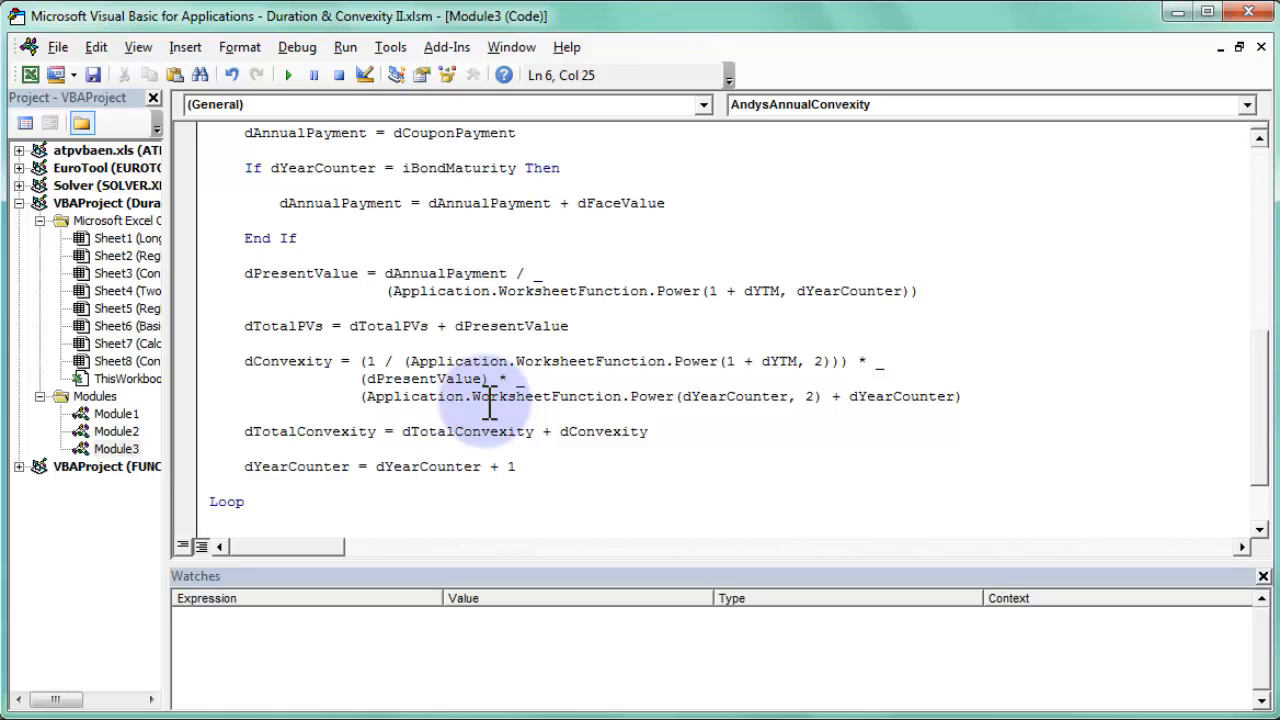
pyautogui.moveTo(435, 395)
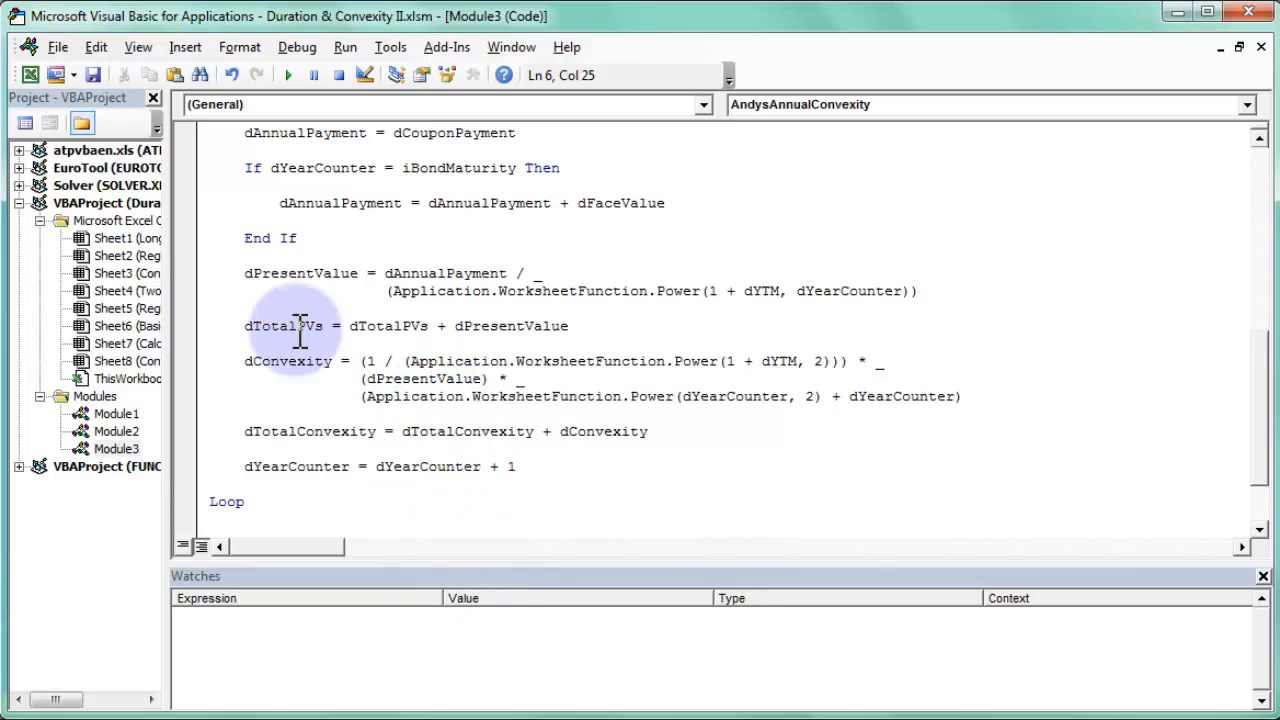
pyautogui.moveTo(450, 590)
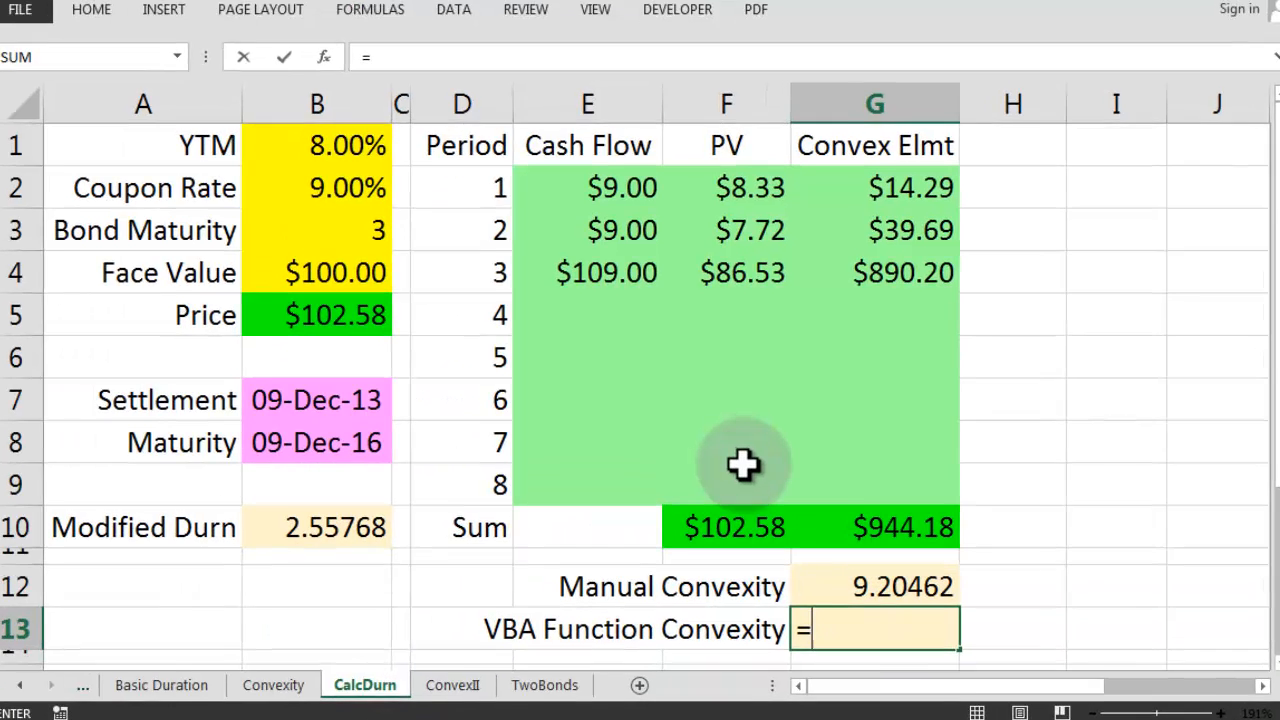
# Enter =AndysAnnualConvexity in G13 with YTM, Coupon Rate and Bond Maturity arguments.
pyautogui.write('an')
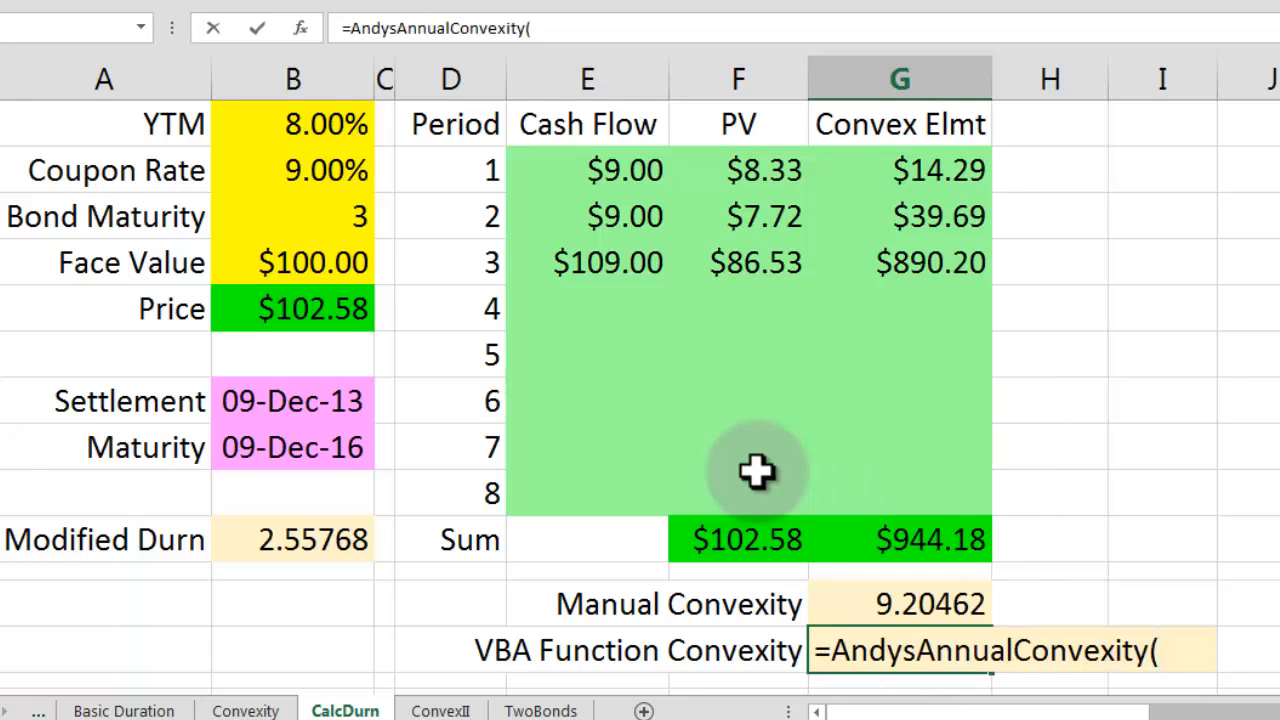
pyautogui.click(313, 124)
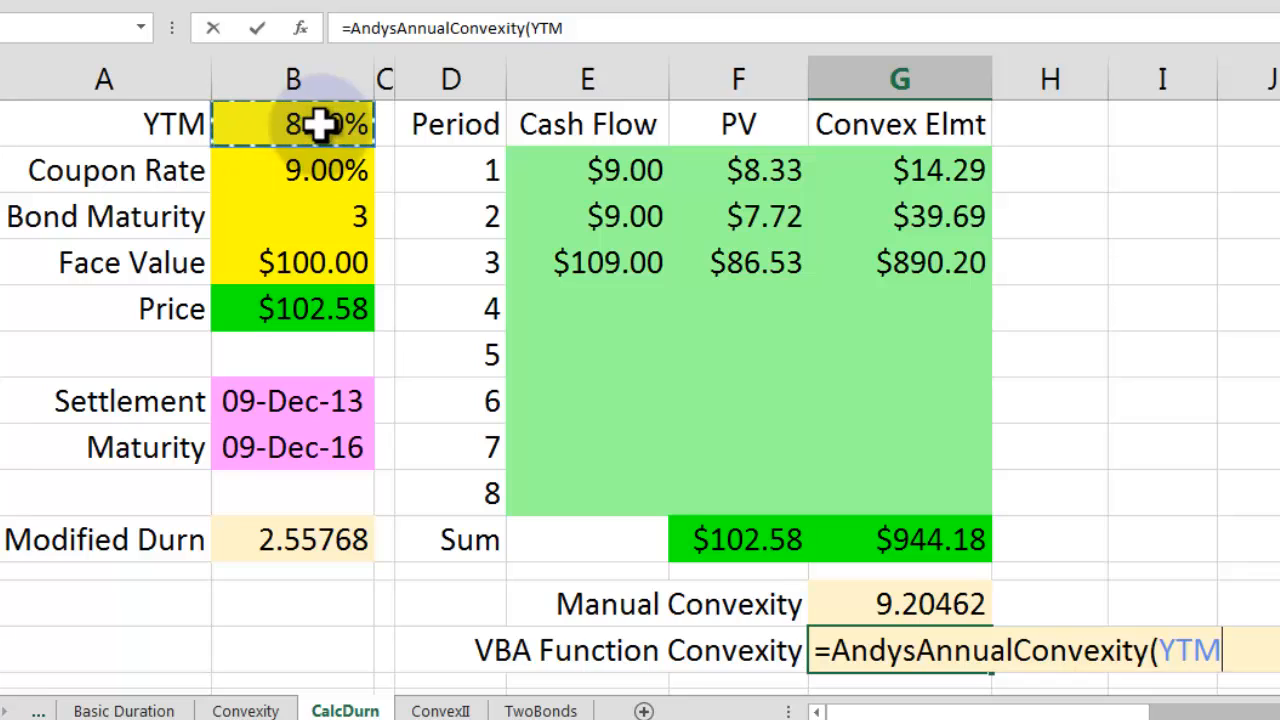
pyautogui.click(322, 170)
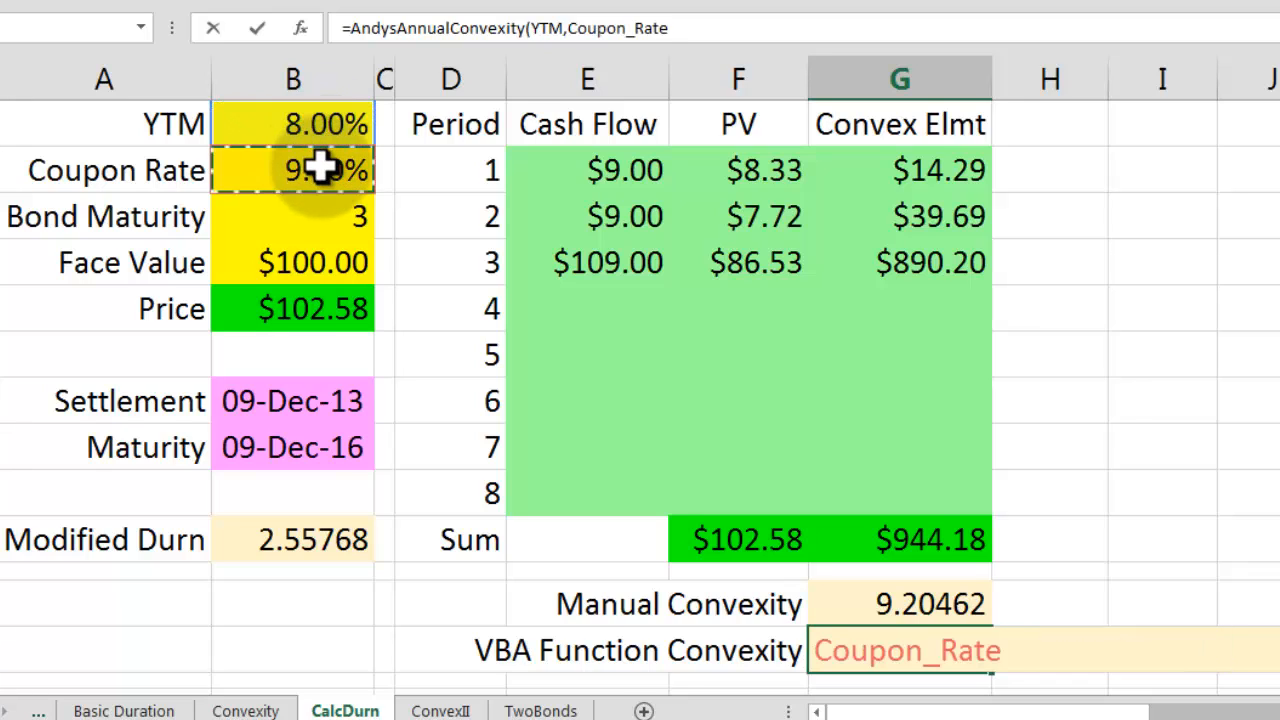
pyautogui.click(293, 216)
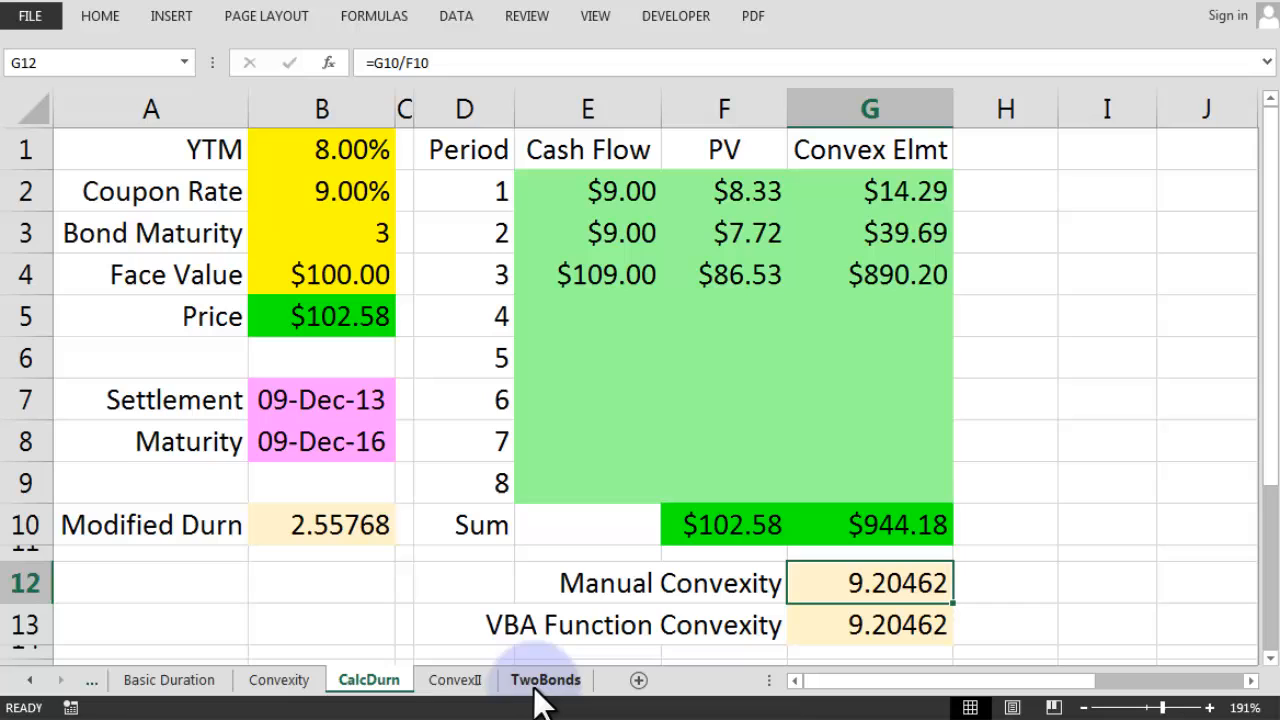
pyautogui.click(458, 679)
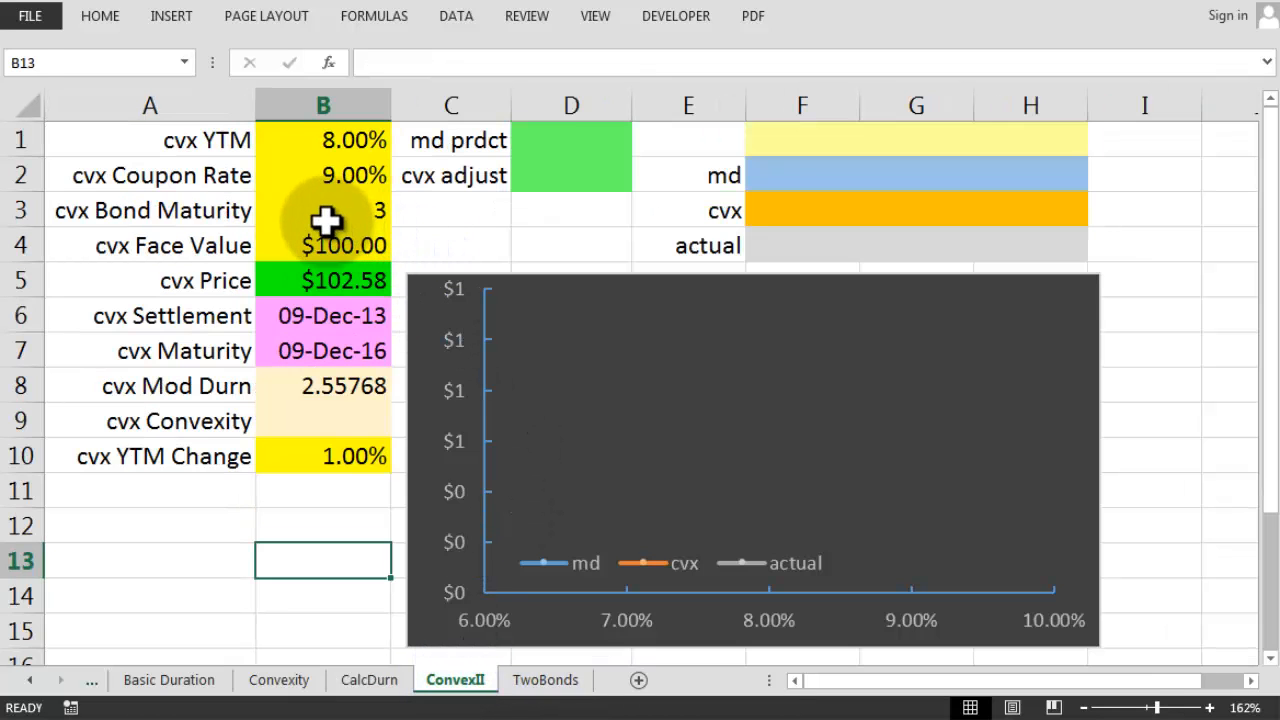
pyautogui.click(322, 210)
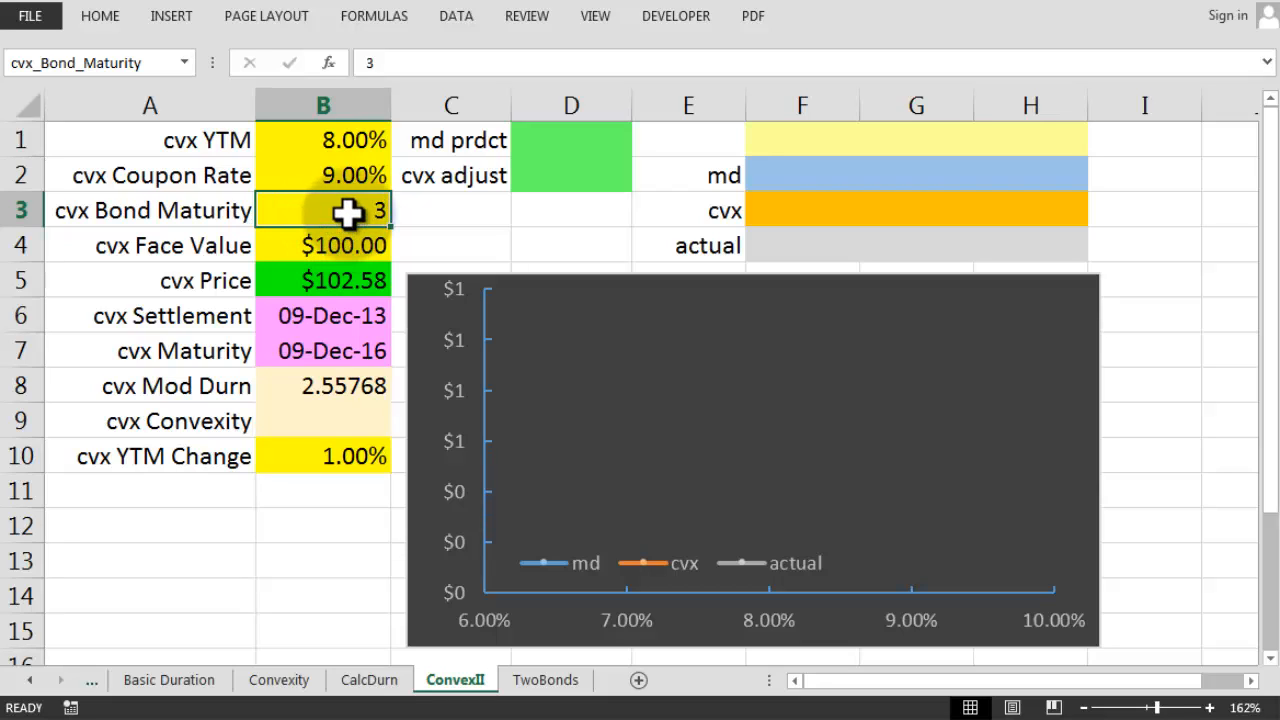
pyautogui.moveTo(355, 302)
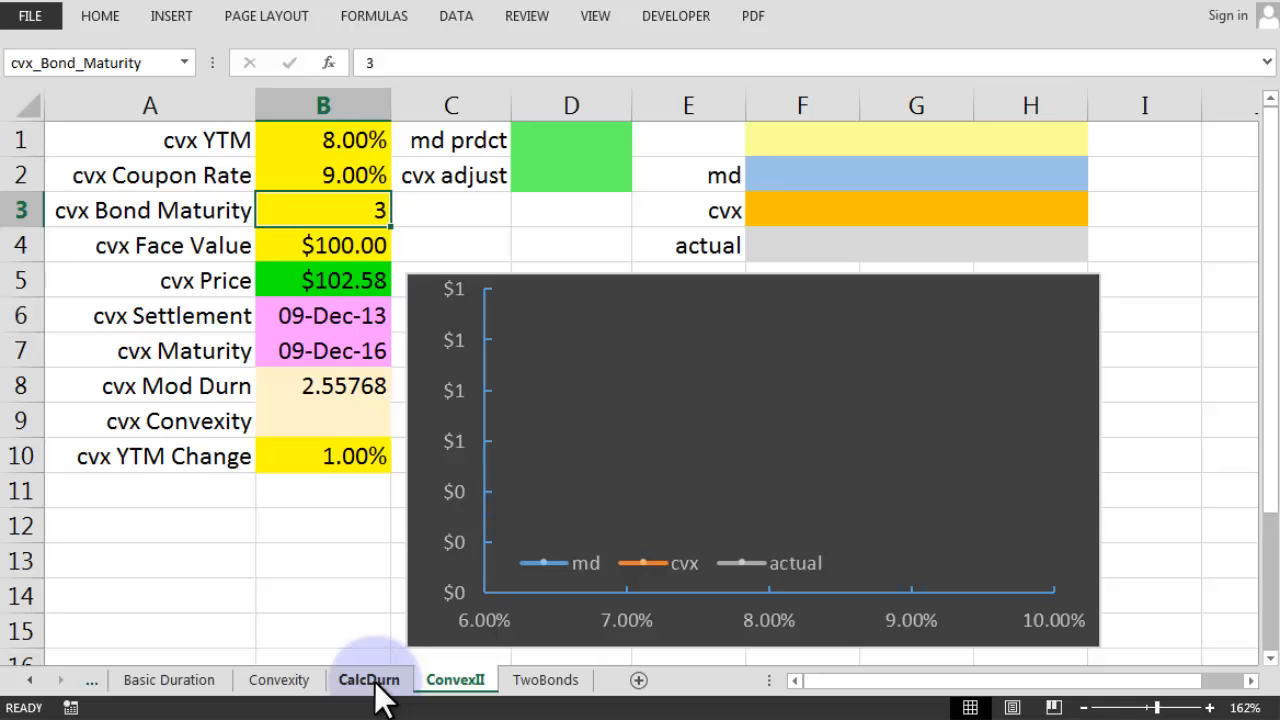
pyautogui.click(368, 680)
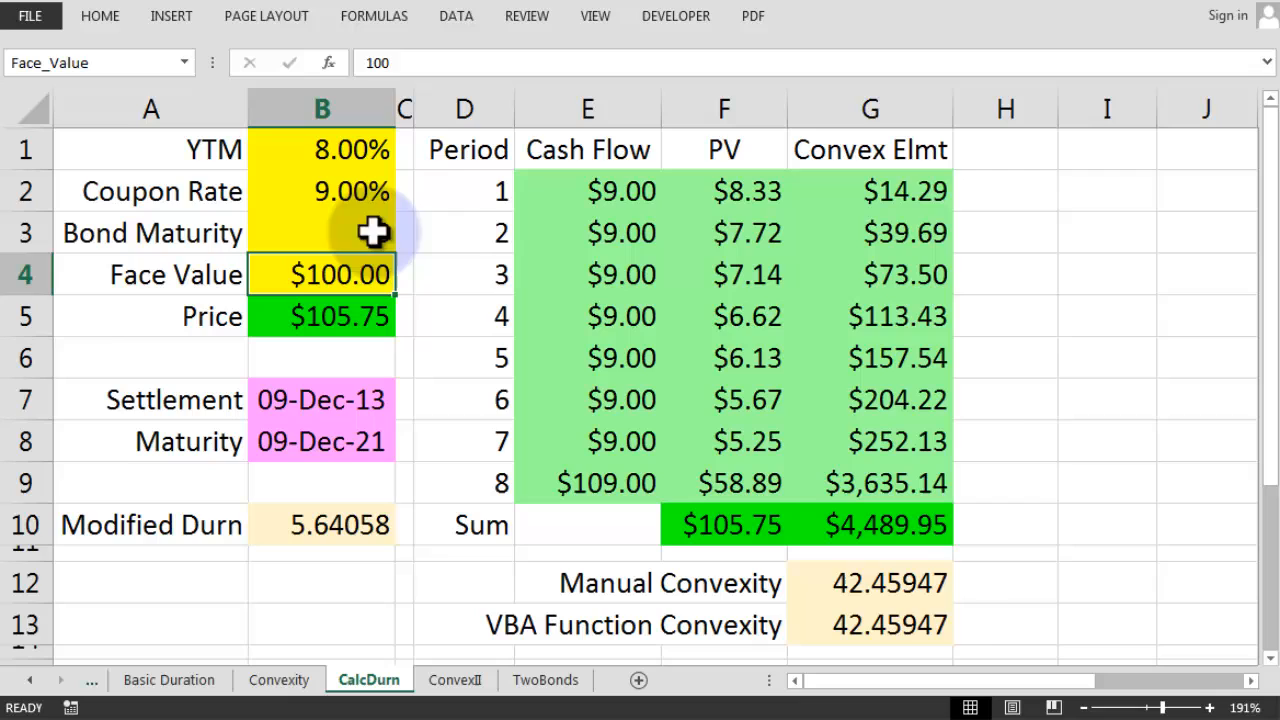
# Check G13's AndysAnnualConvexity result of 42.45947 for the 8-year bond.
pyautogui.click(898, 626)
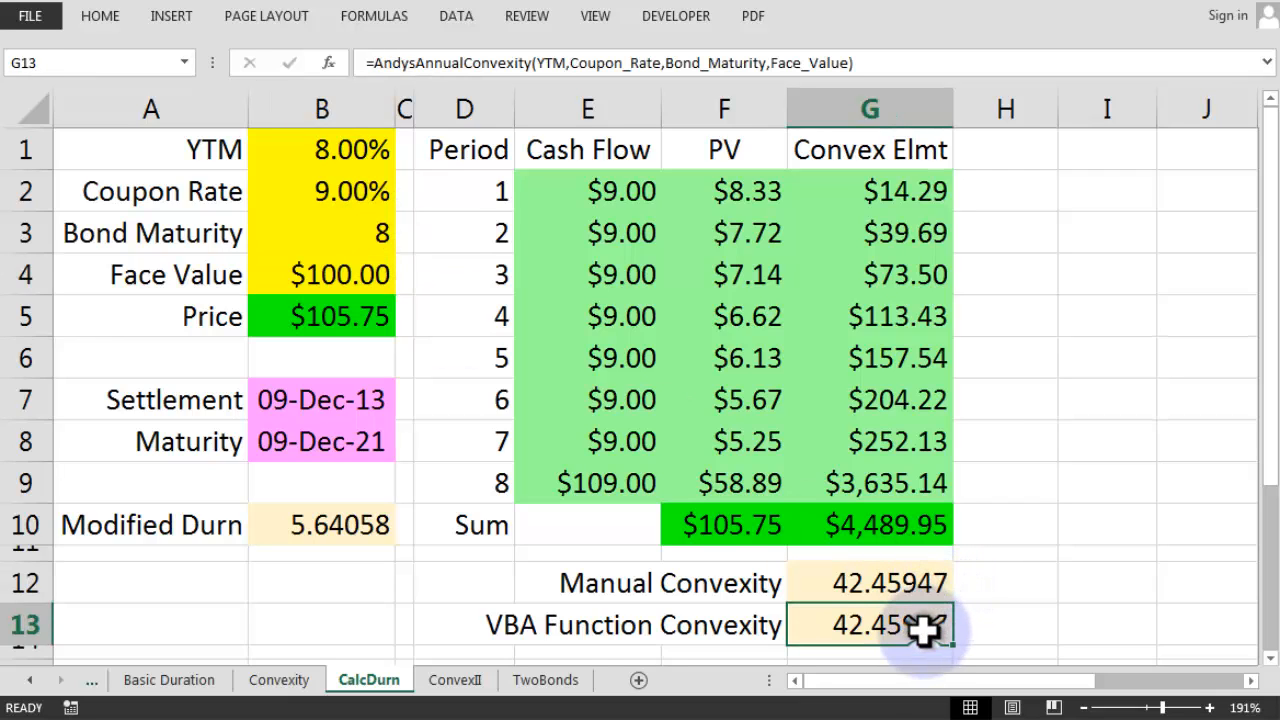
pyautogui.moveTo(925, 627)
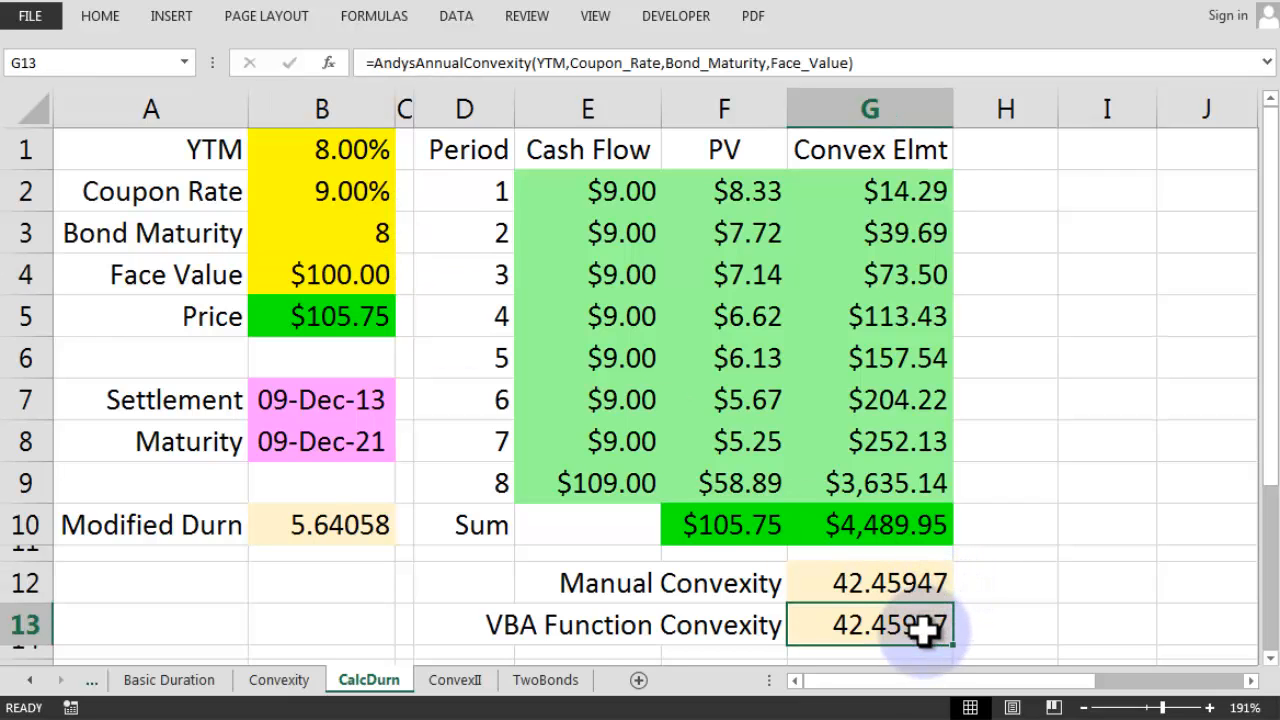
pyautogui.moveTo(897, 620)
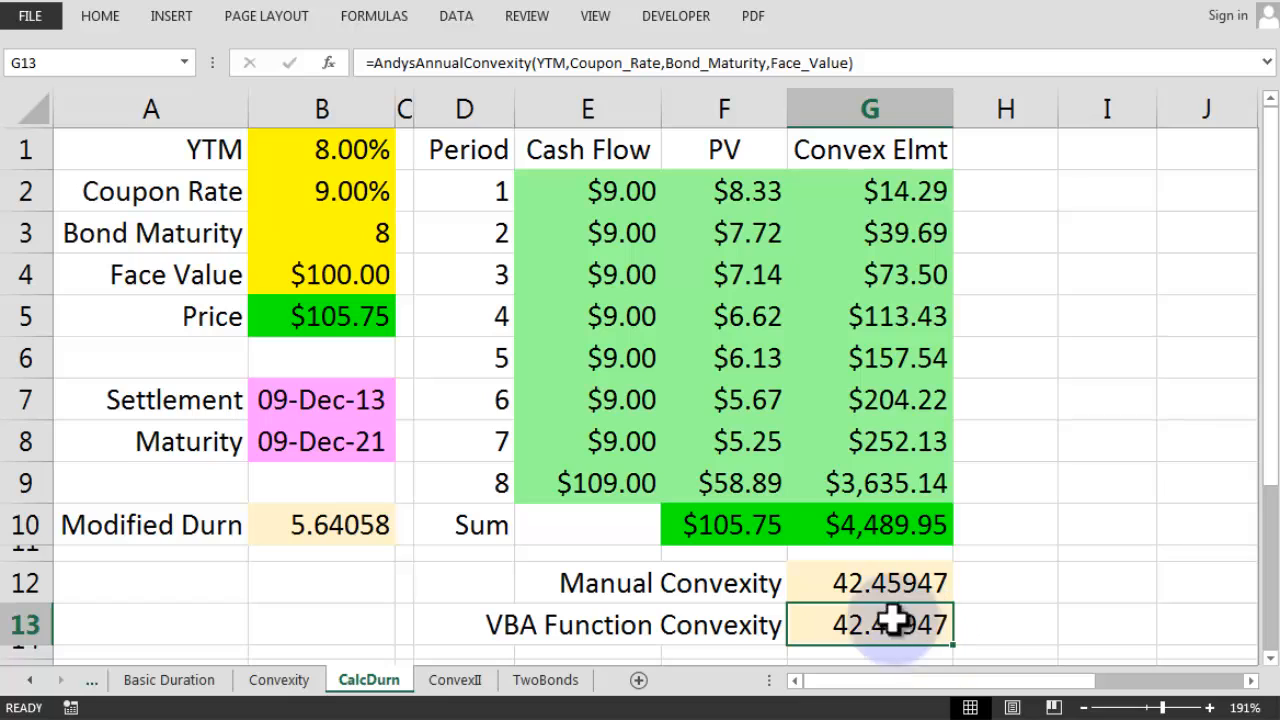
pyautogui.moveTo(568, 380)
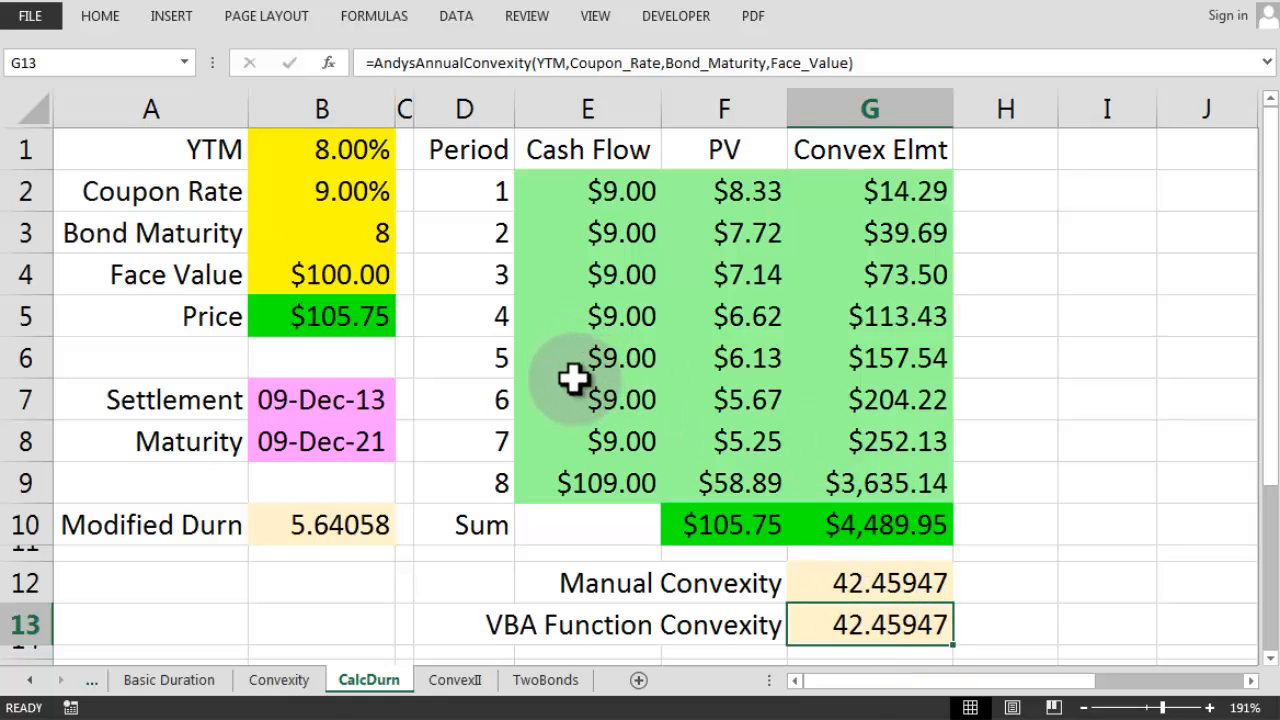
pyautogui.moveTo(351, 316)
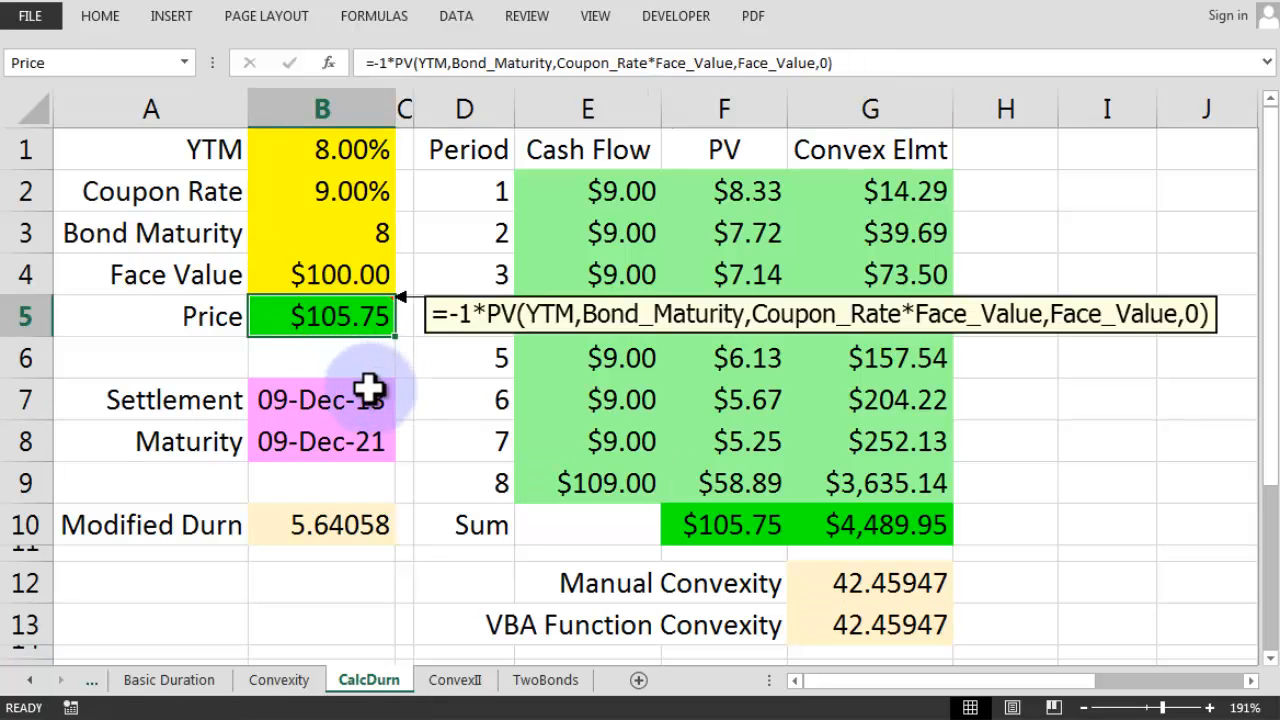
# Show the Settlement, Maturity and Modified Duration formula comments positioned below their cells.
pyautogui.click(321, 400)
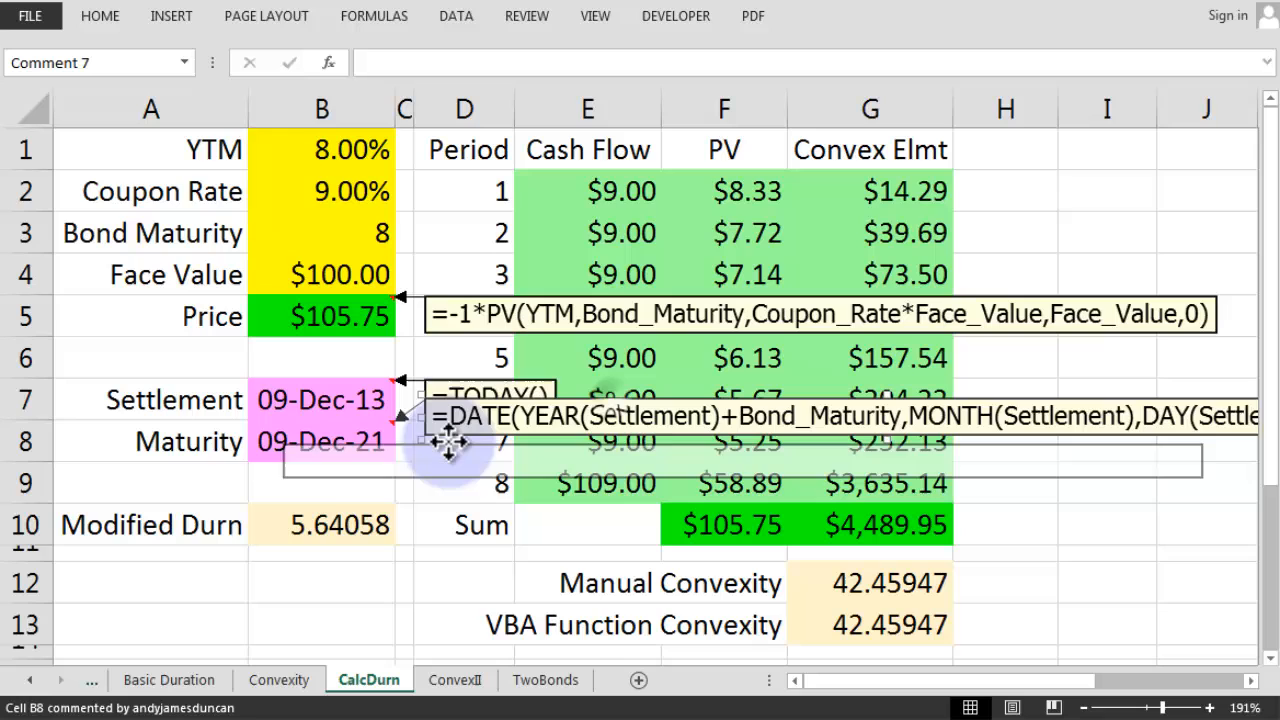
pyautogui.click(340, 525)
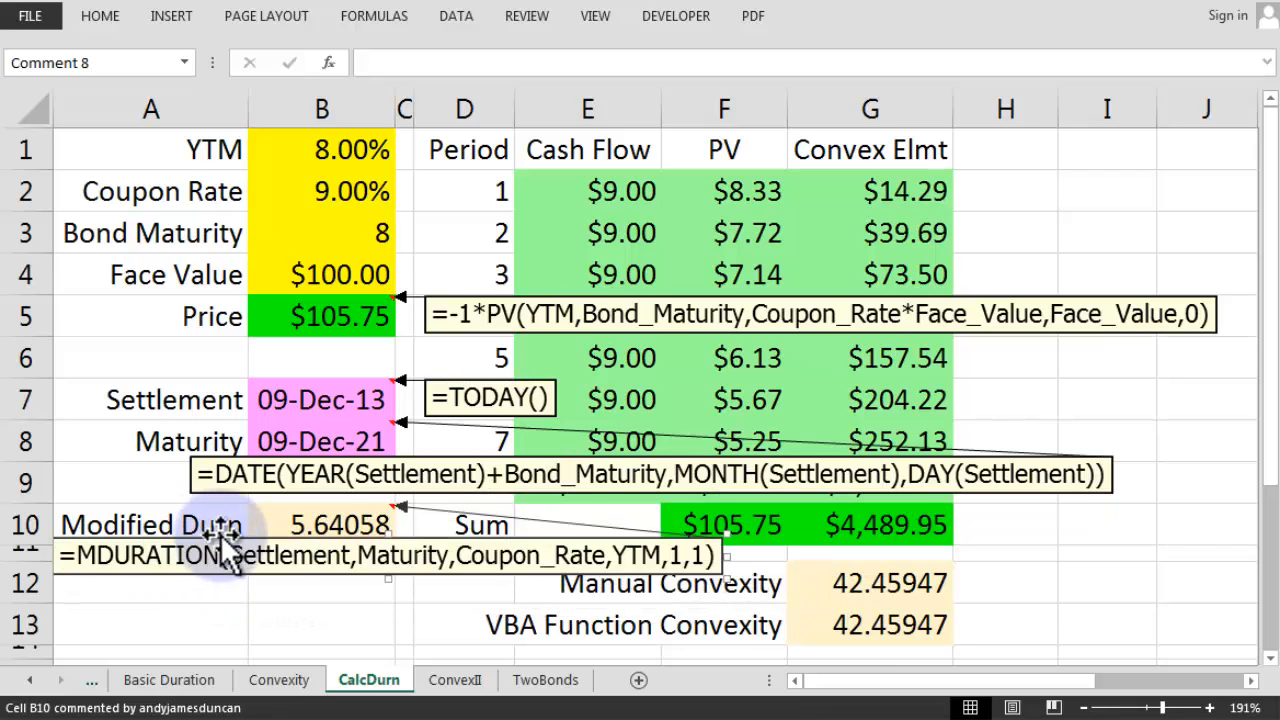
pyautogui.click(587, 191)
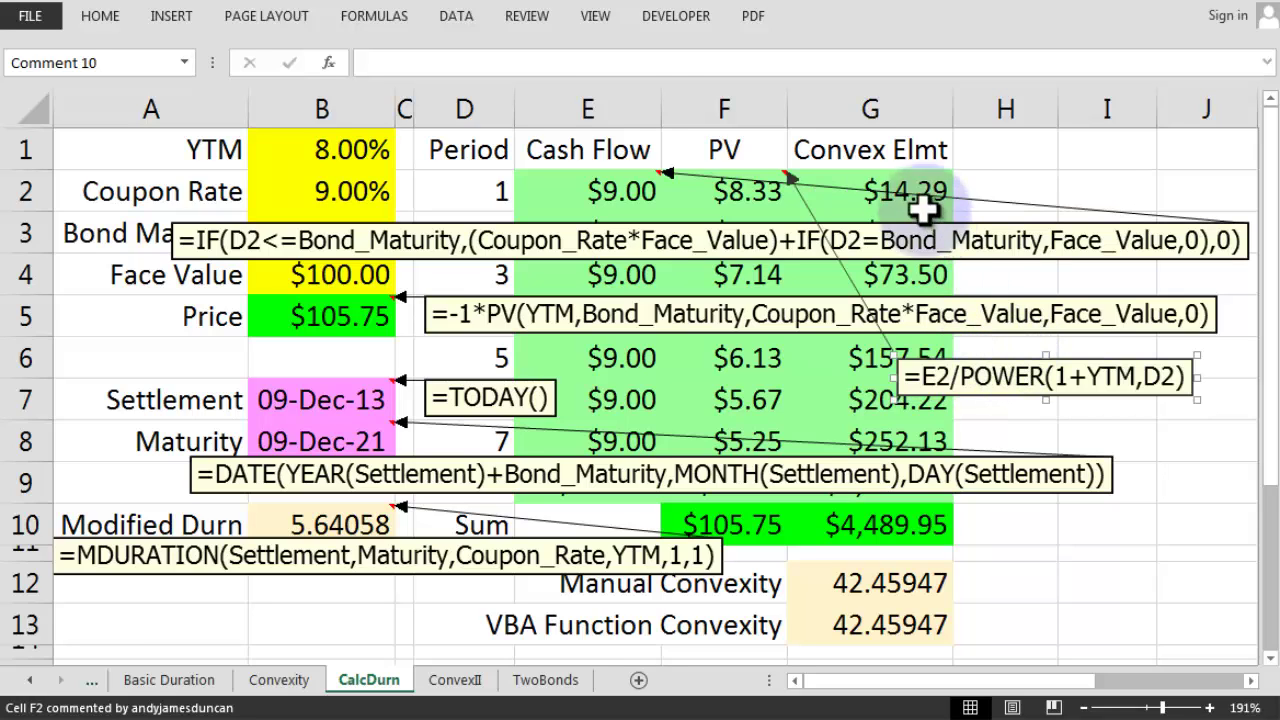
# Position the PV, PV sum, convexity sum and VBA convexity function formula comments.
pyautogui.click(870, 190)
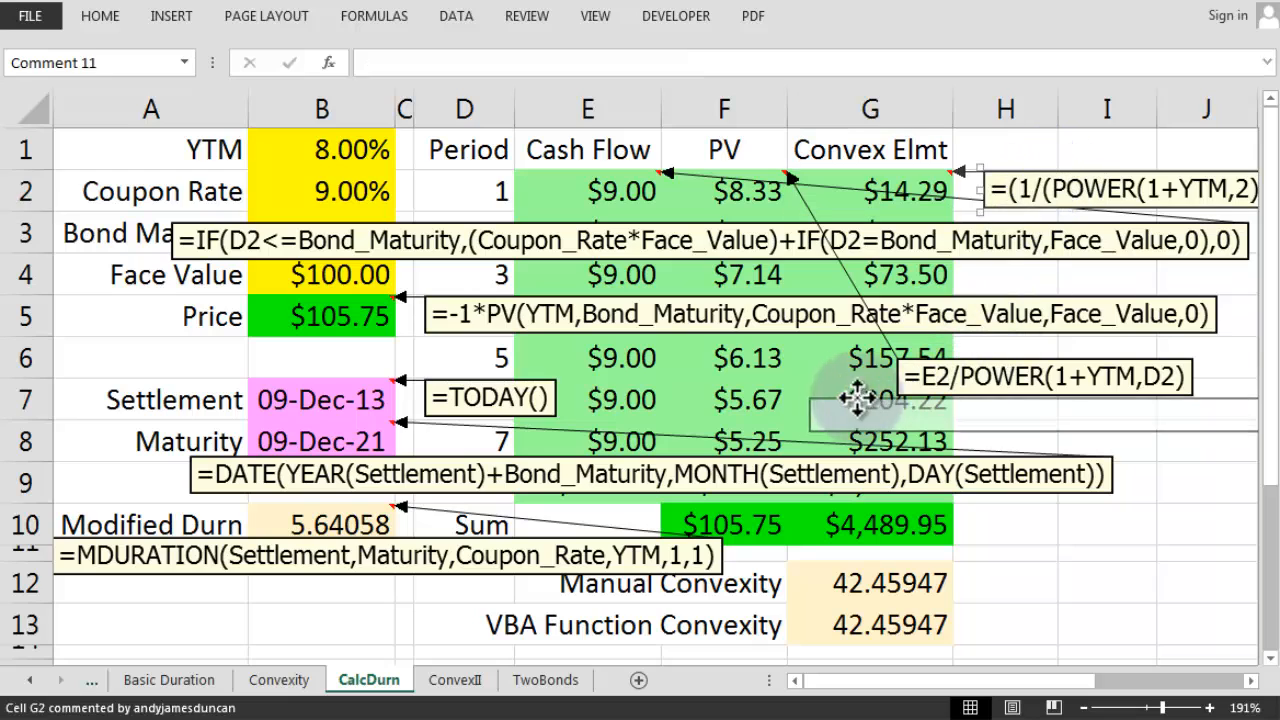
pyautogui.moveTo(690, 402)
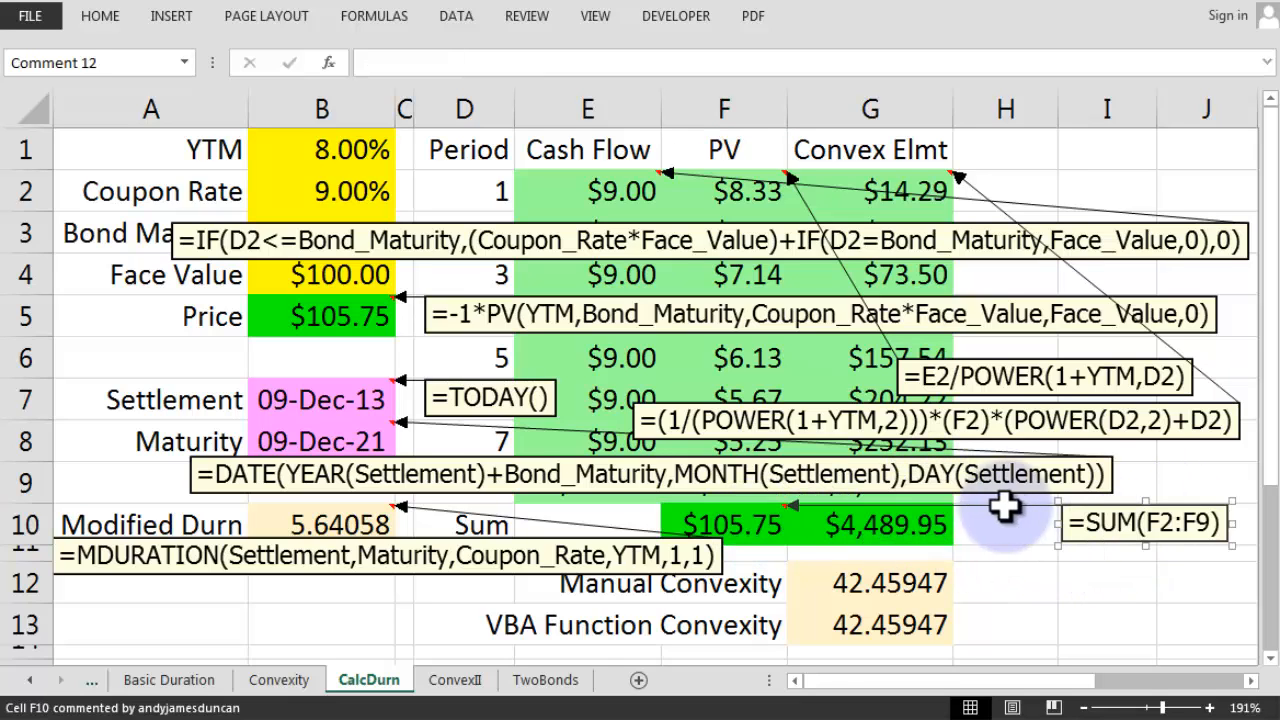
pyautogui.click(899, 522)
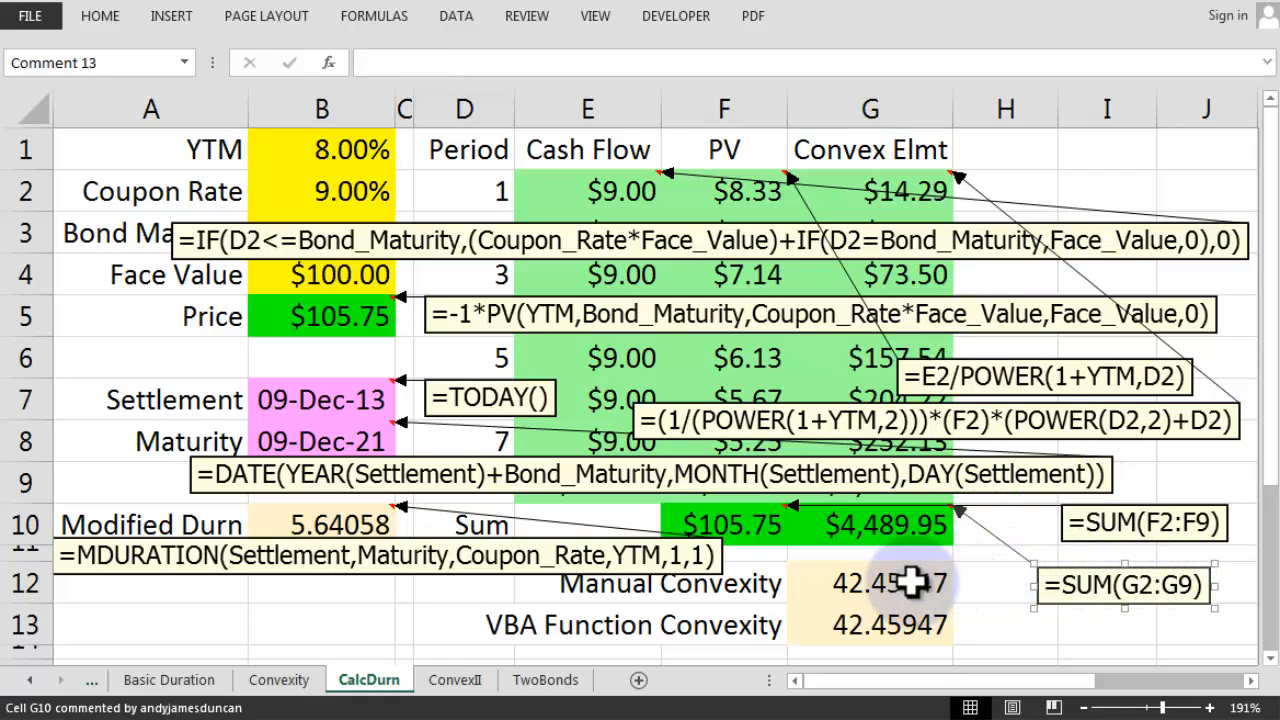
pyautogui.click(887, 583)
pyautogui.write('=G10/F10')
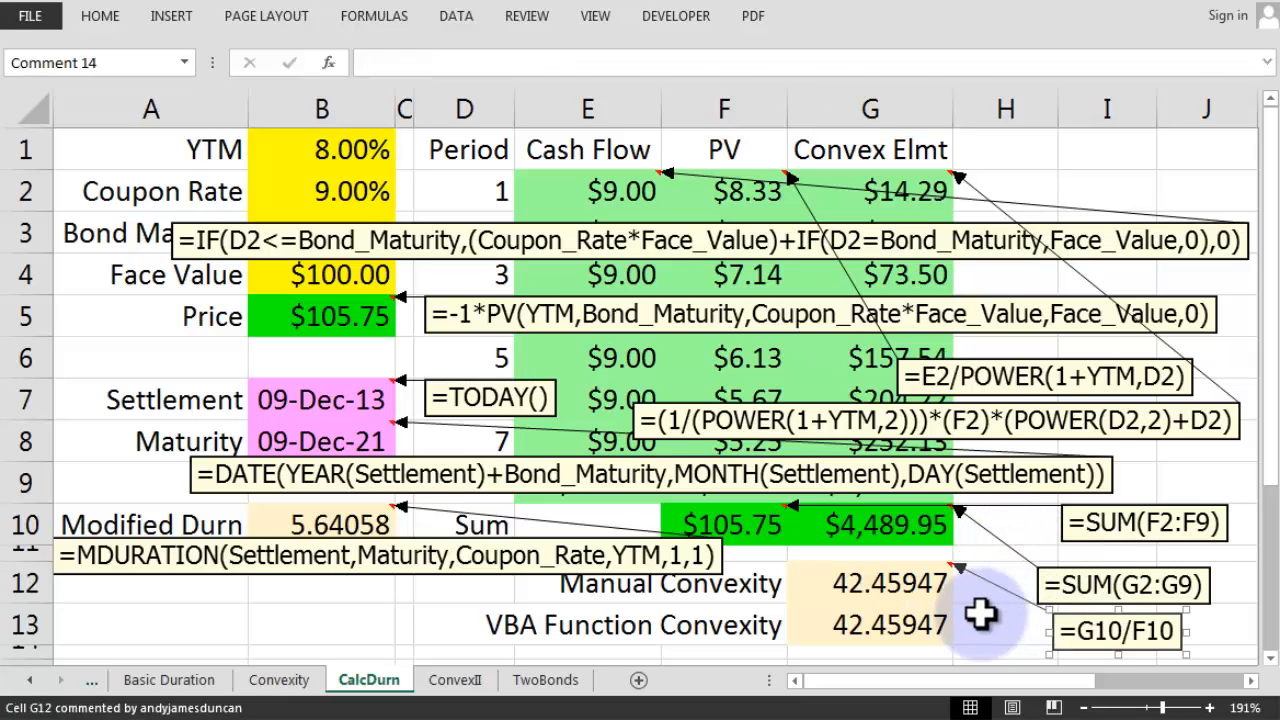
pyautogui.click(890, 626)
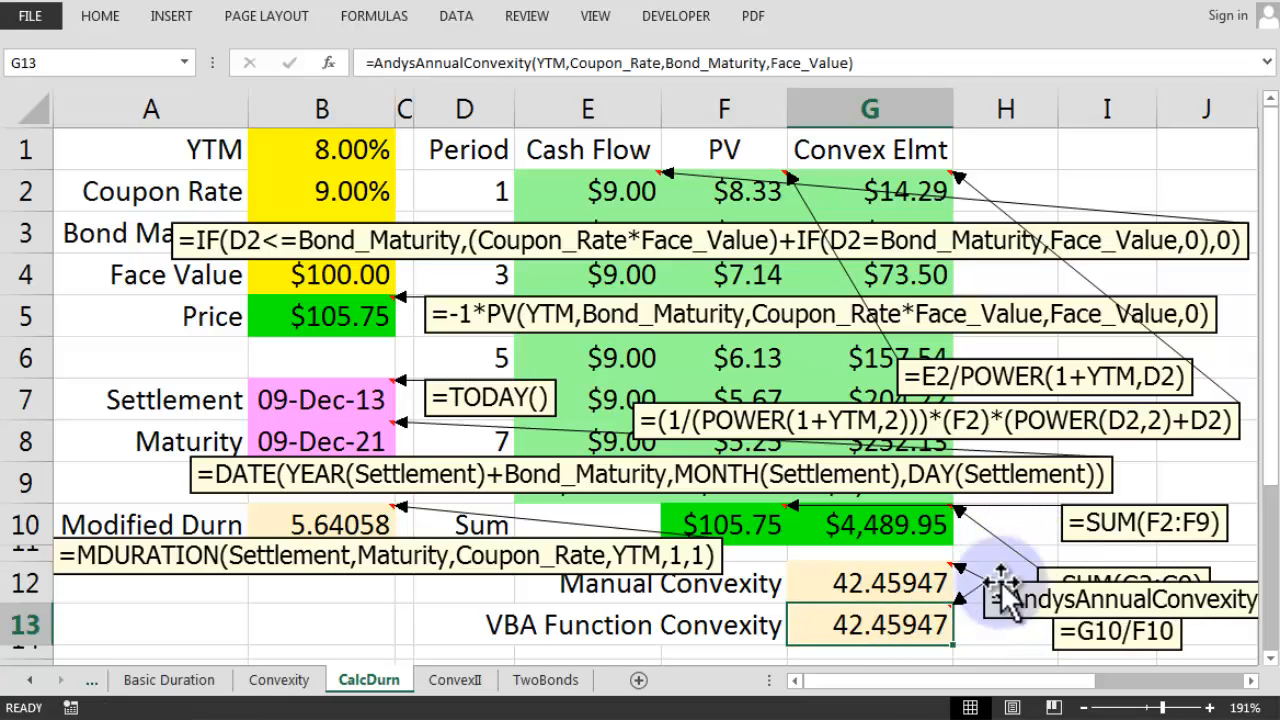